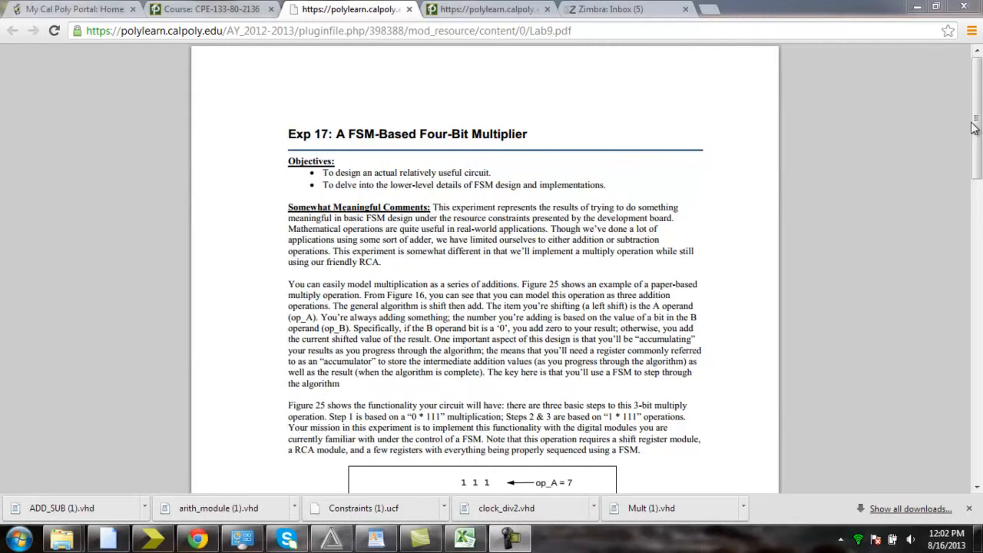
pyautogui.moveTo(751, 270)
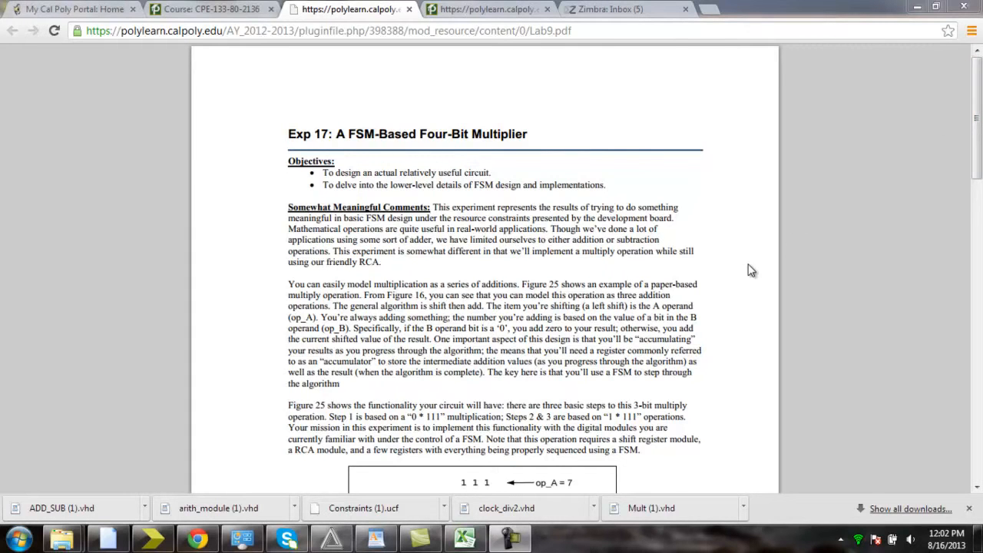
pyautogui.moveTo(820, 235)
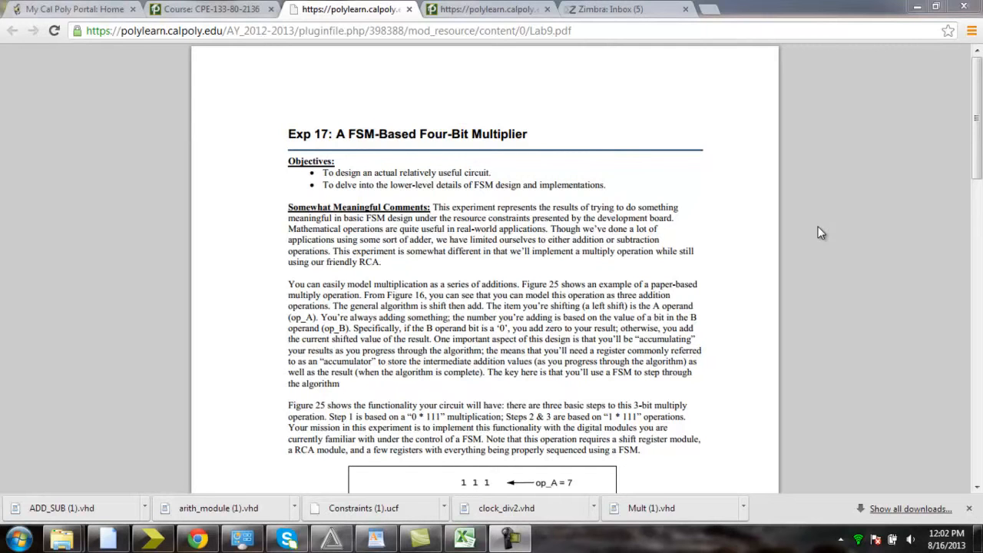
pyautogui.moveTo(862, 224)
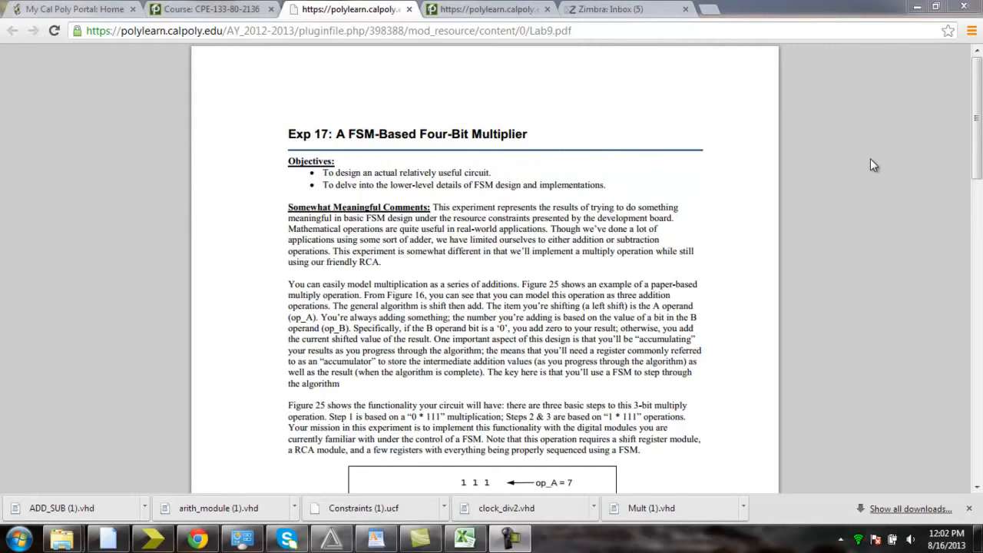
pyautogui.moveTo(946, 151)
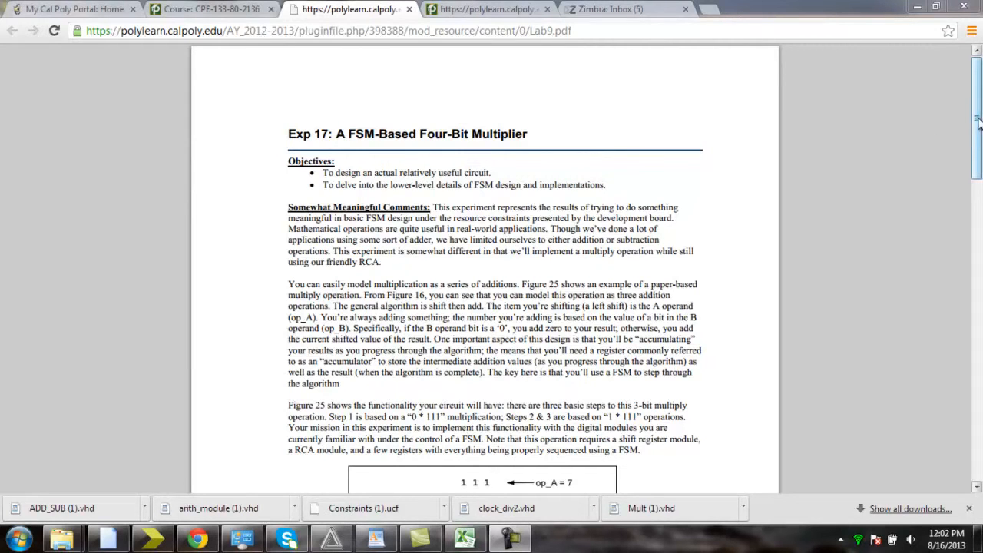
# Scroll the Lab 9 PDF to the 7 × 6 = 42 figure and Assignment section.
pyautogui.scroll(-3)
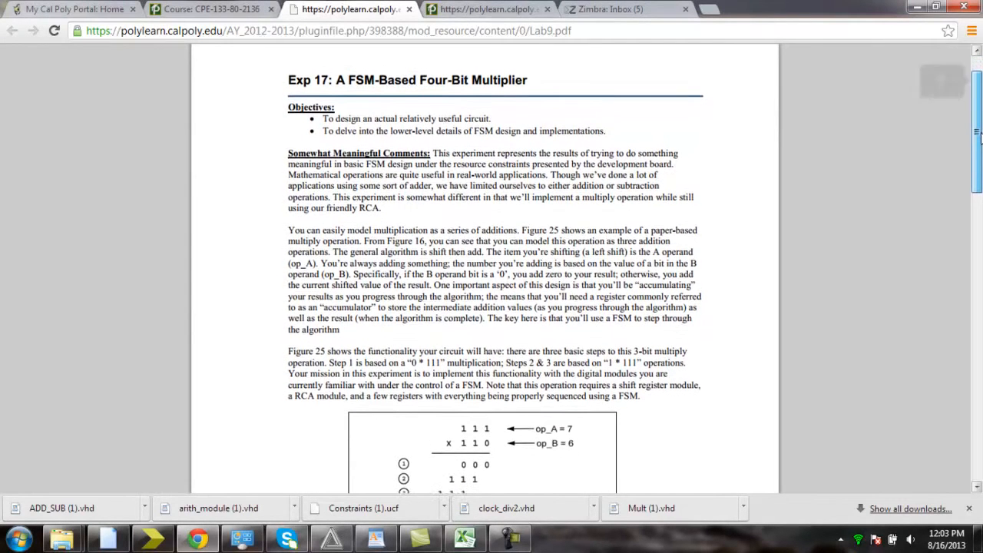
pyautogui.scroll(3)
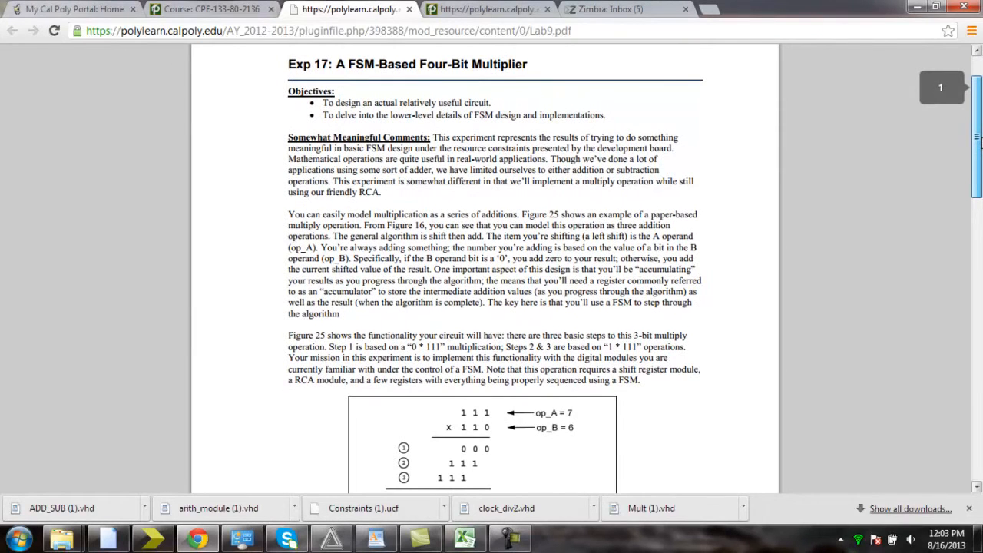
pyautogui.scroll(-3)
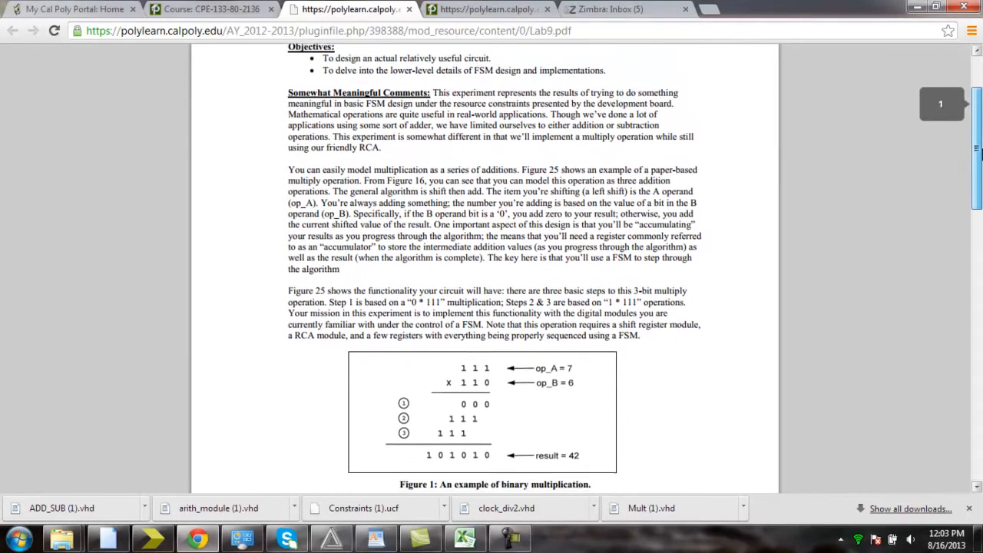
pyautogui.scroll(-3)
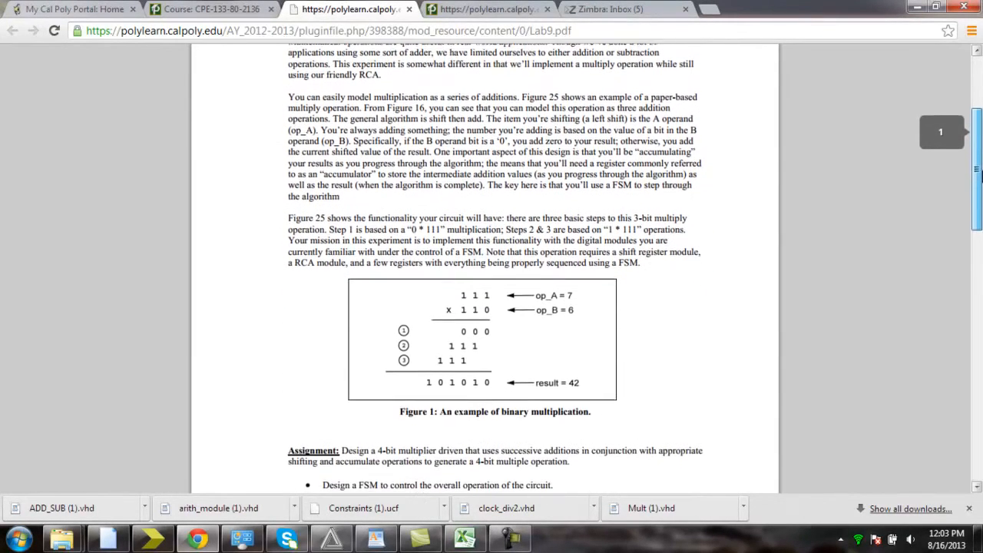
pyautogui.scroll(-3)
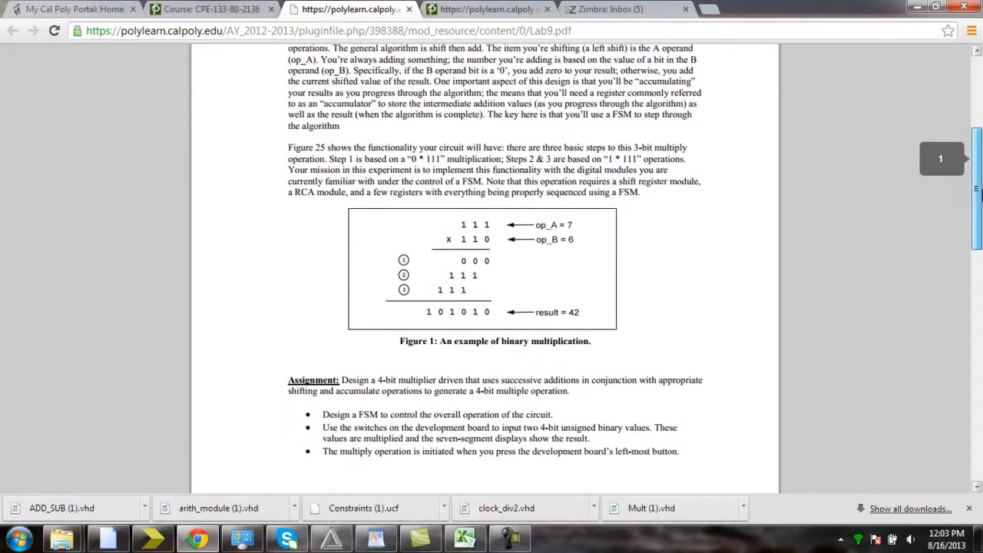
pyautogui.scroll(-3)
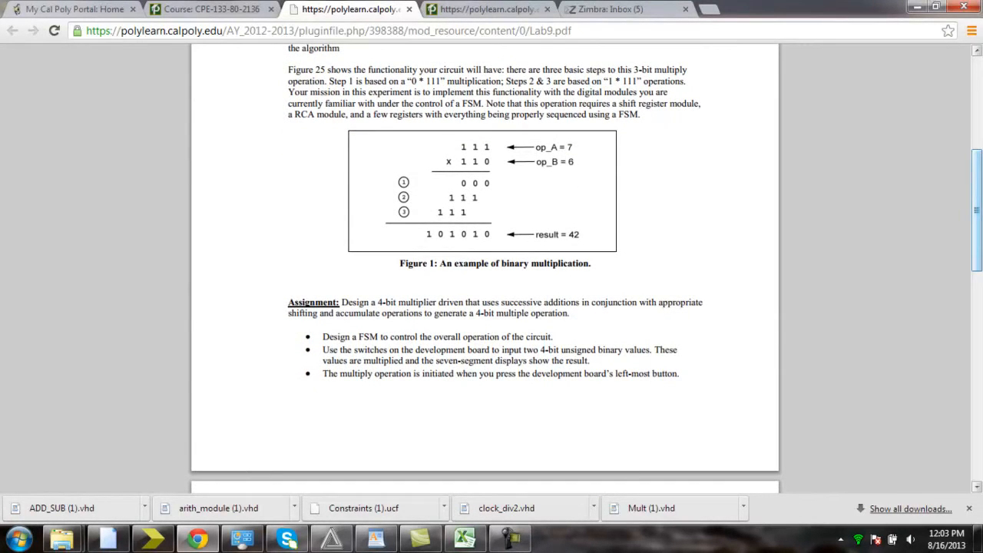
pyautogui.moveTo(481, 161)
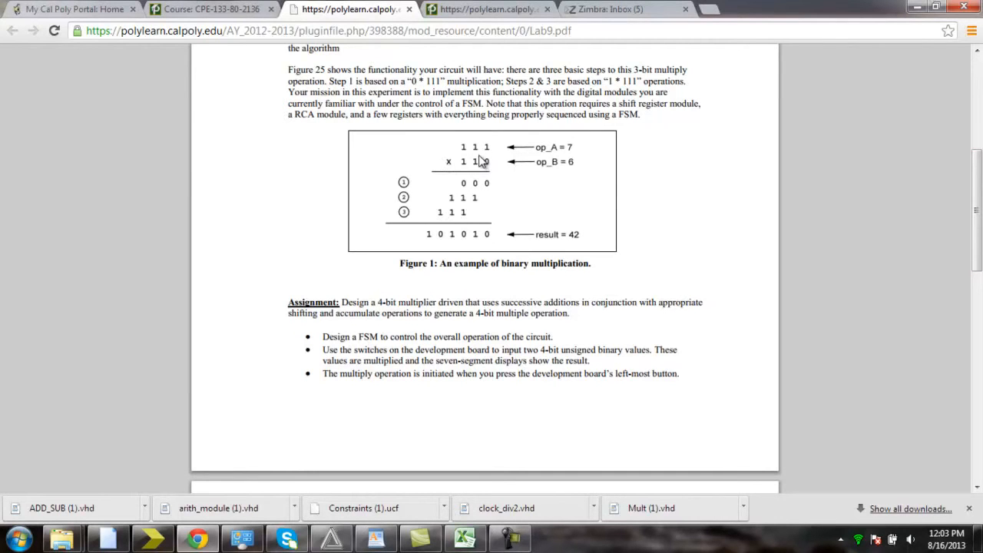
pyautogui.moveTo(490, 162)
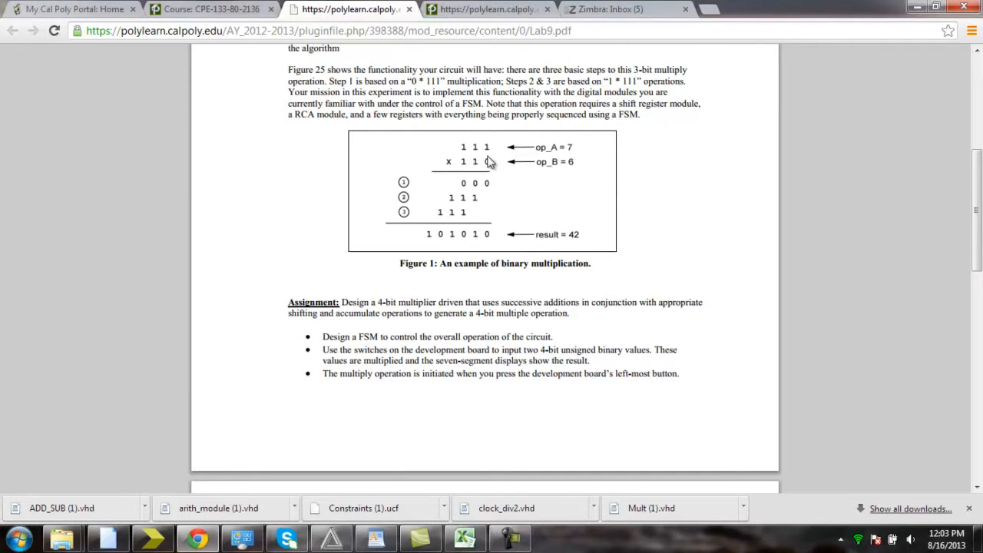
pyautogui.moveTo(499, 182)
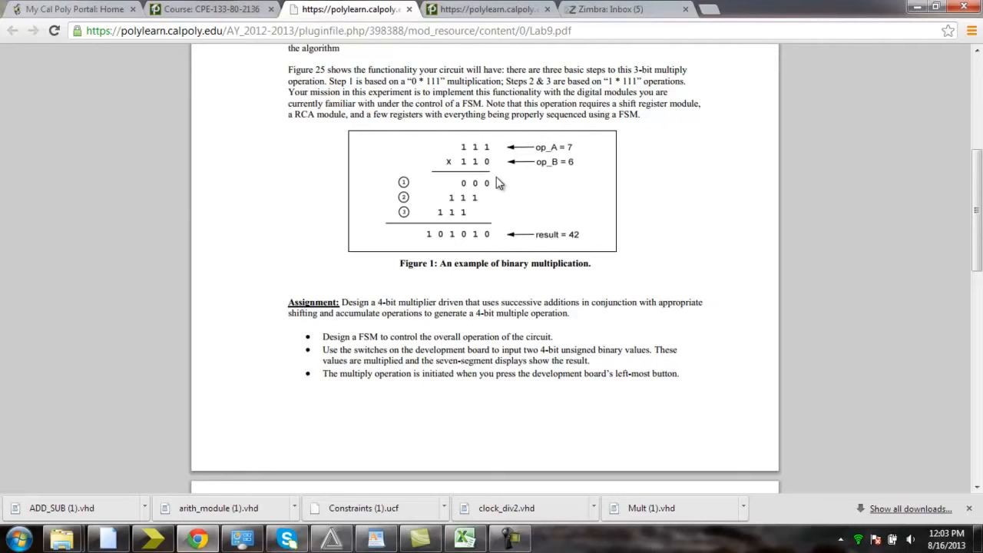
pyautogui.moveTo(461, 159)
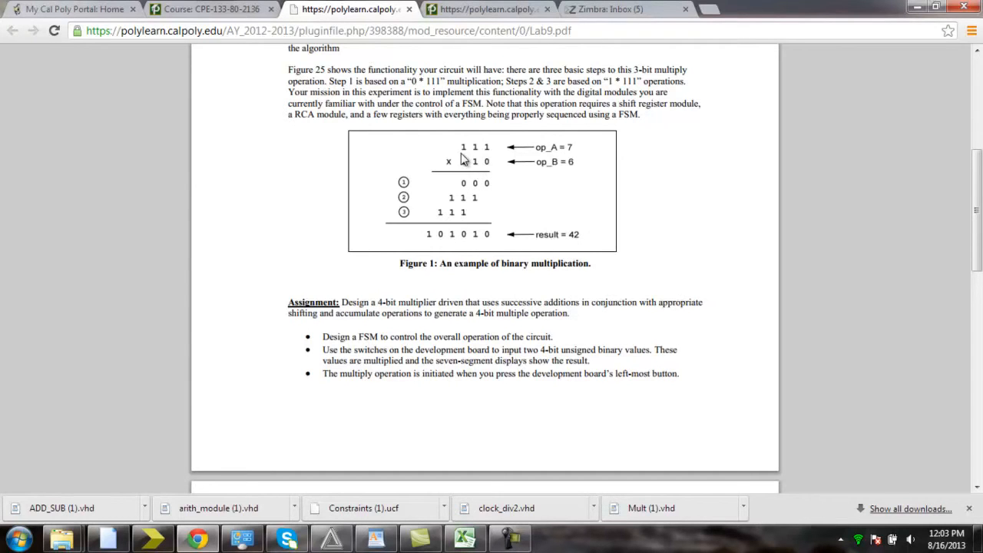
pyautogui.moveTo(470, 144)
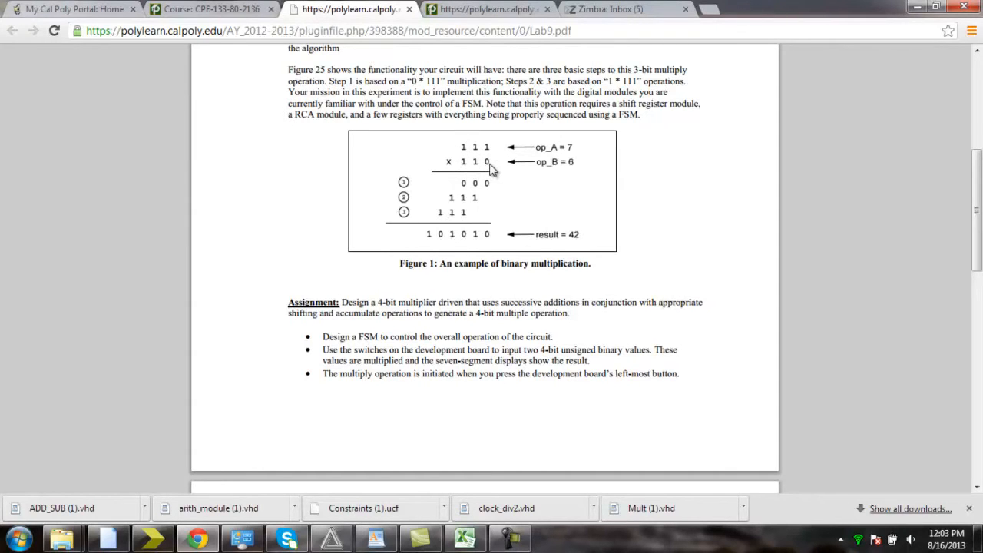
pyautogui.moveTo(415, 237)
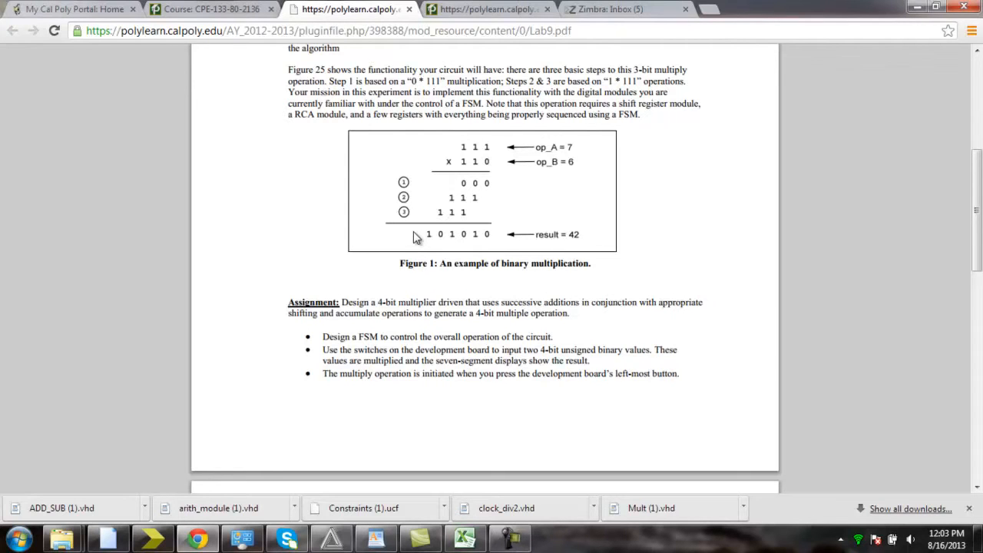
pyautogui.moveTo(484, 148)
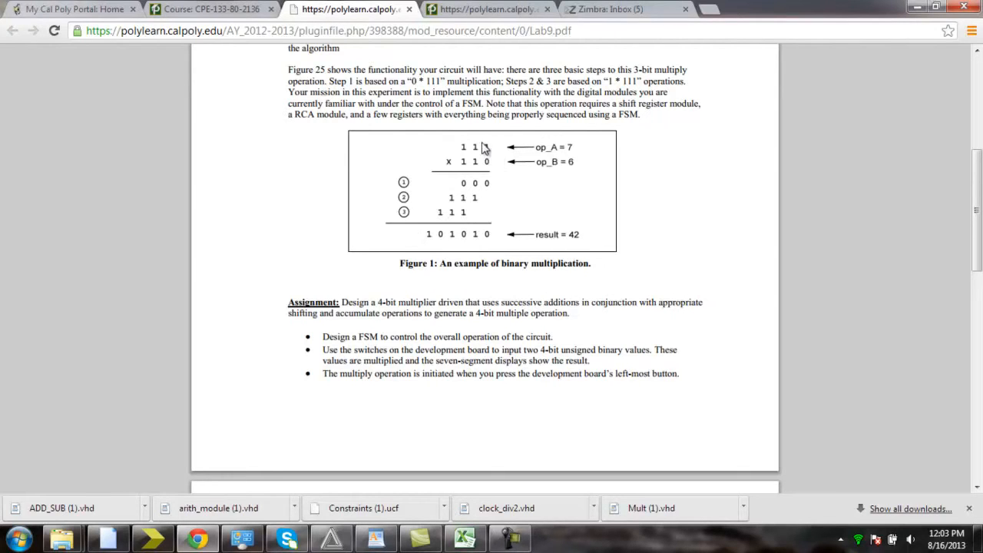
pyautogui.moveTo(480, 175)
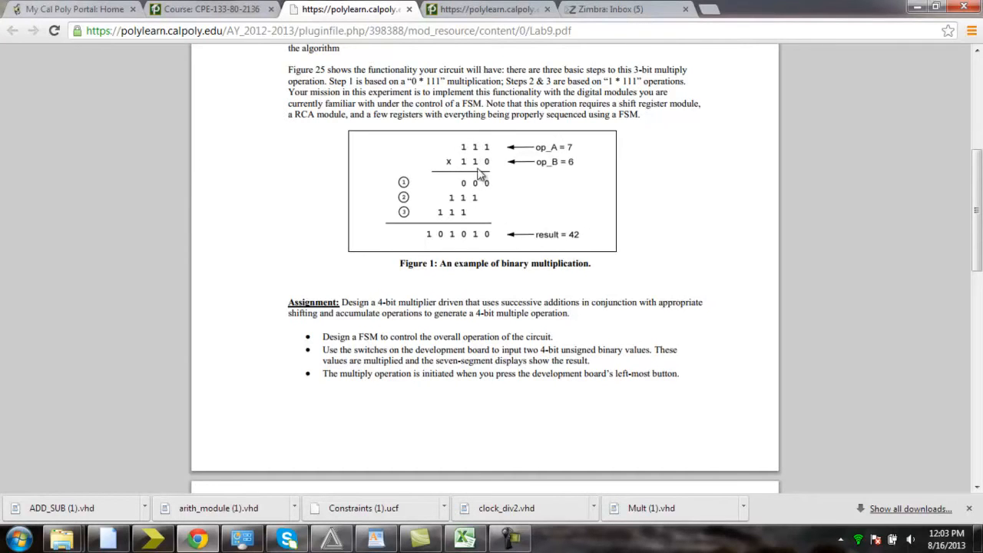
pyautogui.moveTo(476, 162)
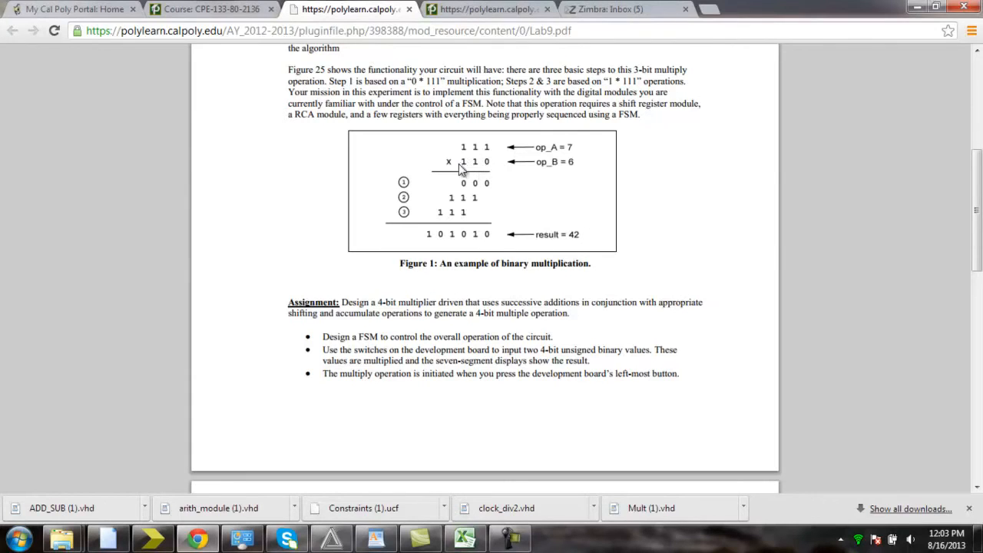
pyautogui.moveTo(504, 141)
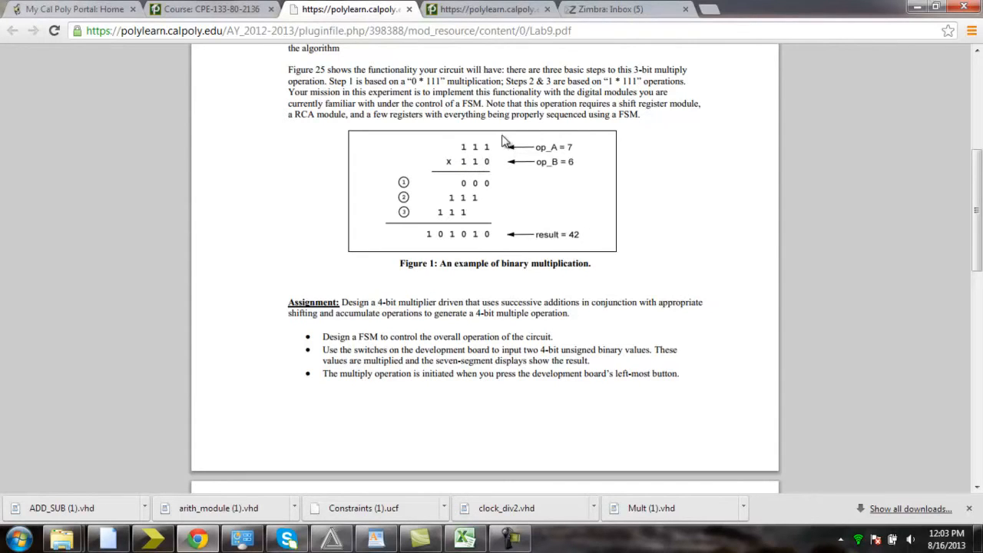
pyautogui.moveTo(461, 157)
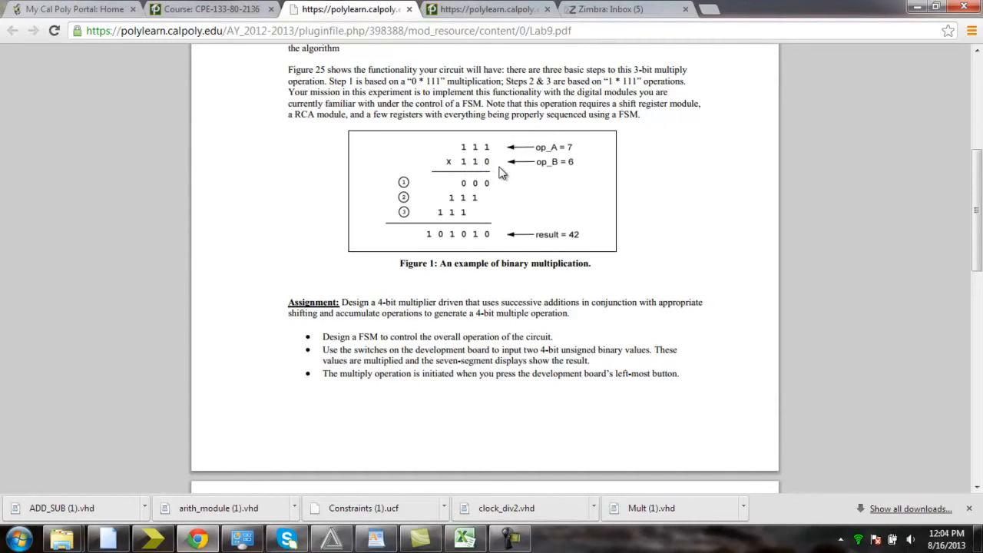
pyautogui.moveTo(492, 167)
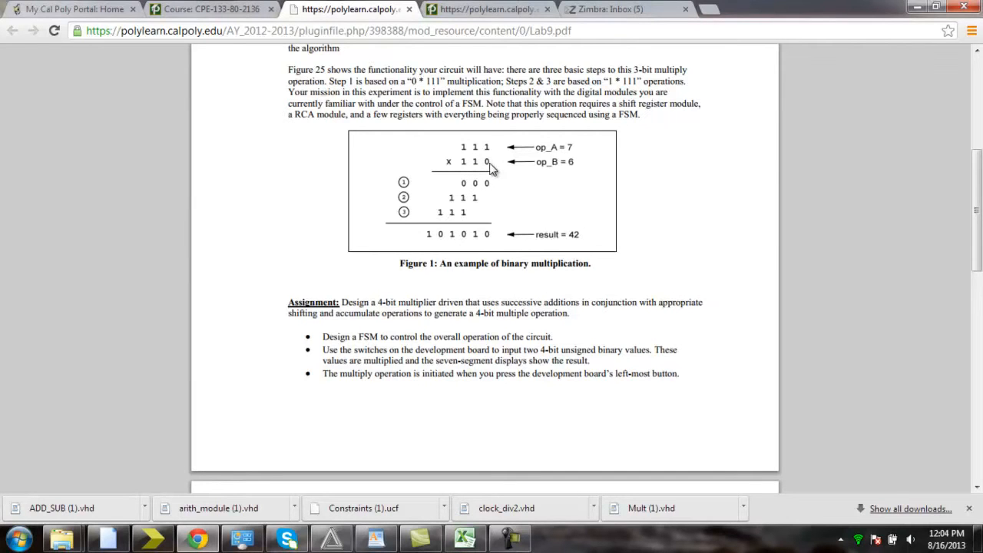
pyautogui.moveTo(528, 185)
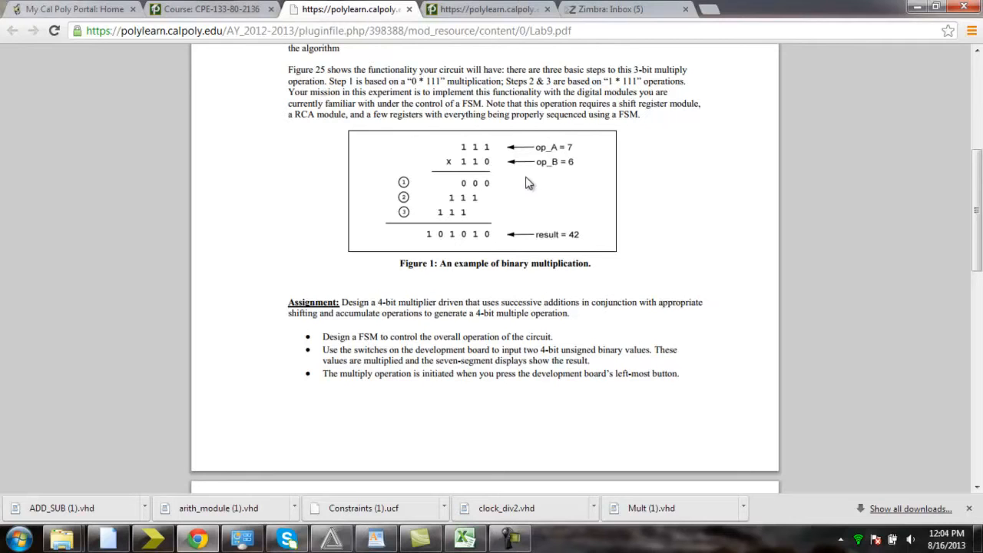
pyautogui.moveTo(500, 190)
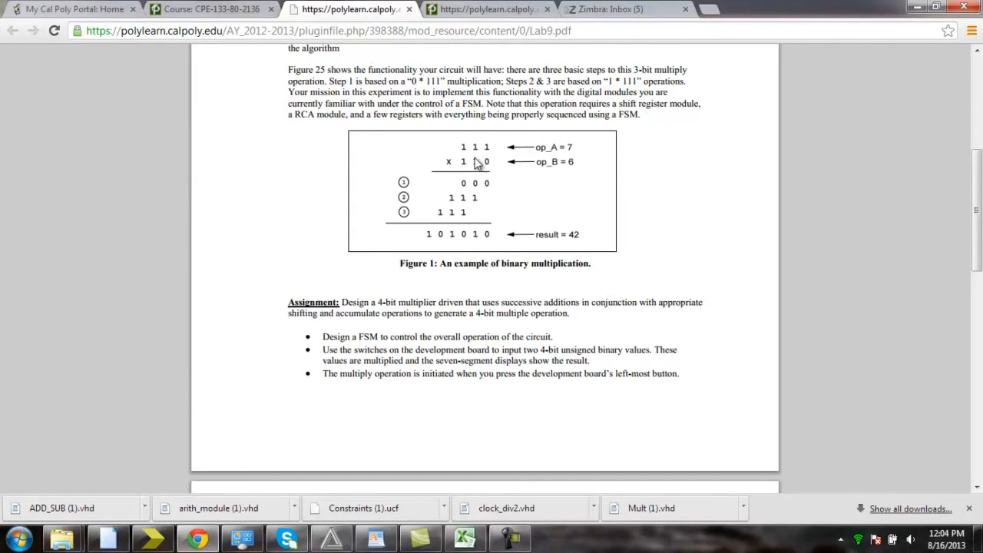
pyautogui.moveTo(482, 161)
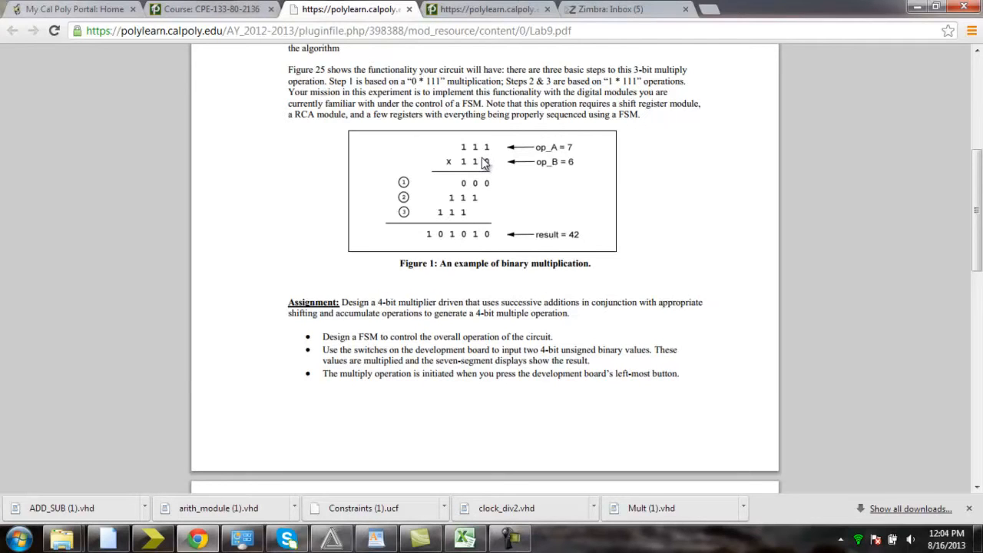
pyautogui.moveTo(476, 163)
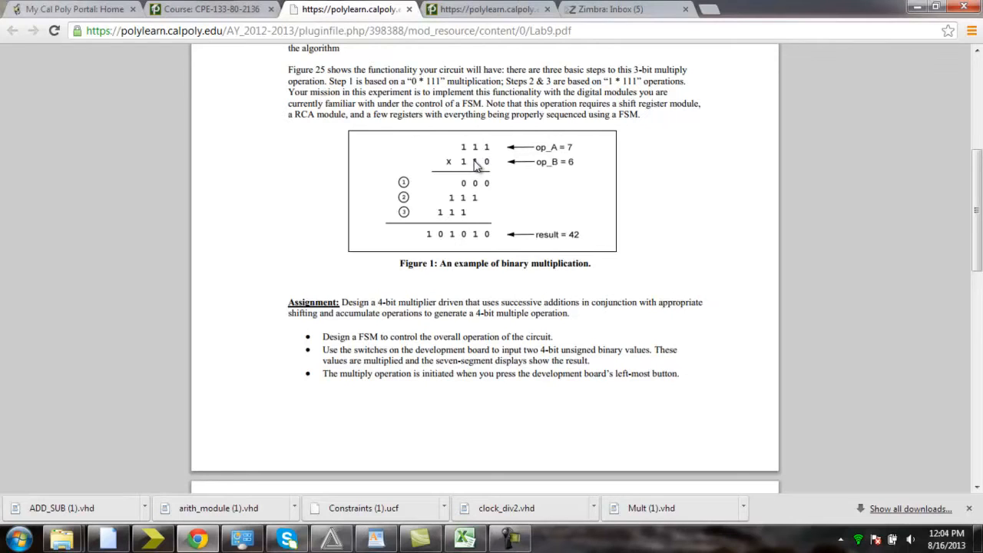
pyautogui.moveTo(478, 203)
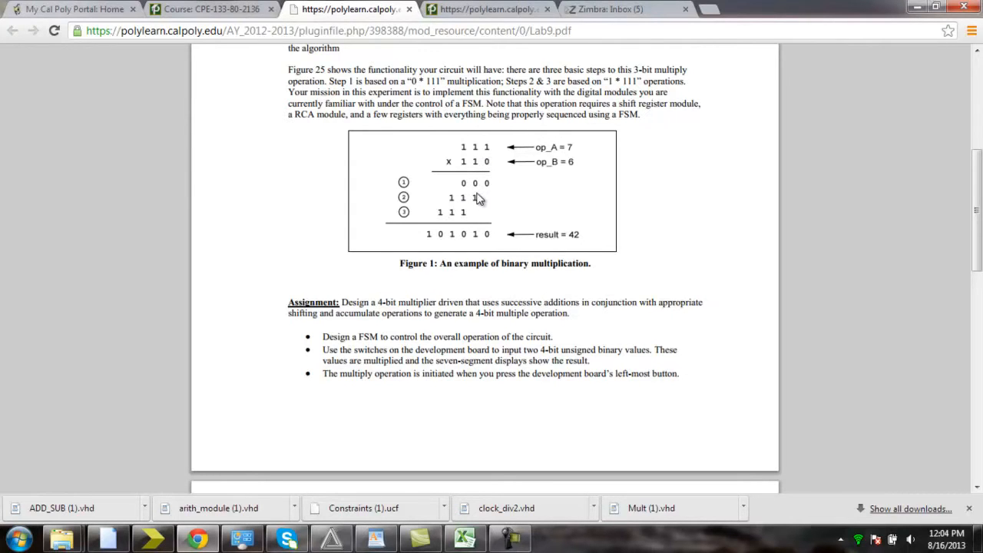
pyautogui.moveTo(482, 166)
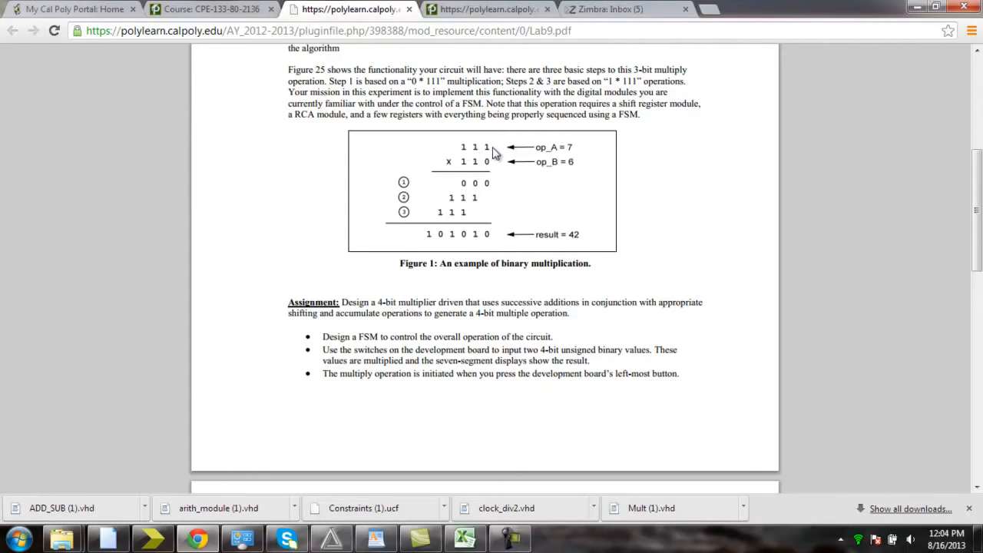
pyautogui.moveTo(465, 205)
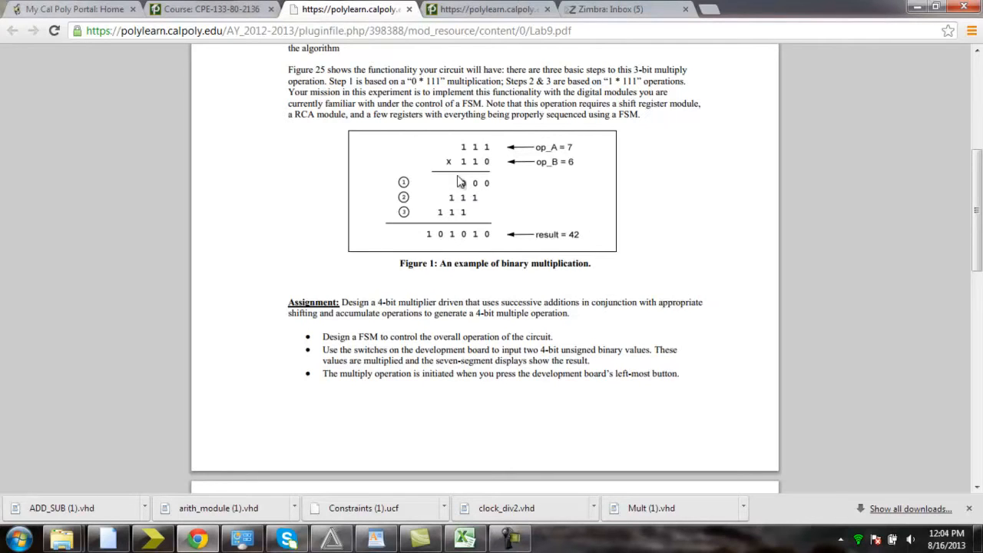
pyautogui.moveTo(472, 193)
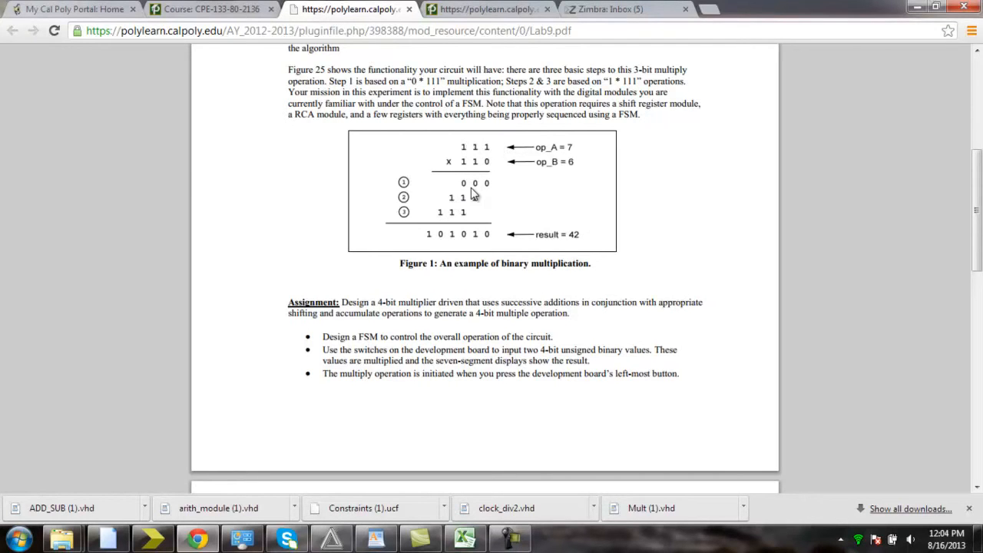
pyautogui.moveTo(480, 167)
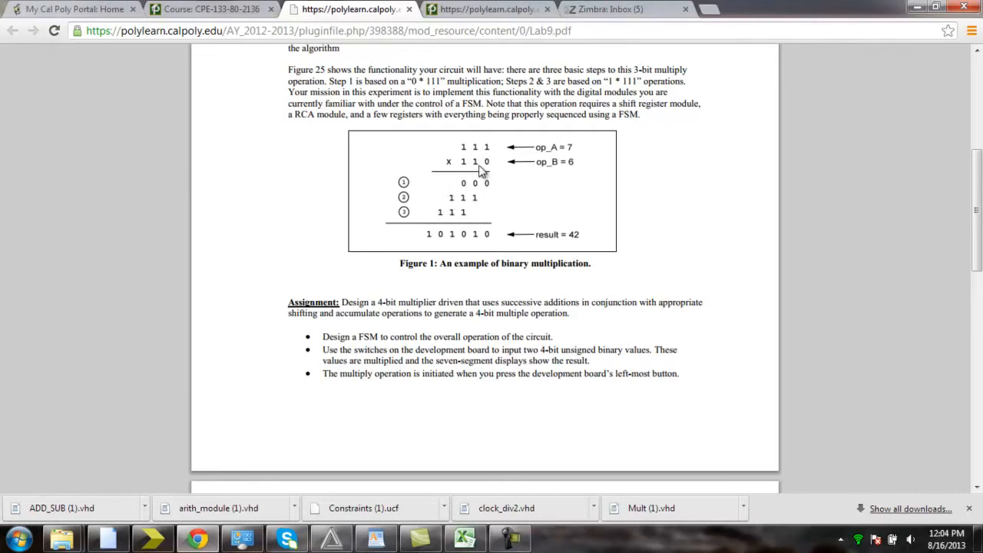
pyautogui.moveTo(468, 166)
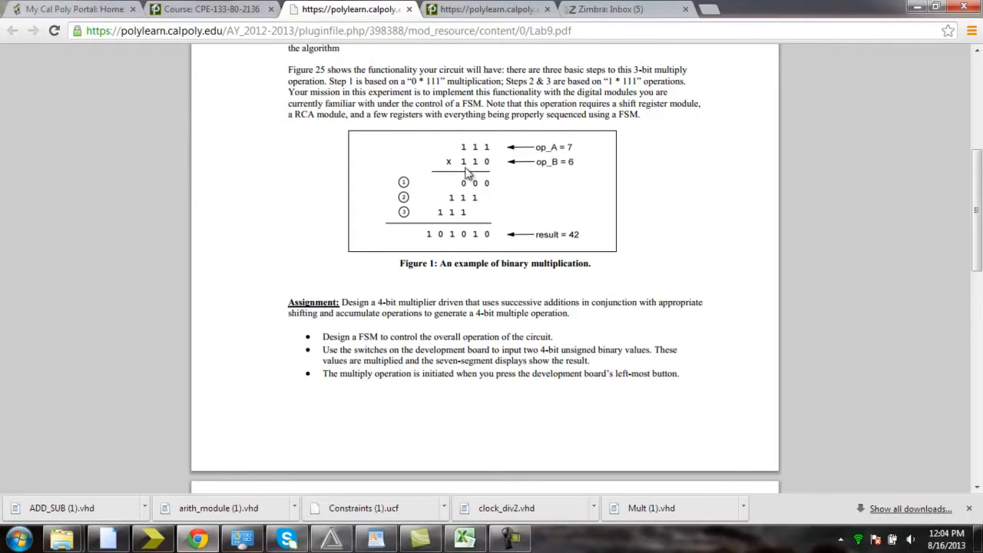
pyautogui.moveTo(464, 165)
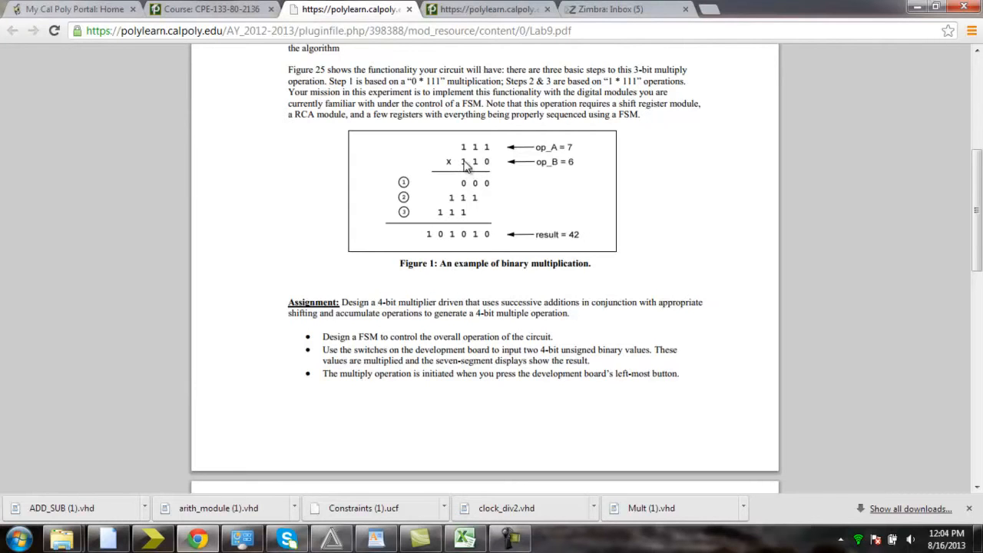
pyautogui.moveTo(465, 146)
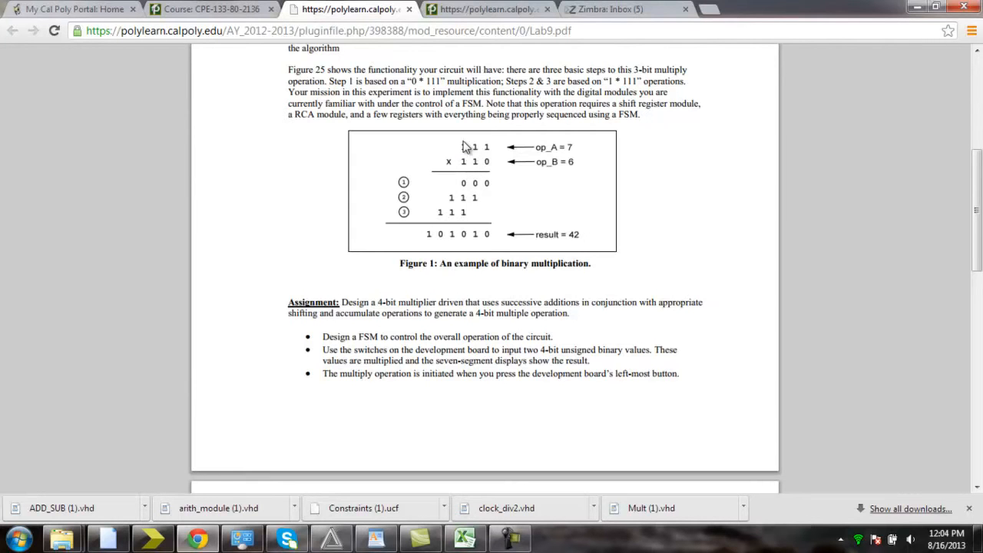
pyautogui.moveTo(469, 215)
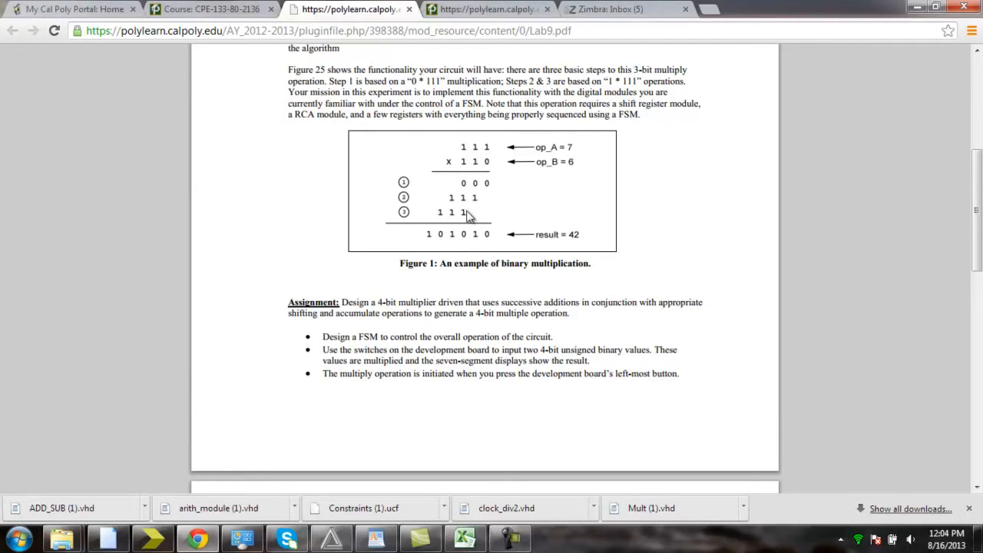
pyautogui.moveTo(436, 215)
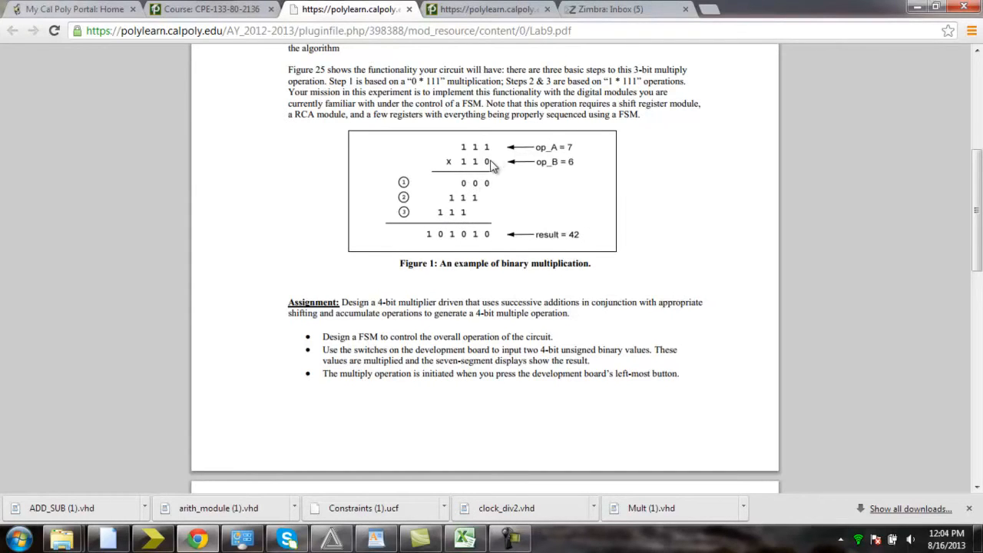
pyautogui.moveTo(472, 184)
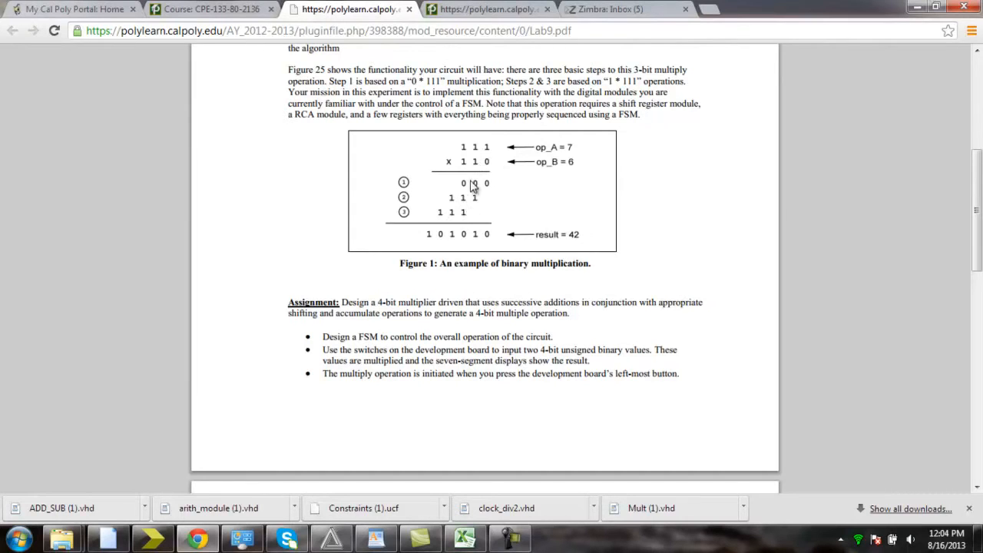
pyautogui.moveTo(464, 191)
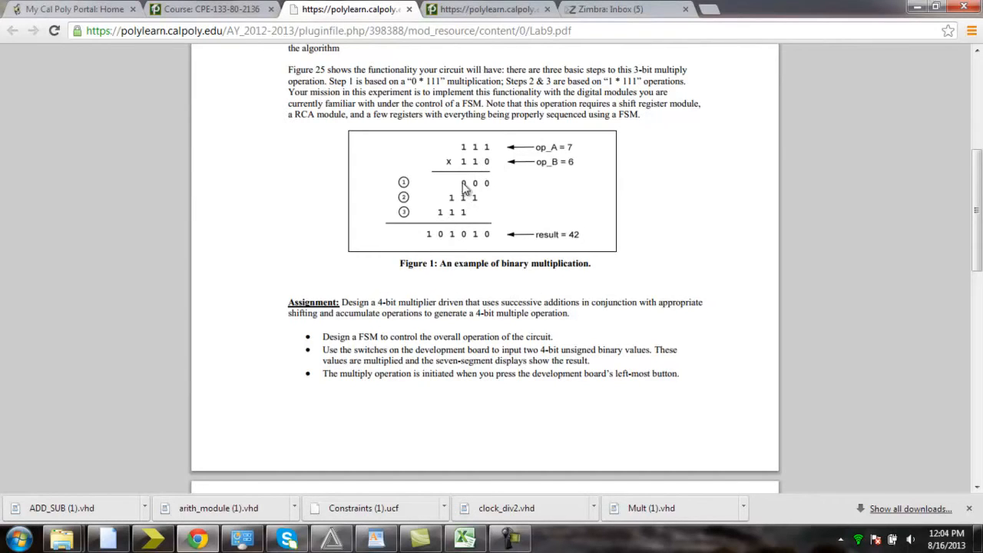
pyautogui.moveTo(436, 230)
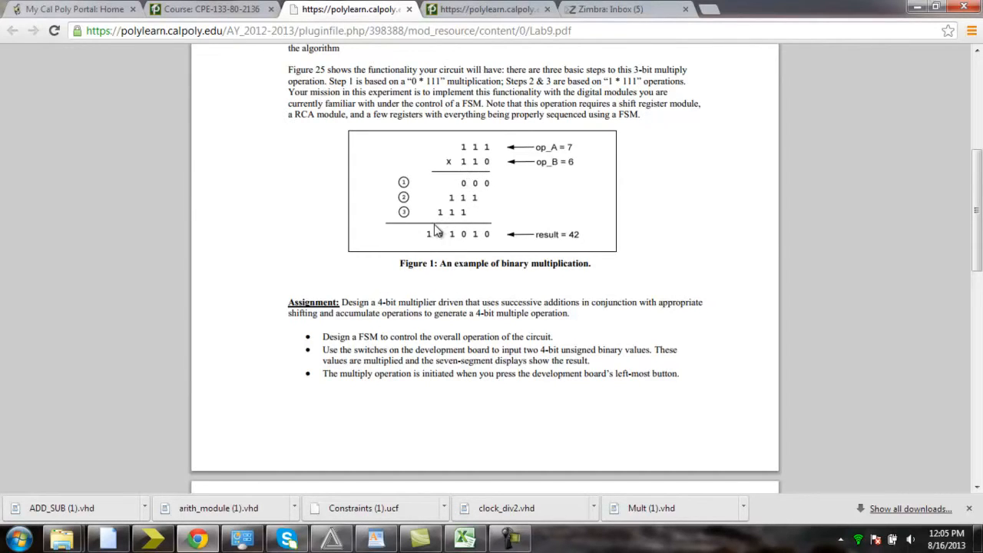
pyautogui.moveTo(528, 233)
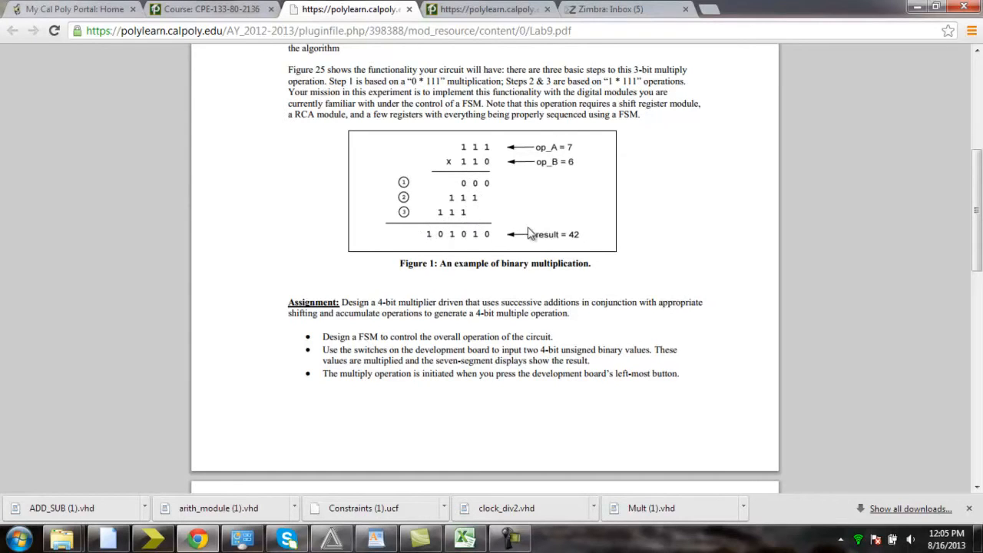
pyautogui.moveTo(563, 170)
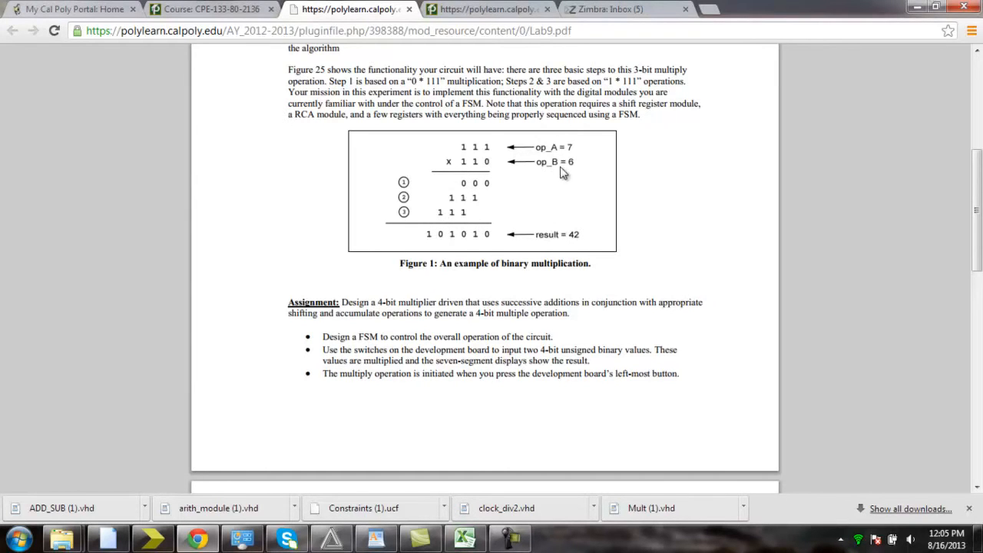
pyautogui.moveTo(578, 250)
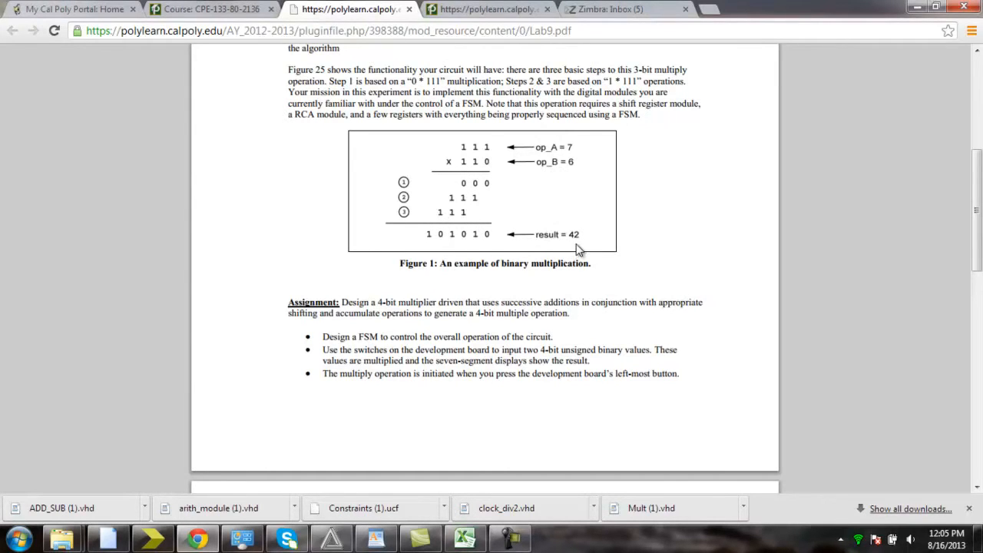
pyautogui.moveTo(561, 252)
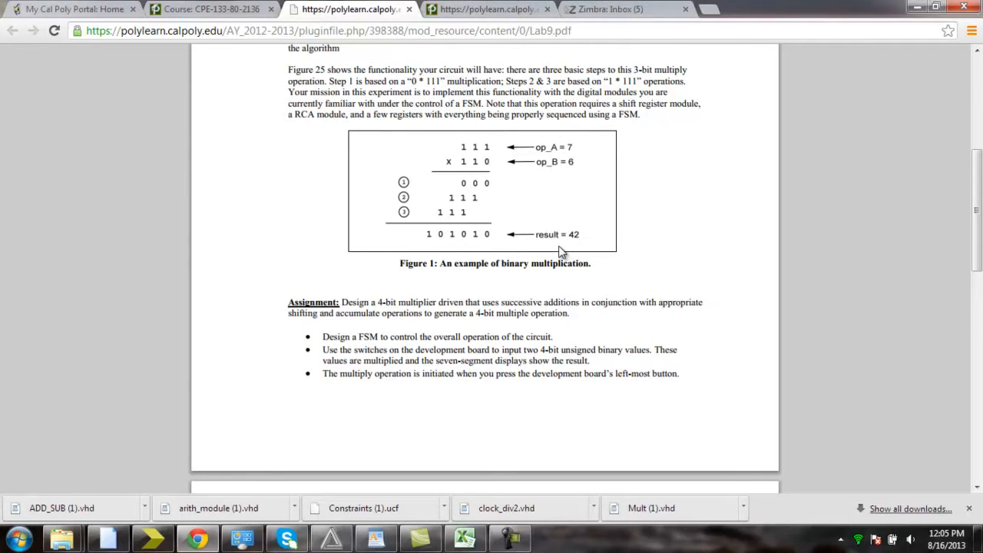
pyautogui.moveTo(582, 237)
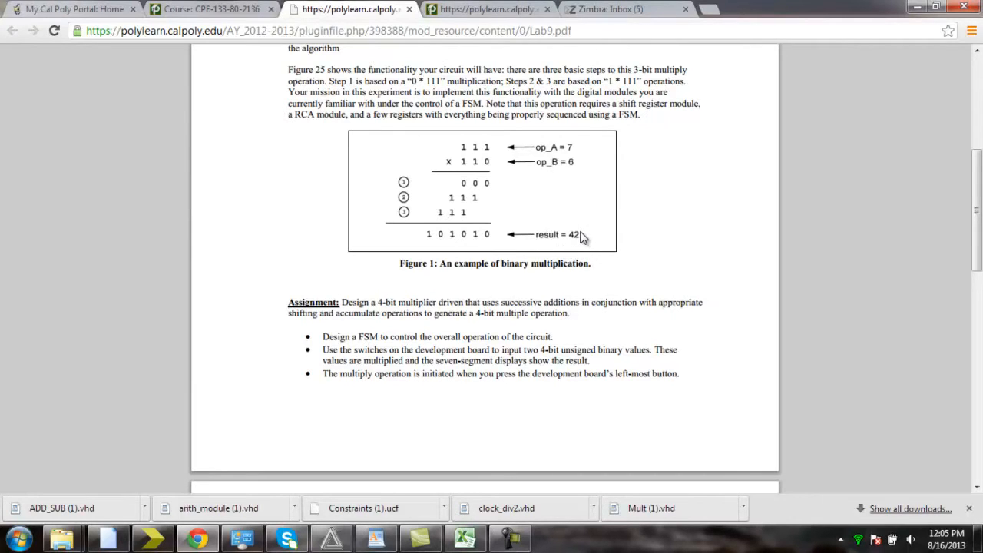
pyautogui.moveTo(567, 234)
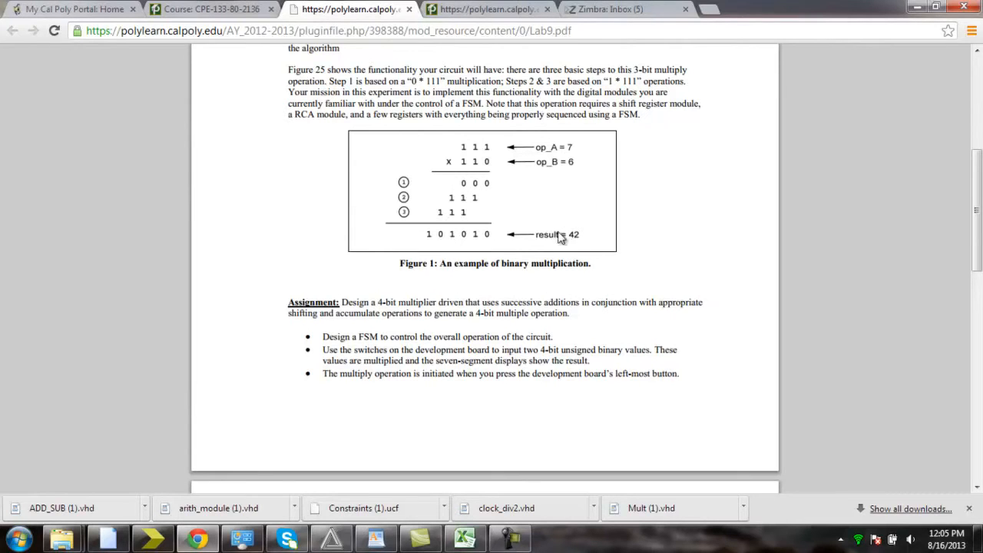
pyautogui.moveTo(523, 203)
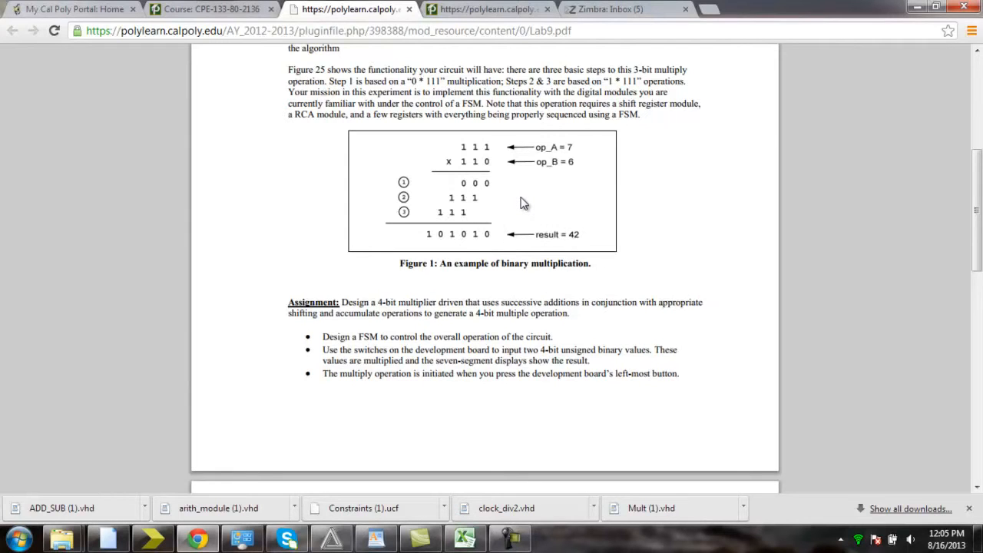
pyautogui.moveTo(499, 211)
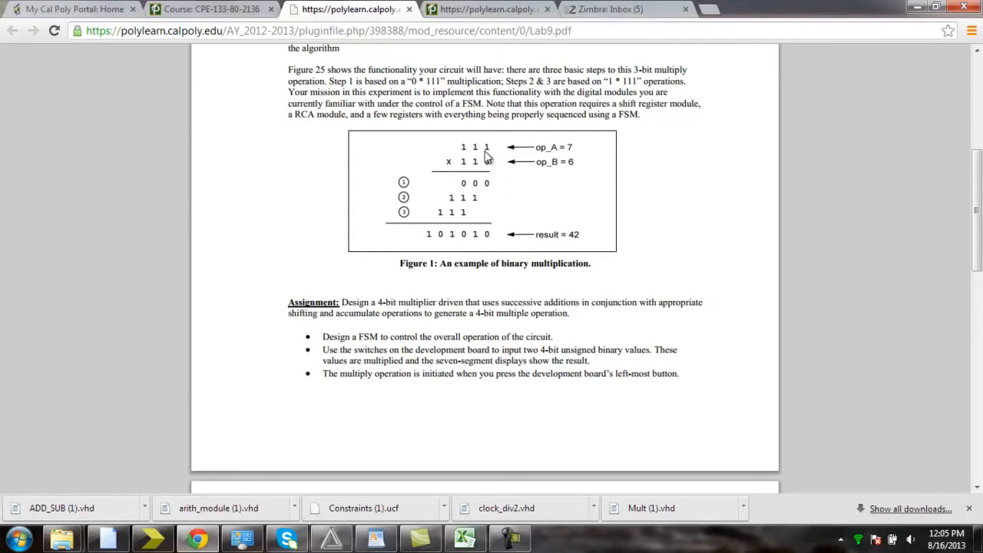
pyautogui.moveTo(485, 168)
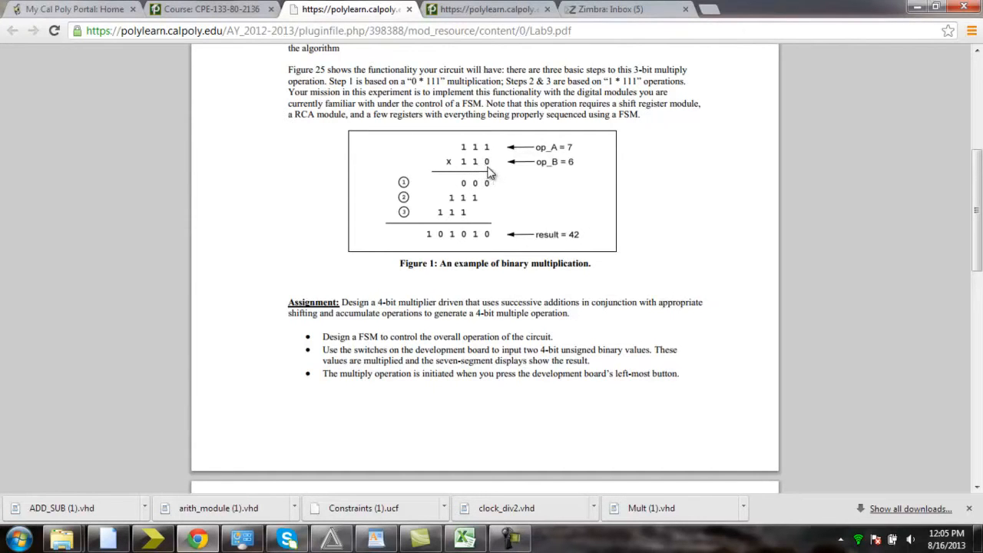
pyautogui.moveTo(473, 184)
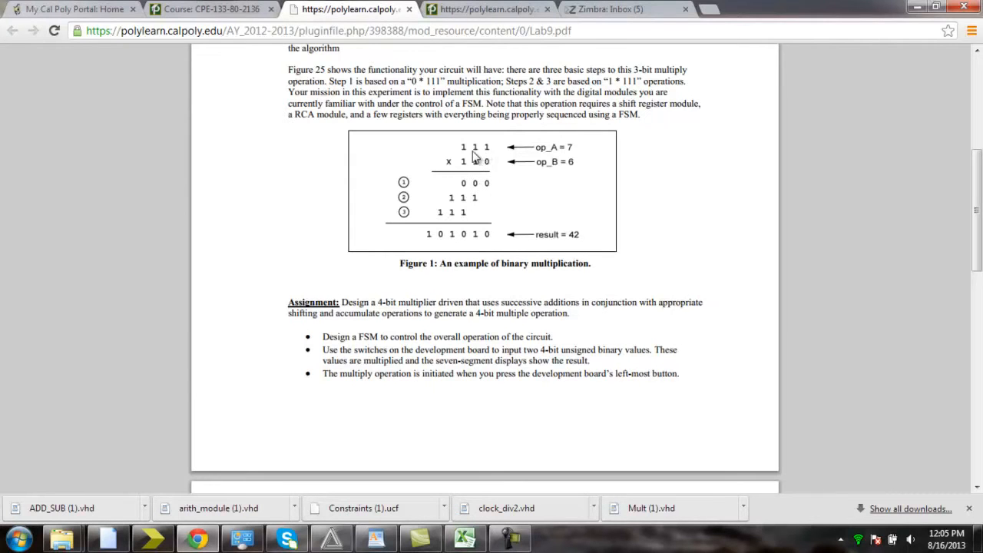
pyautogui.moveTo(476, 158)
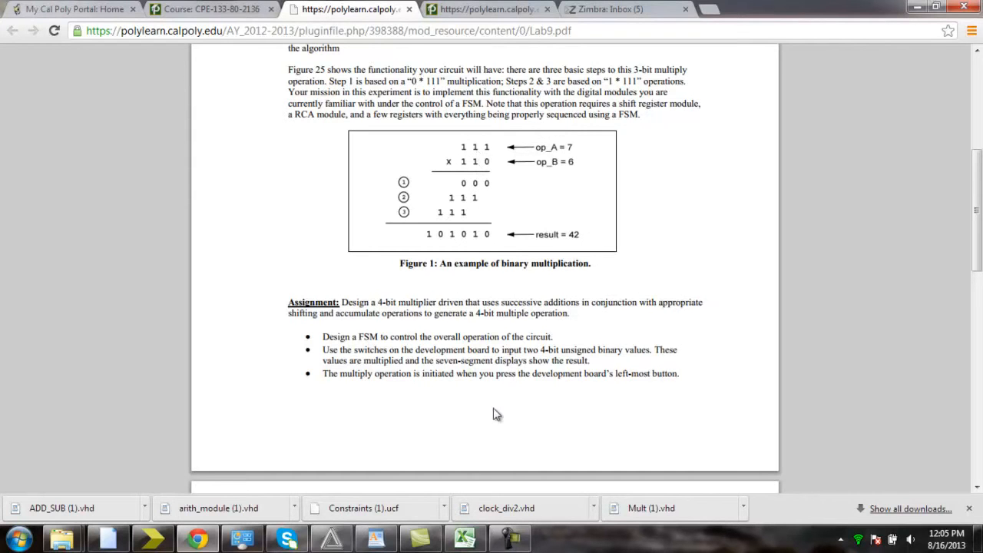
pyautogui.moveTo(464, 537)
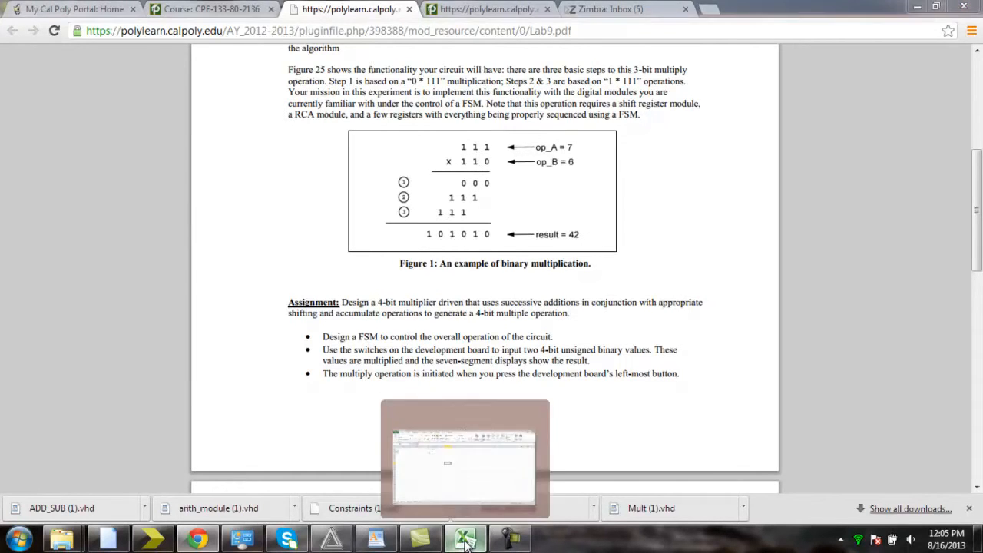
pyautogui.click(465, 537)
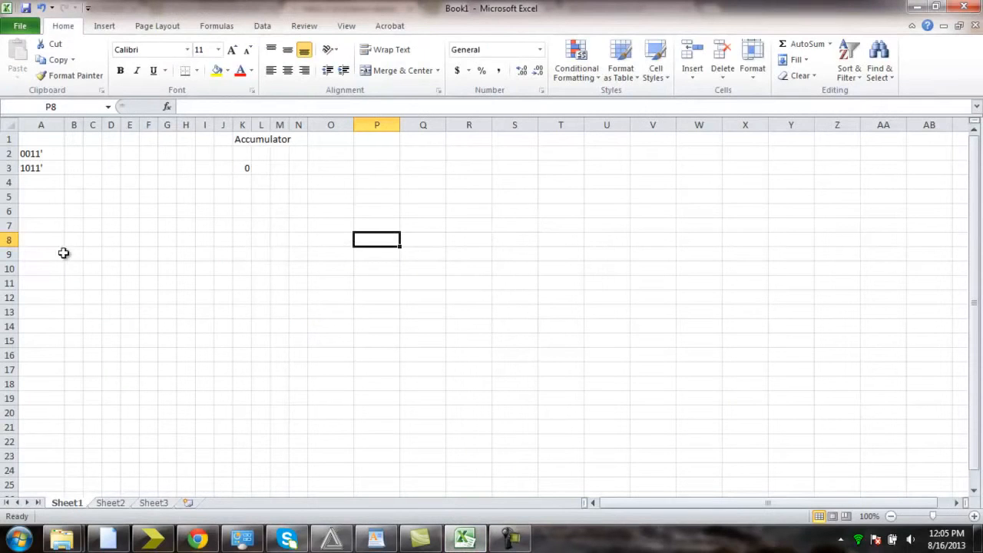
pyautogui.moveTo(51, 181)
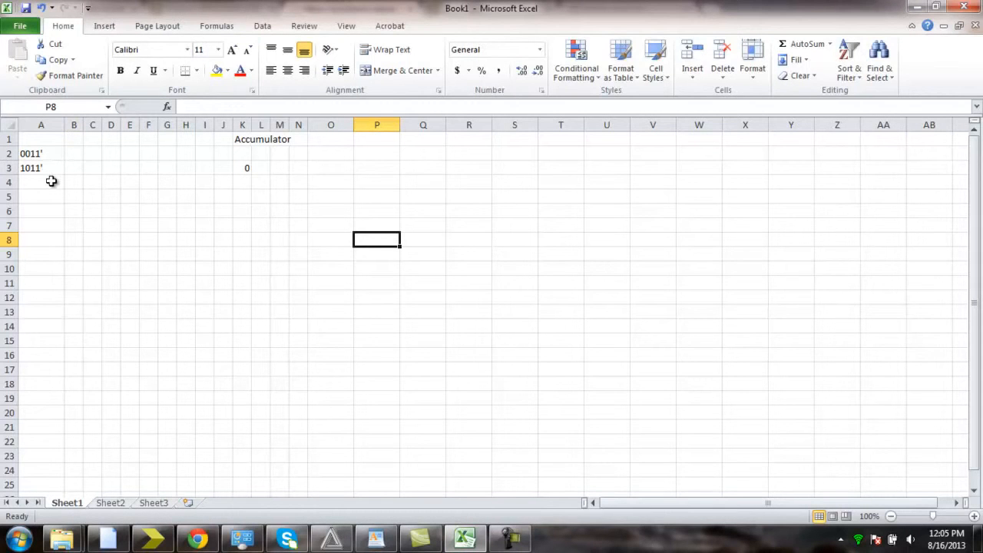
pyautogui.click(40, 152)
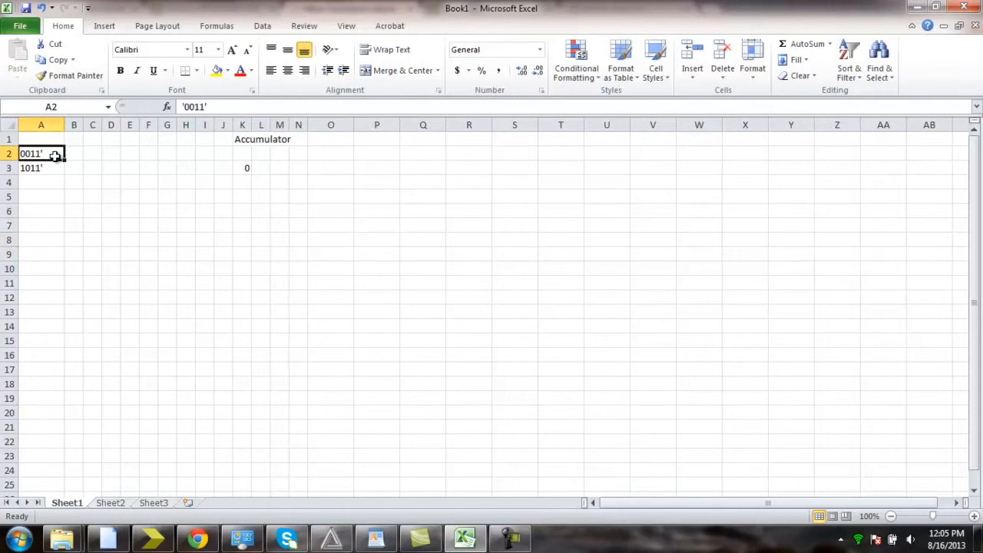
pyautogui.click(40, 167)
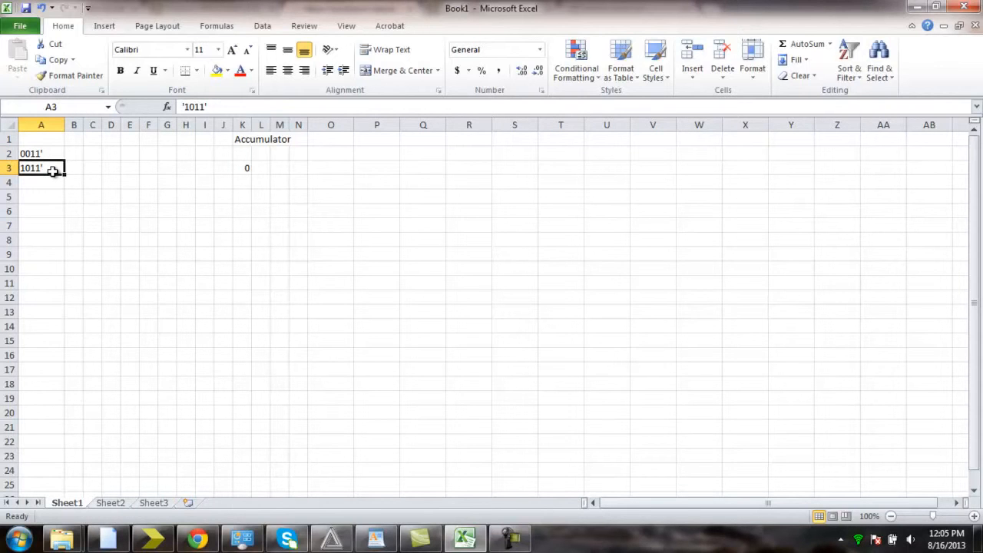
pyautogui.click(242, 168)
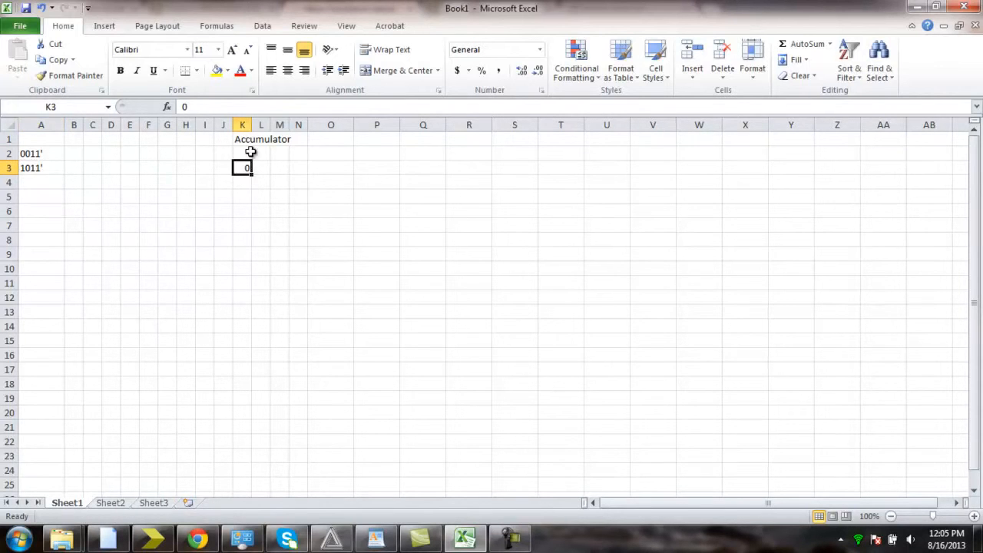
pyautogui.moveTo(245, 139)
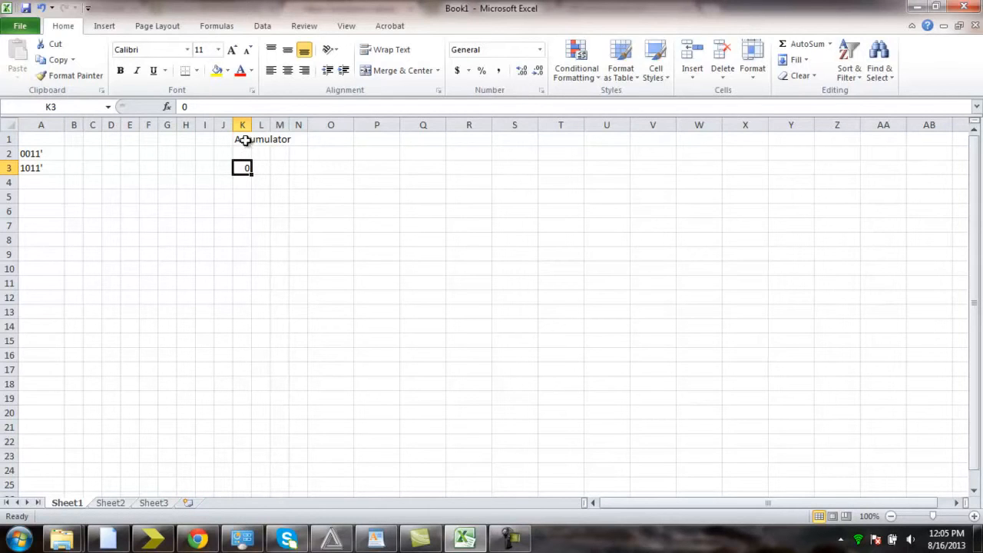
pyautogui.moveTo(236, 142)
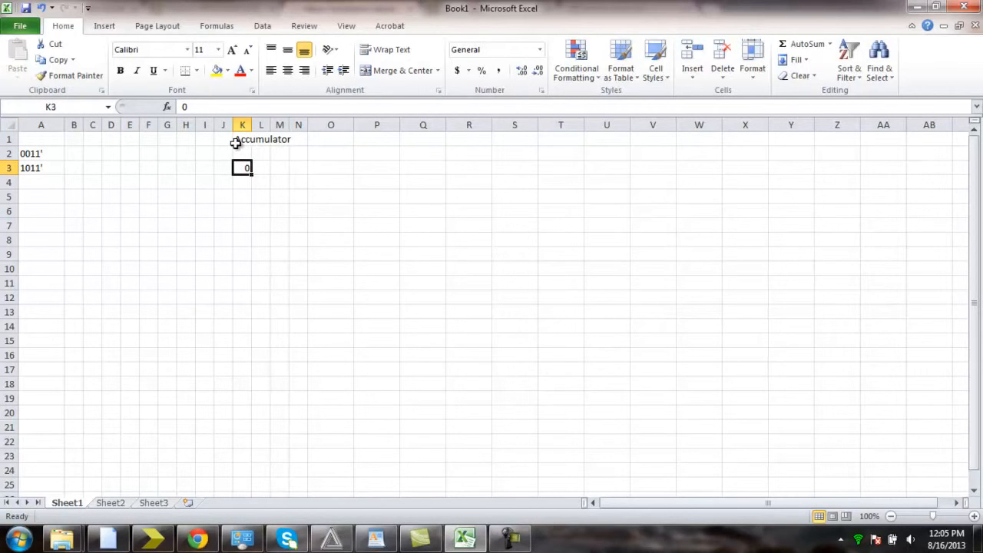
pyautogui.moveTo(244, 146)
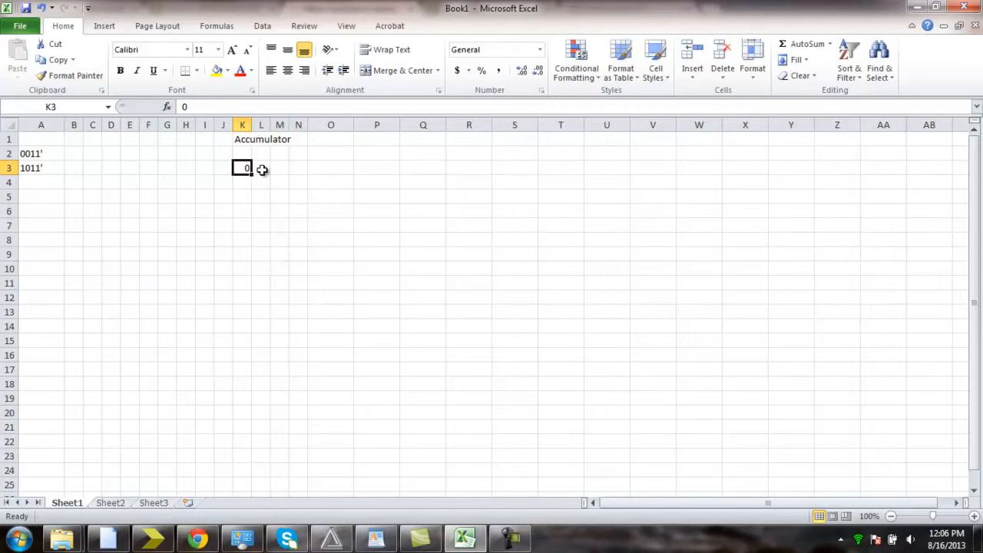
pyautogui.moveTo(237, 204)
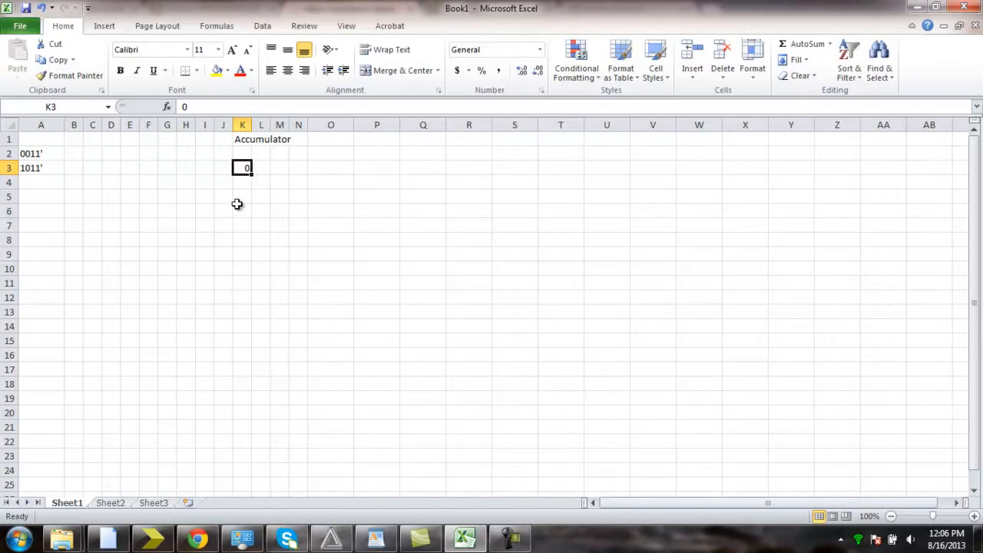
pyautogui.moveTo(205, 201)
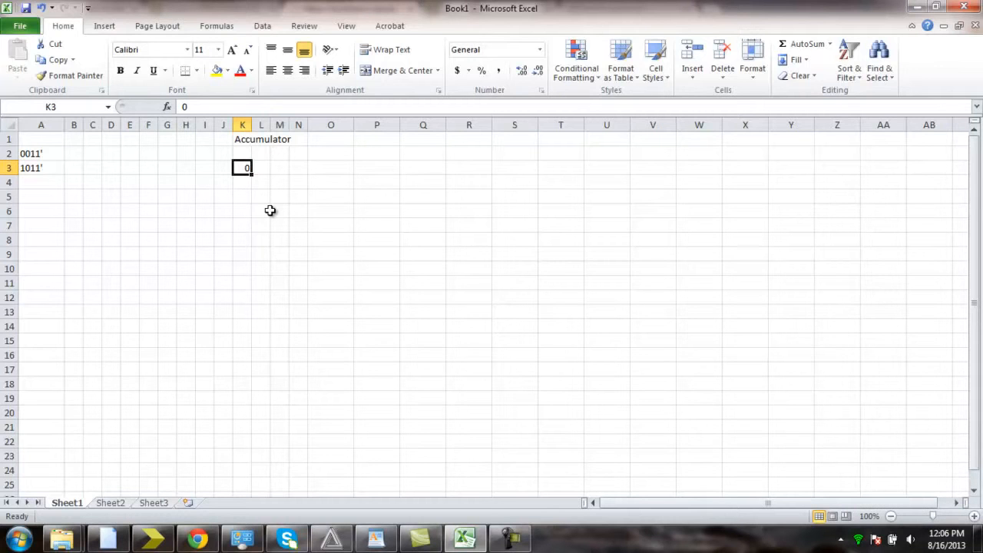
pyautogui.moveTo(260, 132)
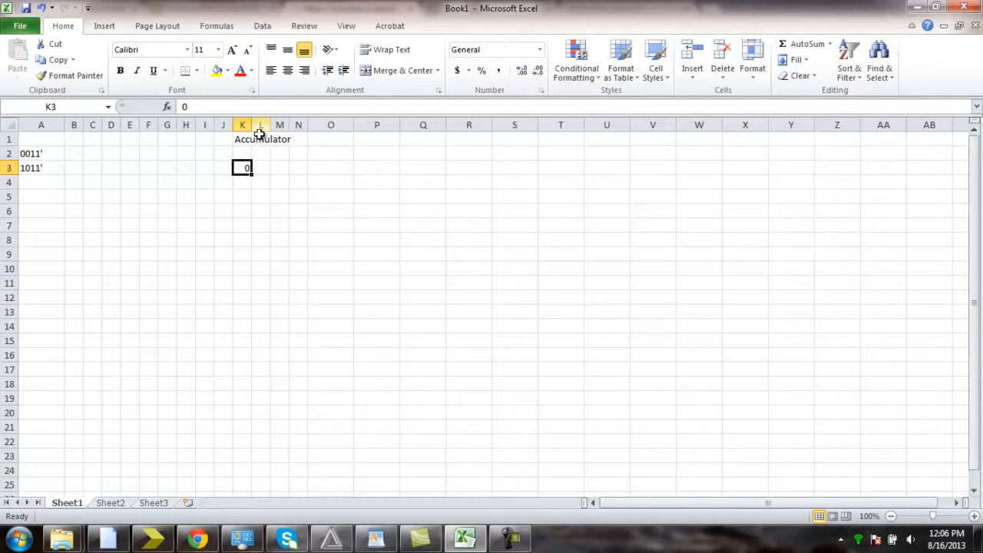
pyautogui.moveTo(268, 149)
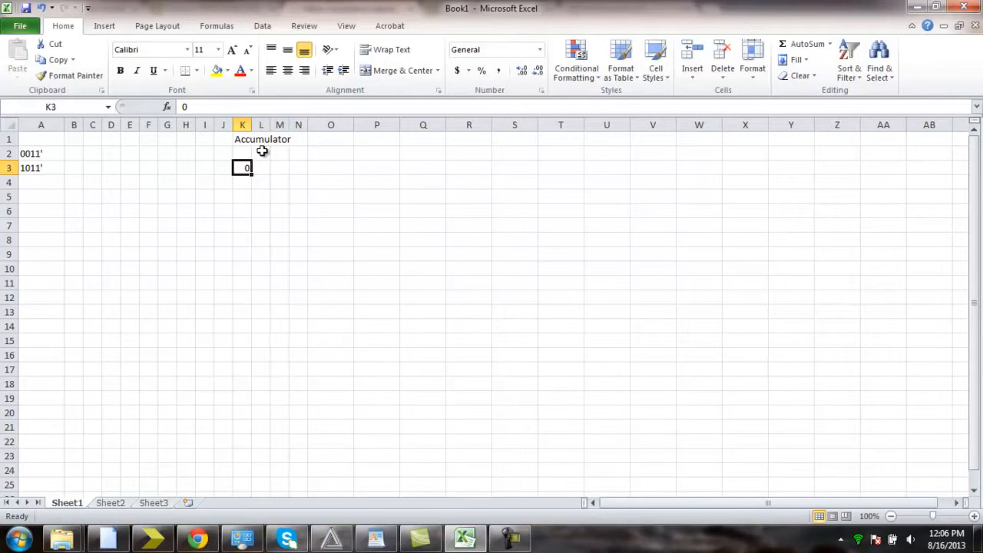
pyautogui.moveTo(141, 170)
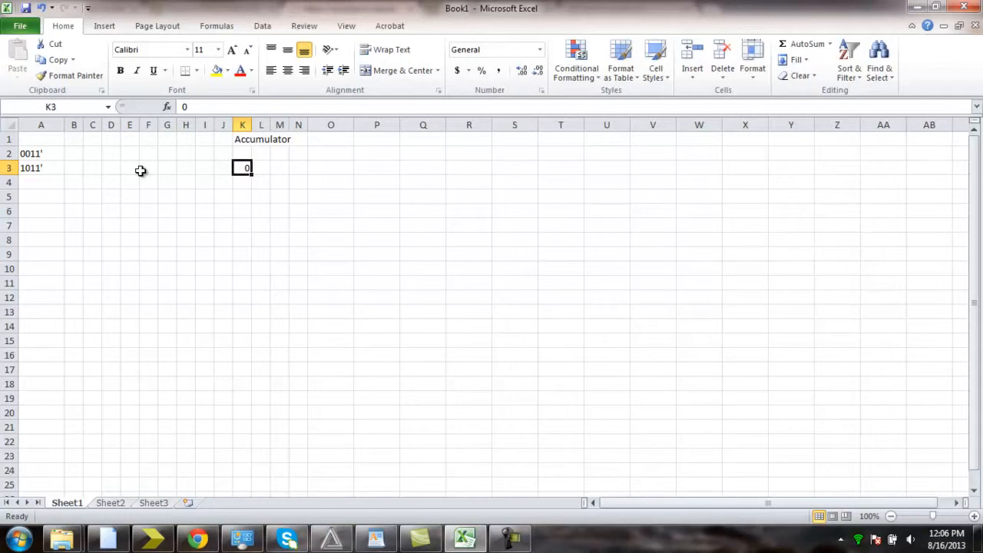
pyautogui.moveTo(108, 173)
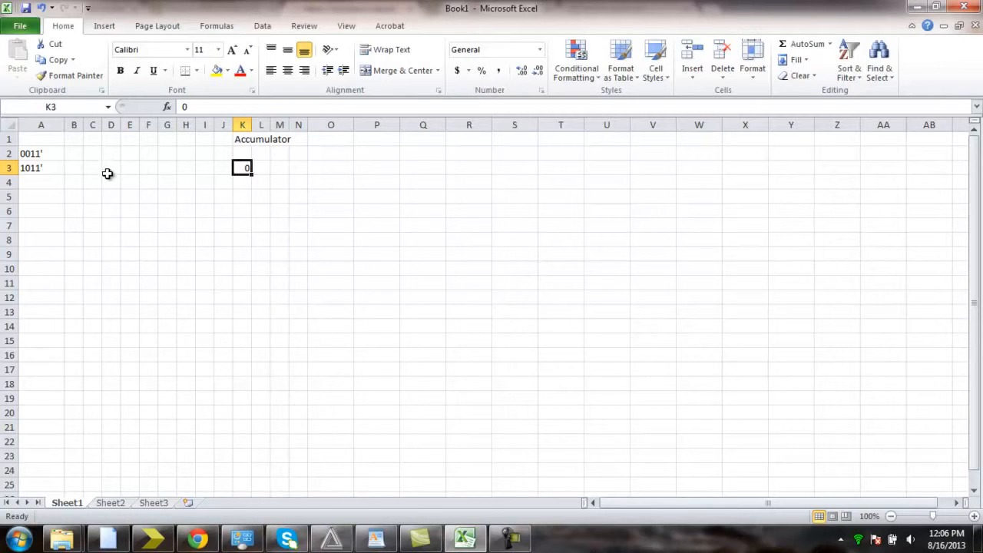
pyautogui.moveTo(48, 154)
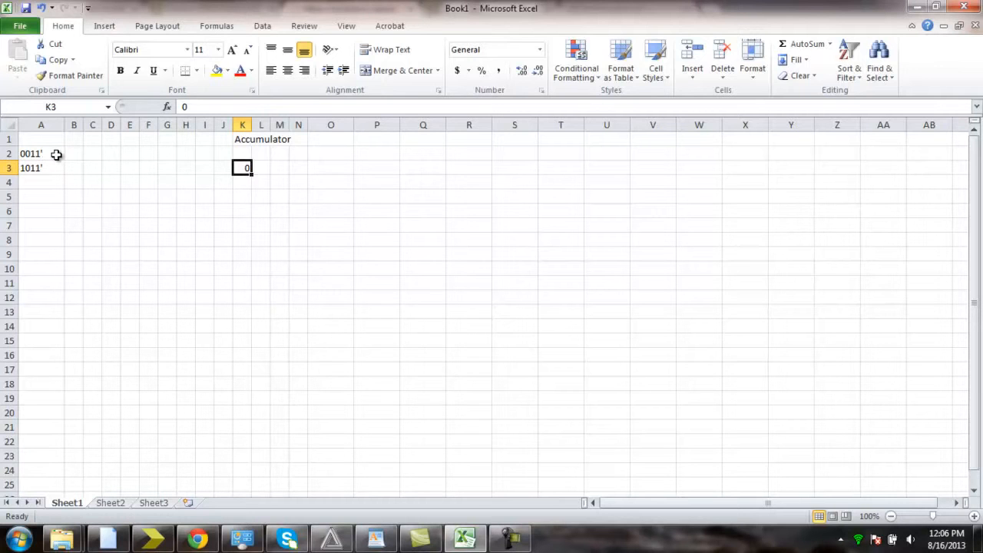
pyautogui.moveTo(248, 169)
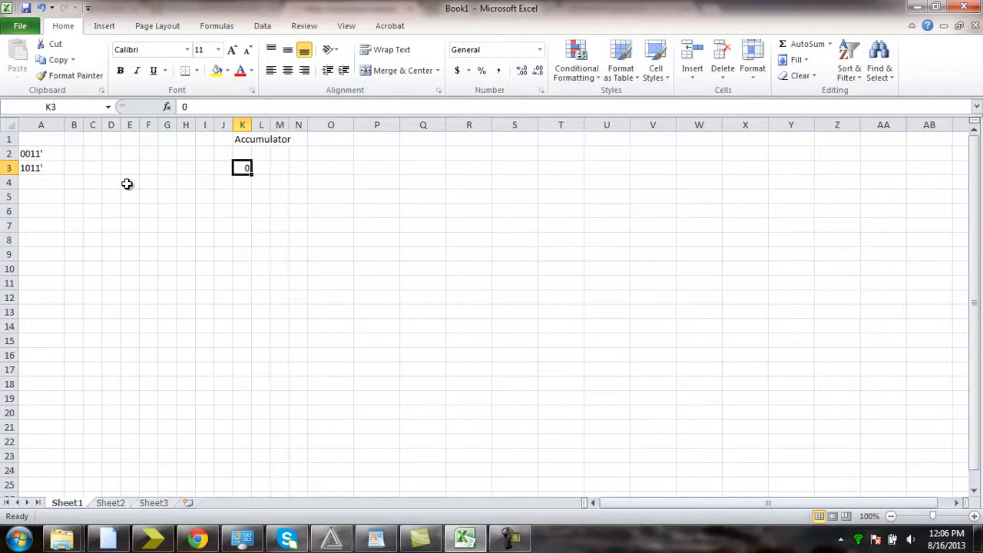
# Enter accumulator 3 for row 4, row 5's first bit 0, and accumulator 9.
pyautogui.click(129, 182)
pyautogui.write('0')
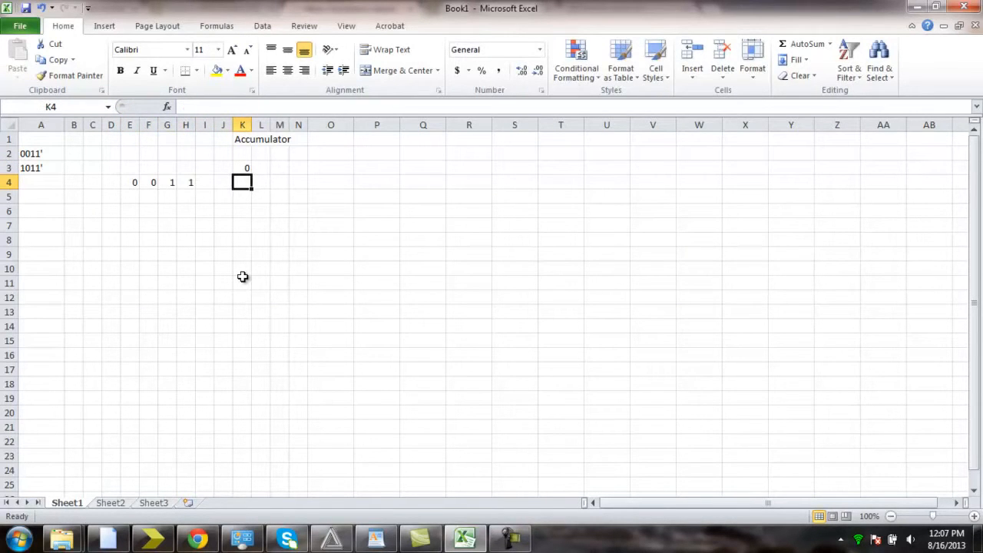
pyautogui.write('3')
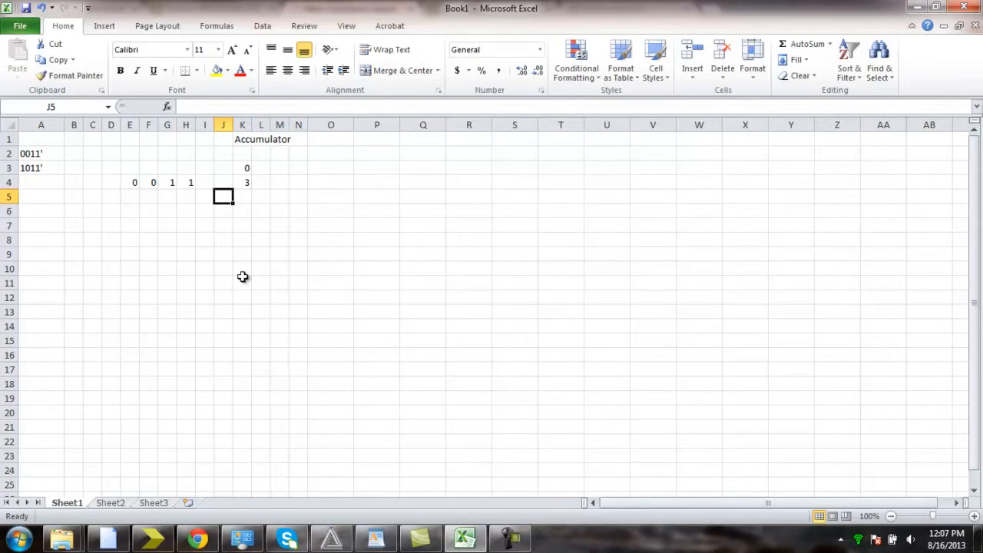
pyautogui.click(185, 196)
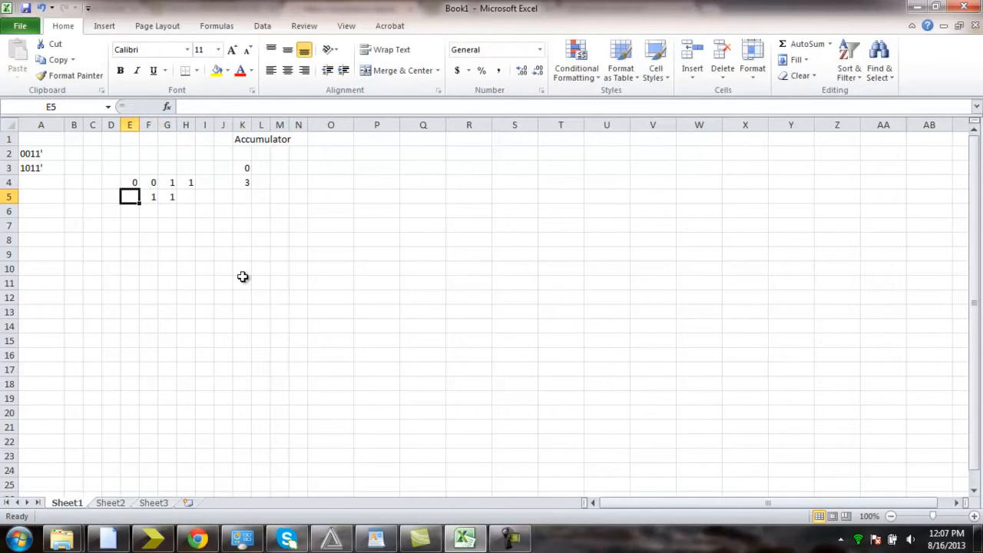
pyautogui.write('0')
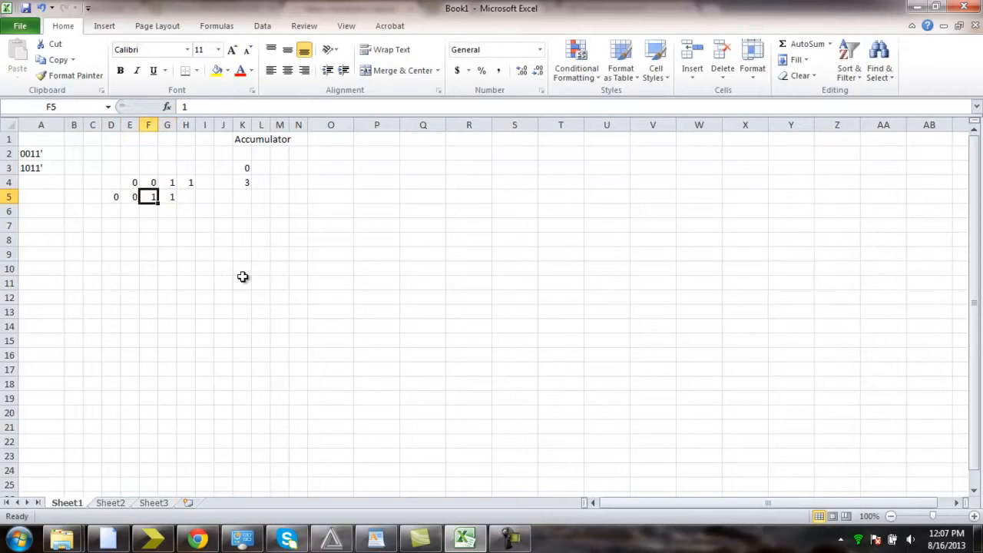
pyautogui.press('Tab')
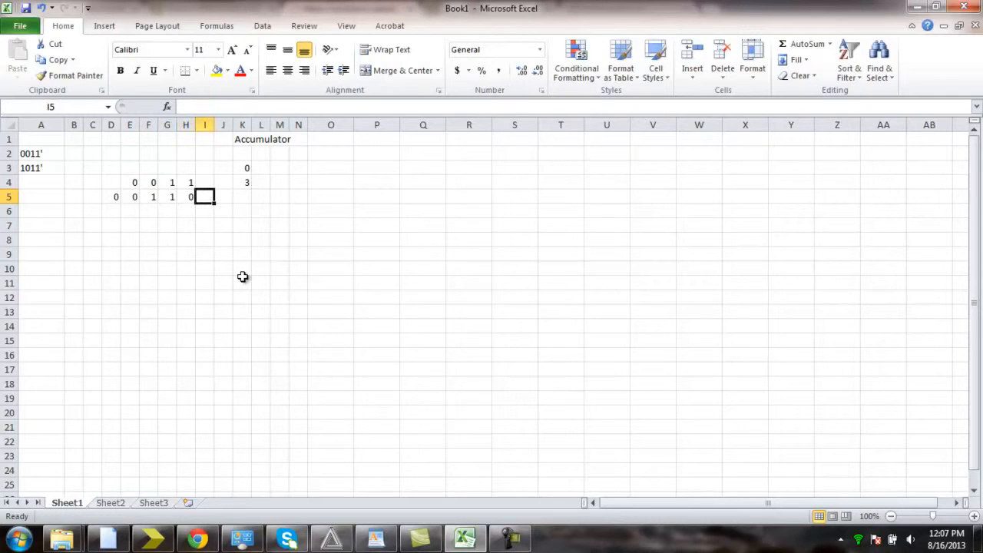
pyautogui.click(242, 196)
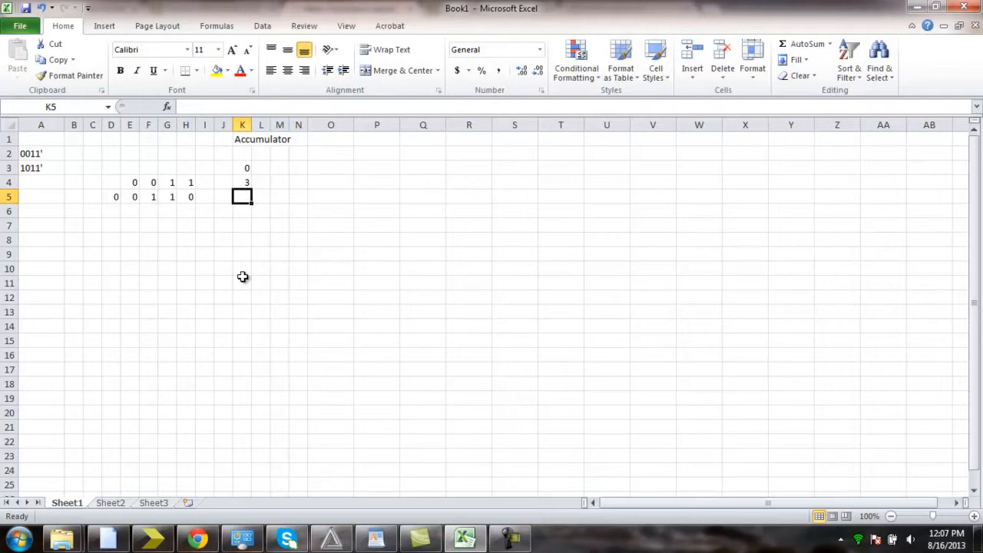
pyautogui.write('9')
pyautogui.click(167, 212)
pyautogui.write('0')
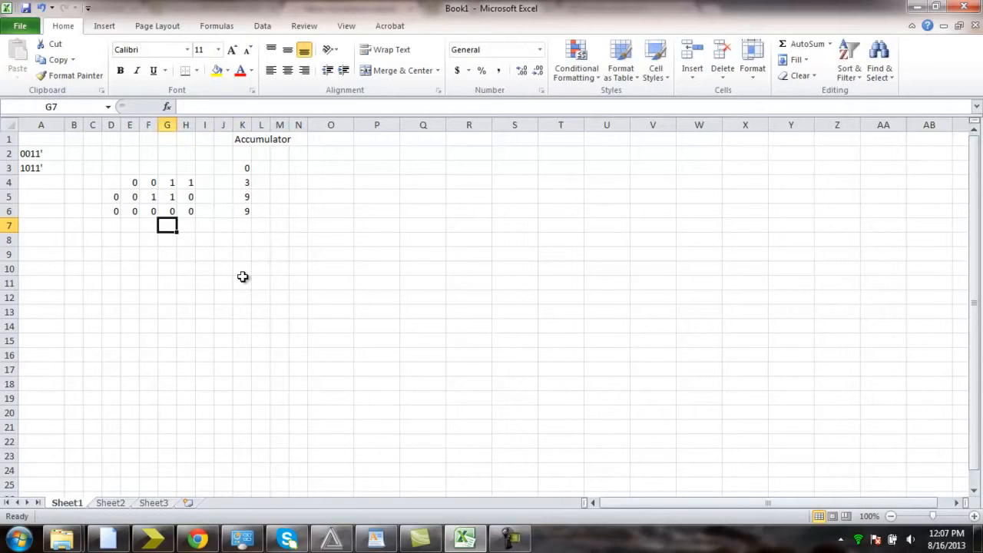
# Fill D7:H7 with bits 1 1 0 0 0 and put 33 in K7.
pyautogui.click(41, 168)
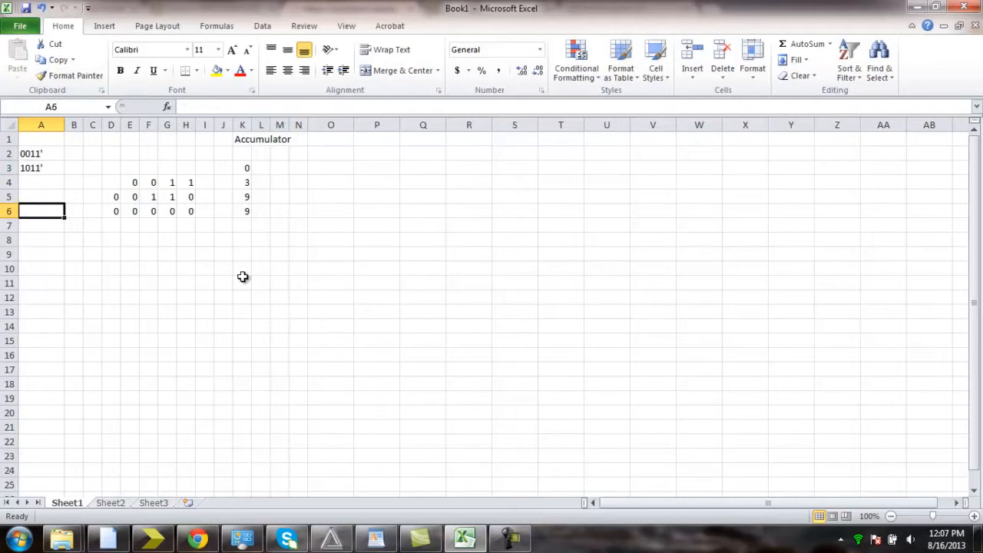
pyautogui.click(111, 225)
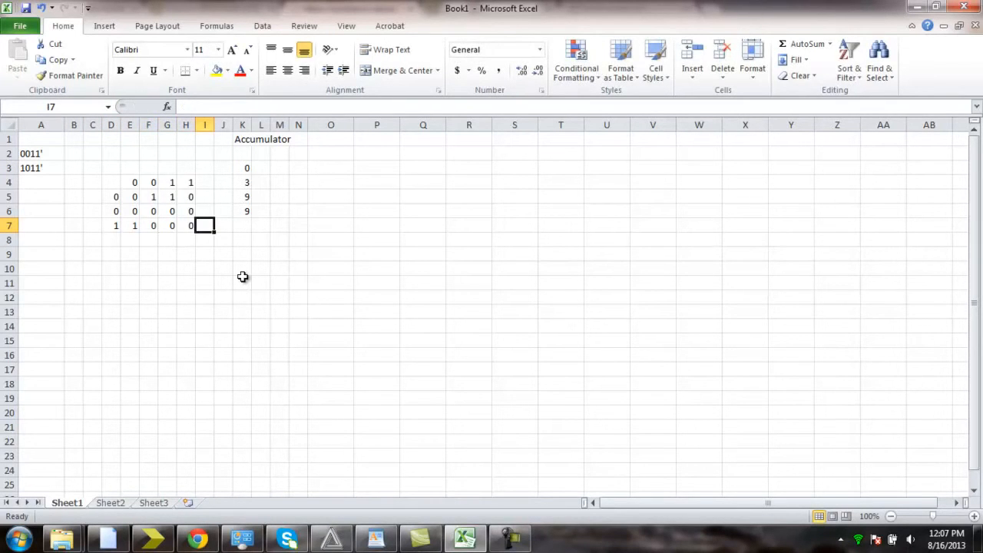
pyautogui.click(111, 225)
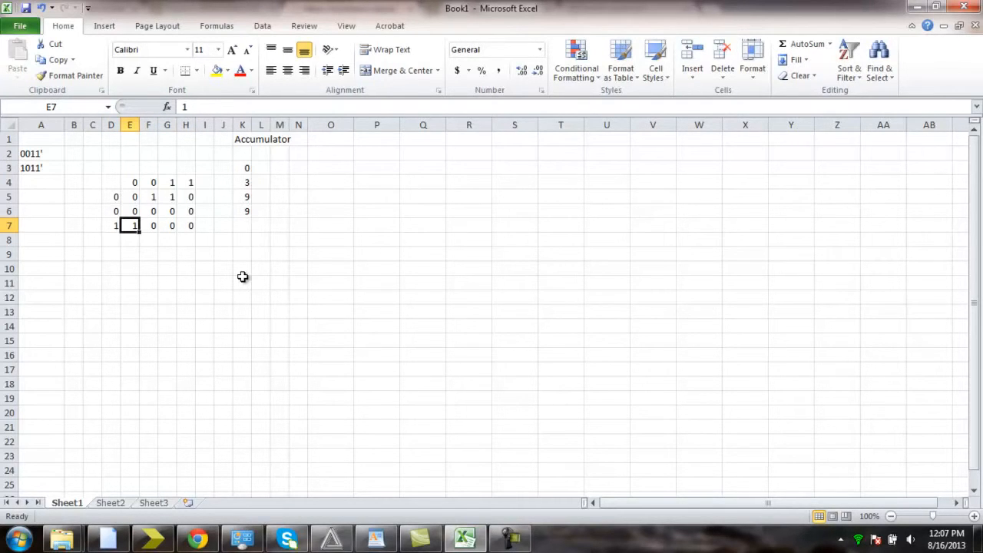
pyautogui.click(242, 210)
pyautogui.write('33')
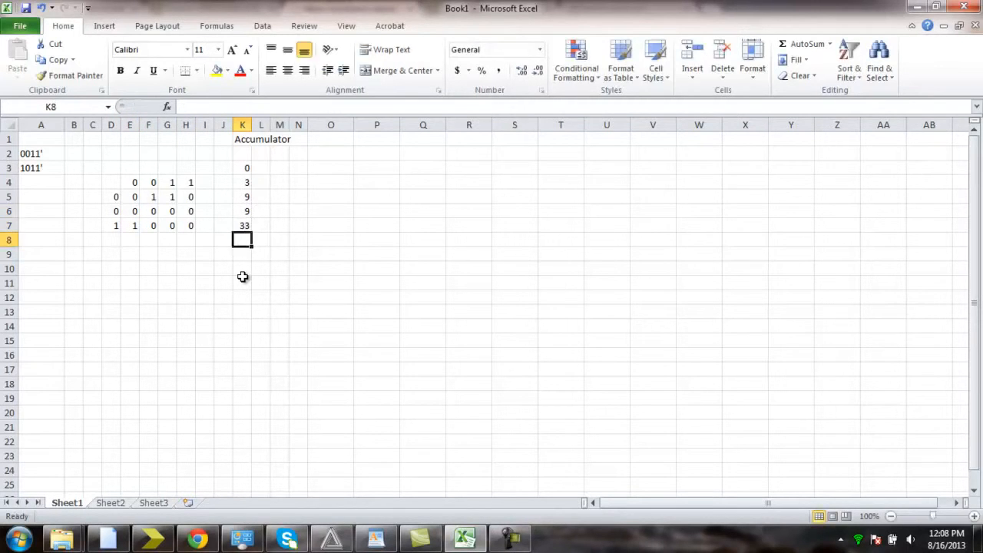
pyautogui.click(242, 224)
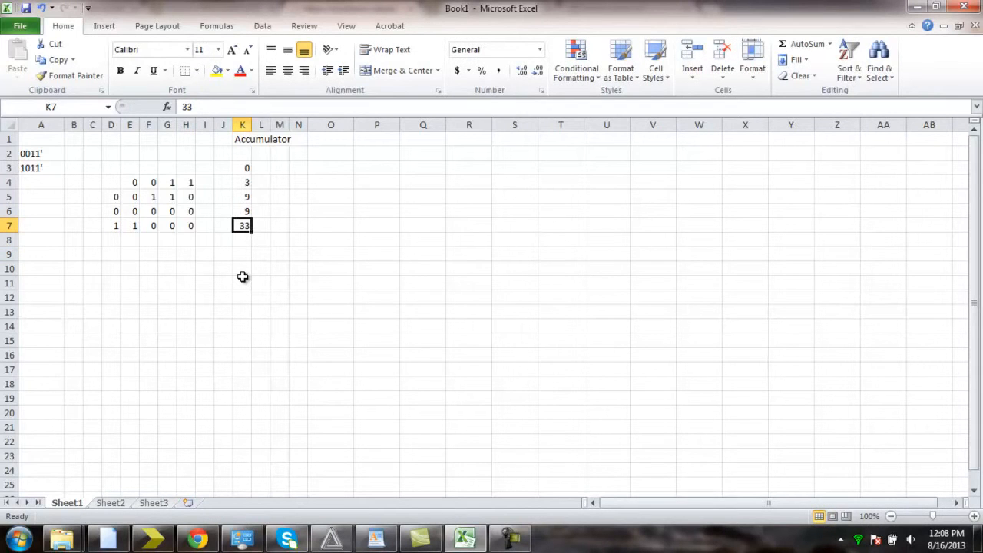
pyautogui.click(41, 225)
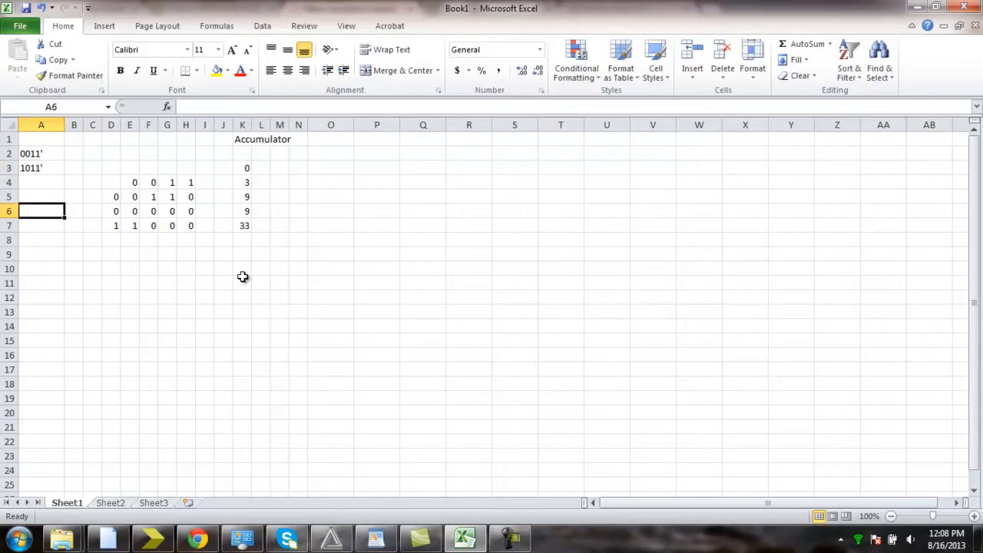
pyautogui.click(223, 225)
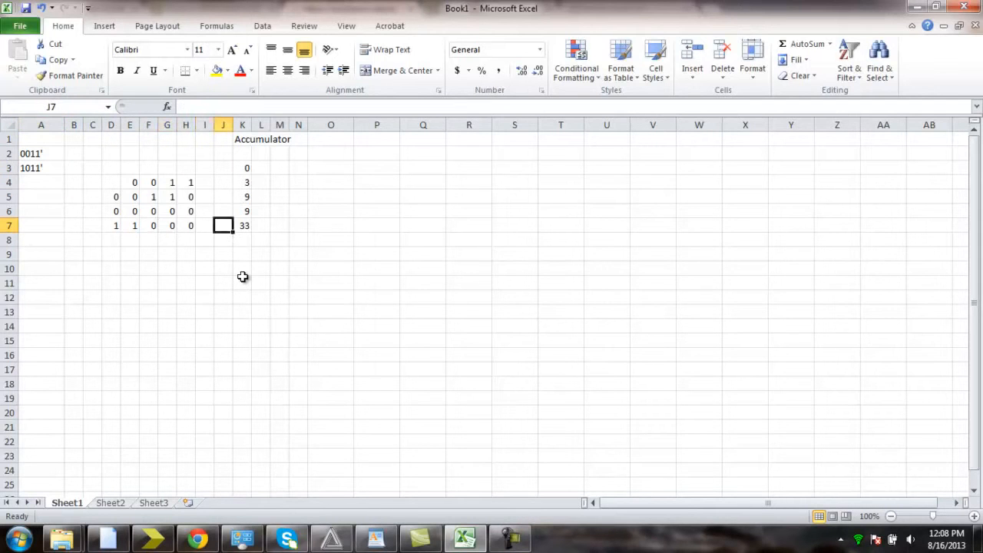
pyautogui.click(242, 182)
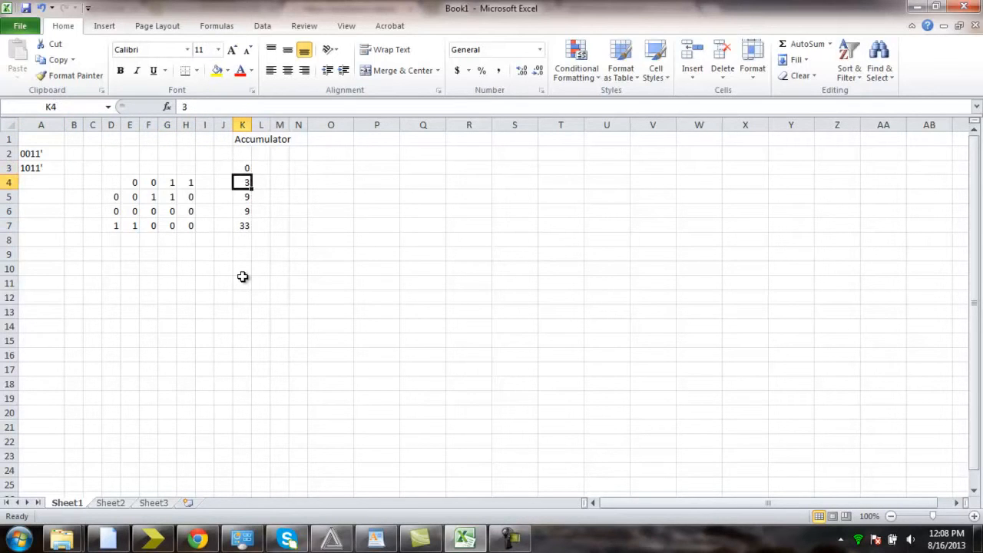
pyautogui.click(242, 168)
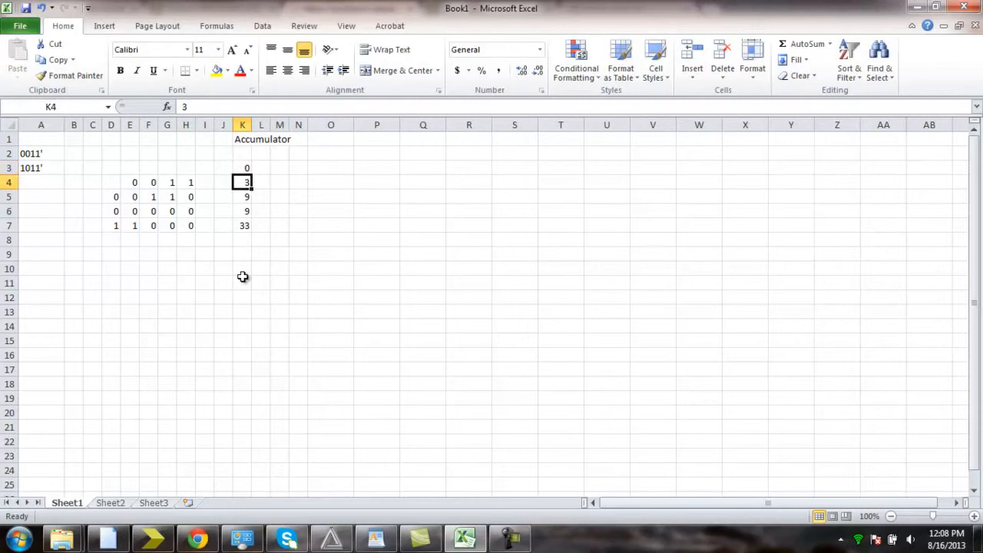
pyautogui.click(242, 211)
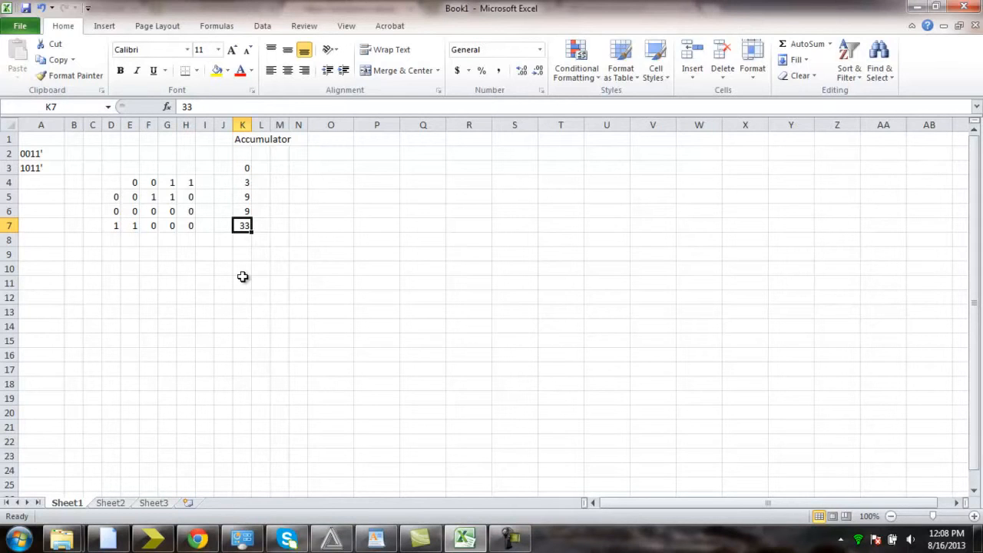
pyautogui.moveTo(282, 306)
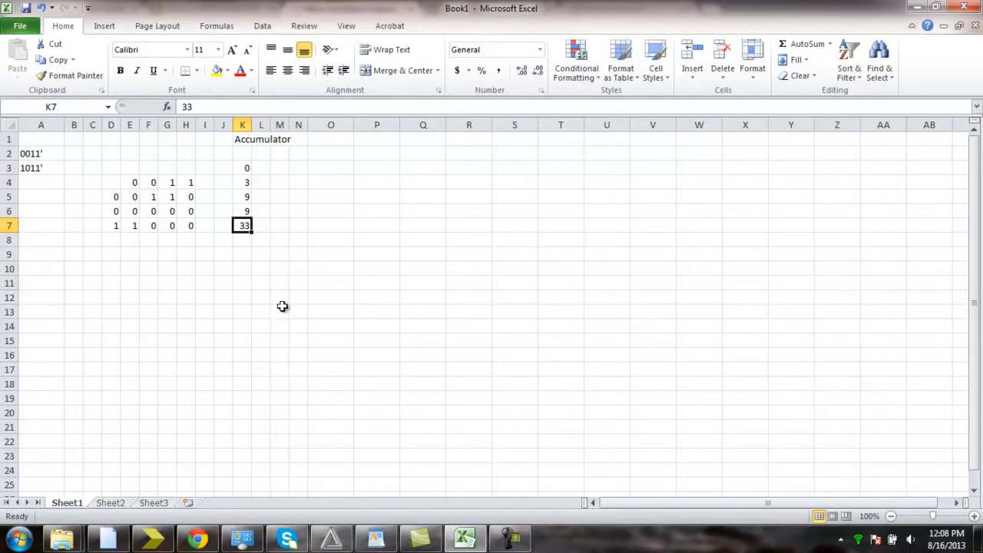
pyautogui.moveTo(353, 354)
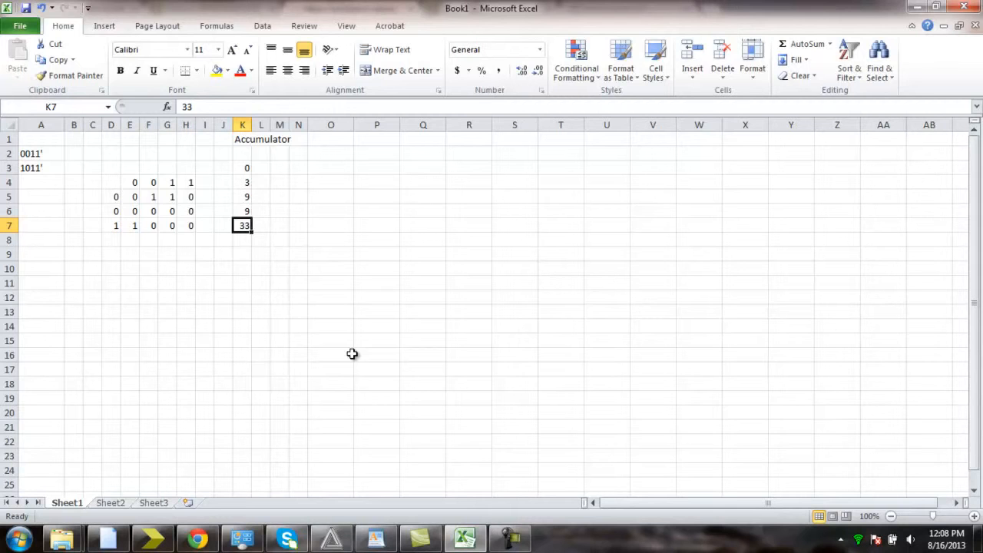
pyautogui.moveTo(490, 409)
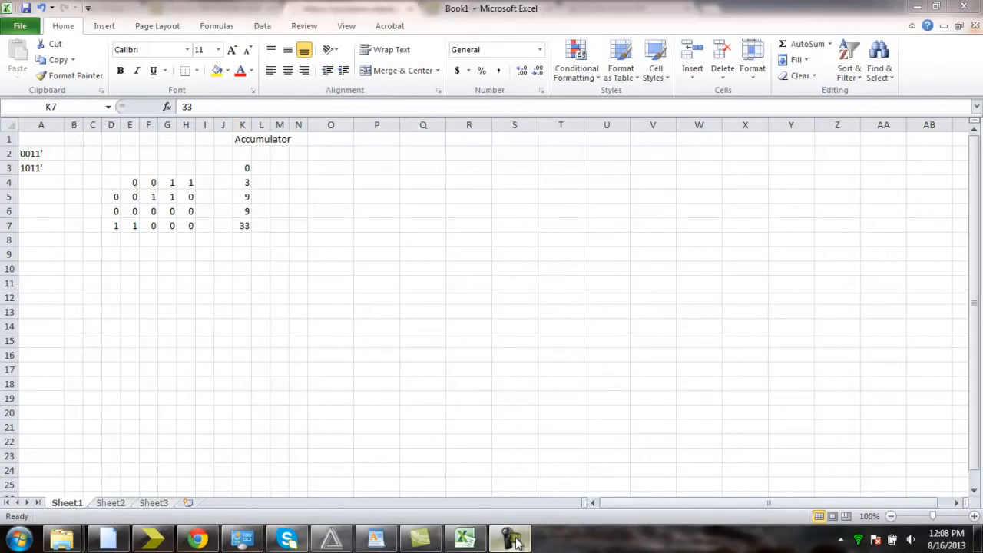
# Switch to ISE and scroll accumulator.vhd to its entity ports and temp_A/temp_Sum signals.
pyautogui.click(509, 538)
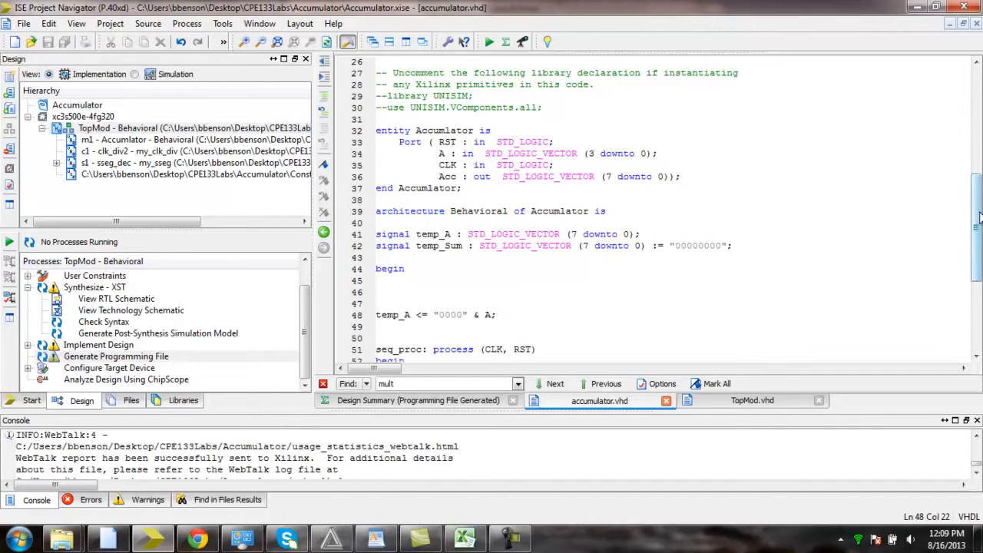
pyautogui.moveTo(932, 232)
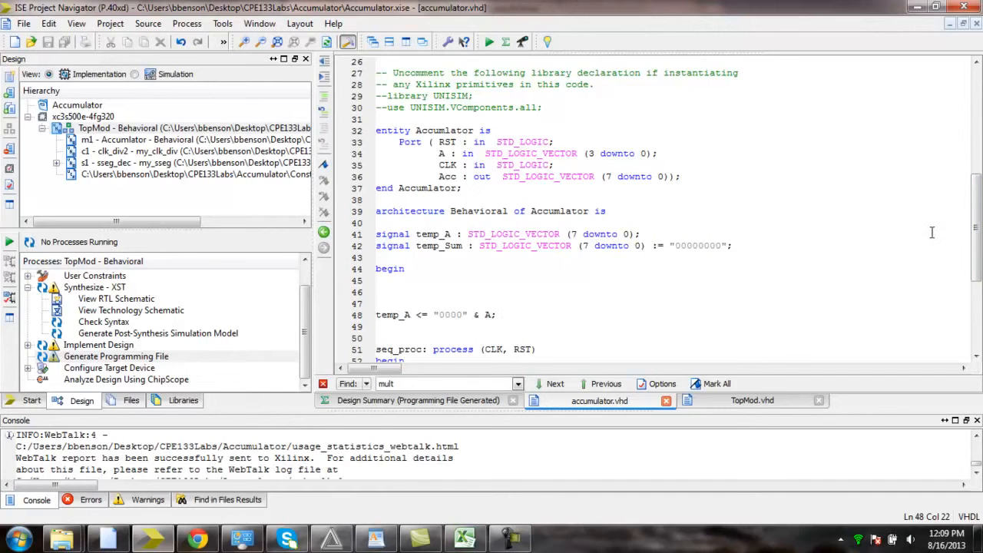
pyautogui.scroll(-3)
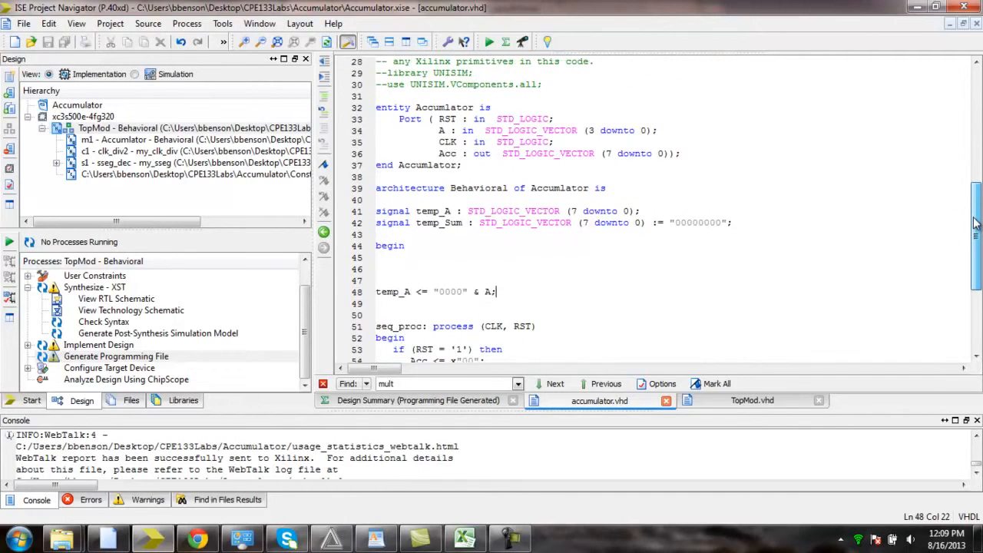
pyautogui.scroll(-3)
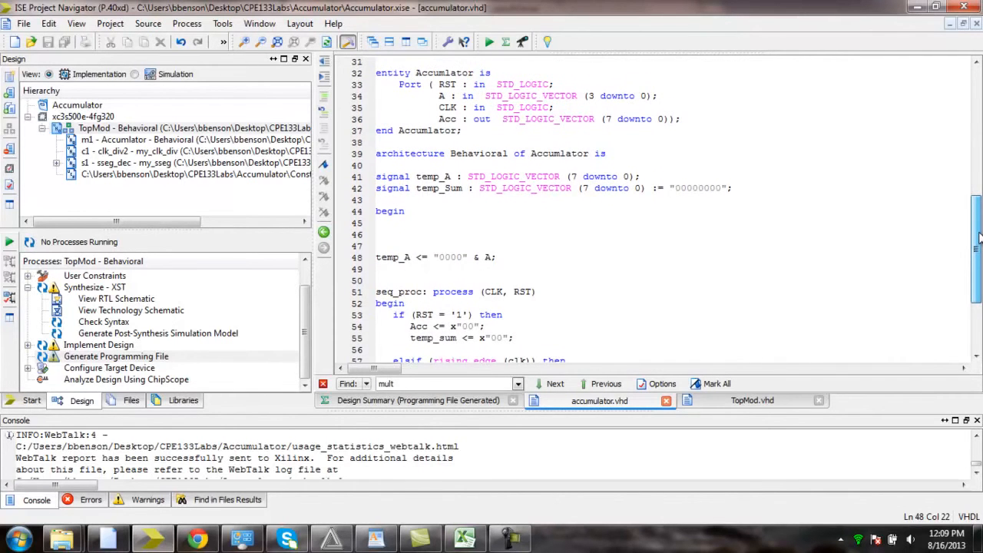
pyautogui.scroll(3)
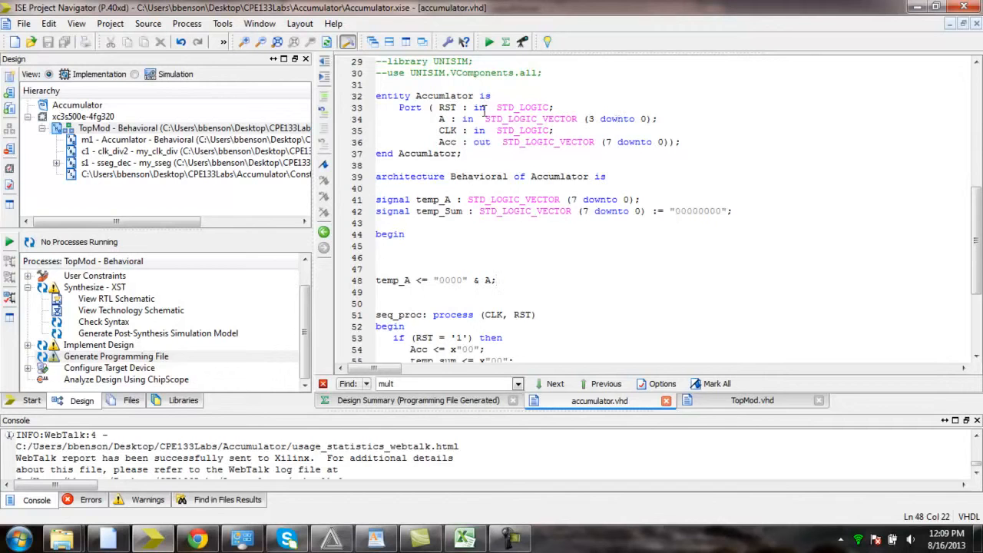
pyautogui.moveTo(443, 143)
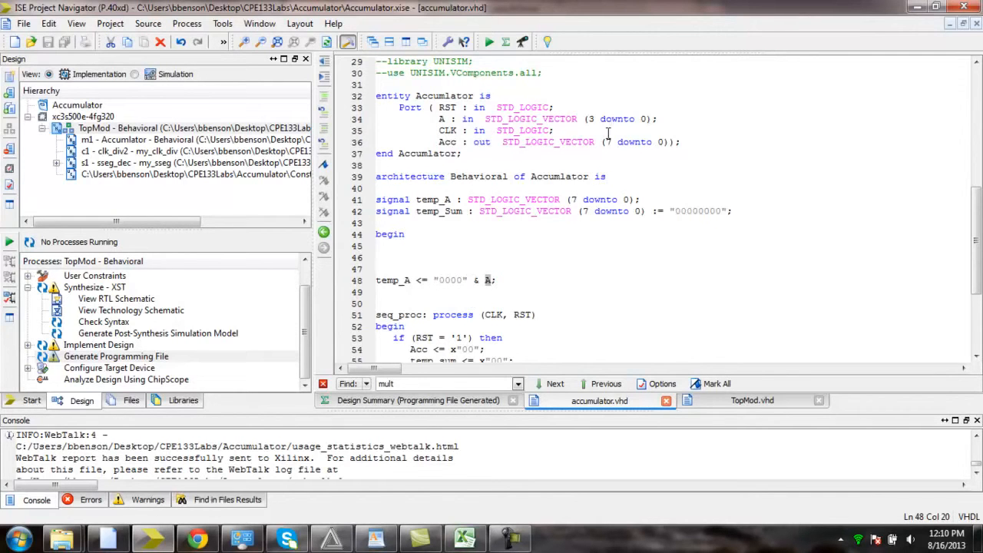
pyautogui.moveTo(544, 223)
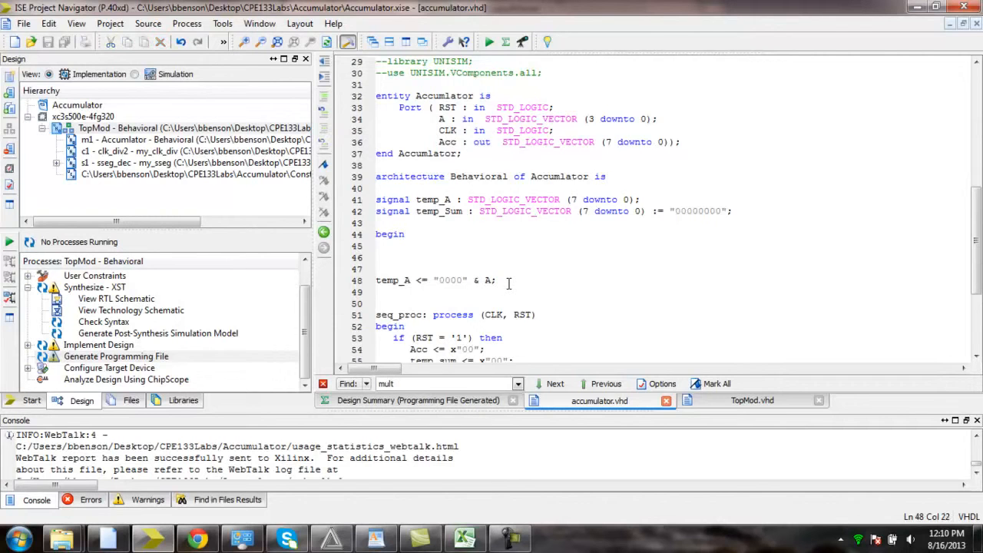
# Type a shifted temp_A <= "00" & A & "00"; line, then select it for deletion.
pyautogui.write('temp_A')
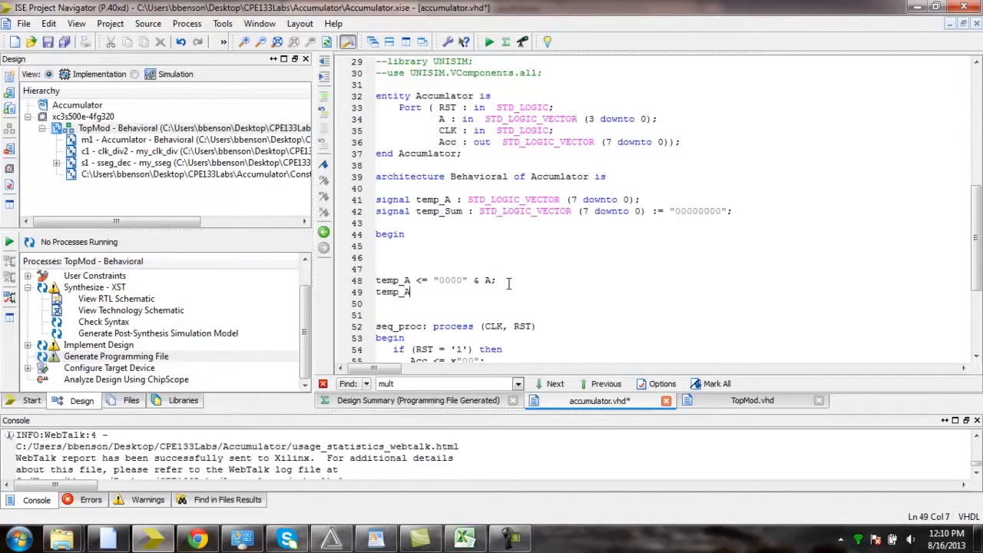
pyautogui.write('<=')
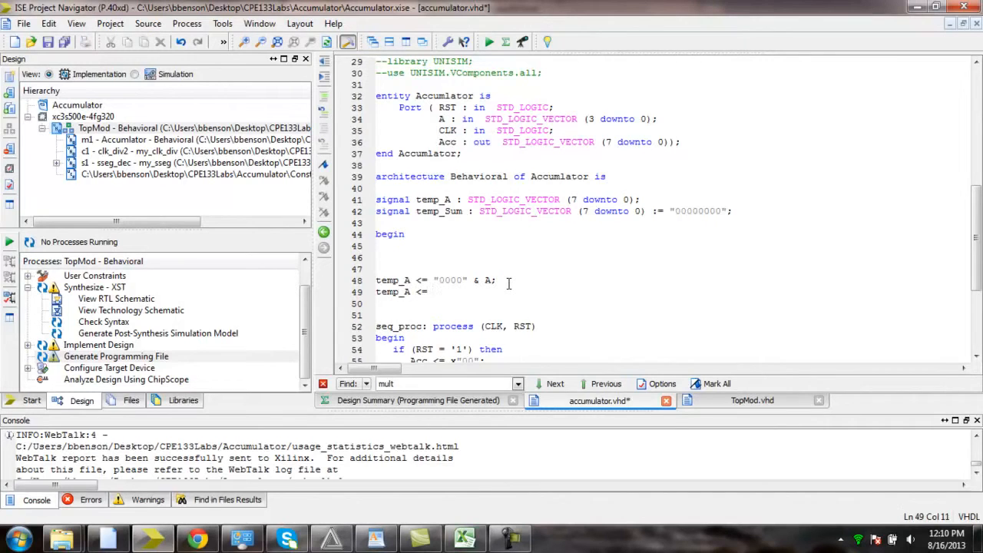
pyautogui.write('"00"')
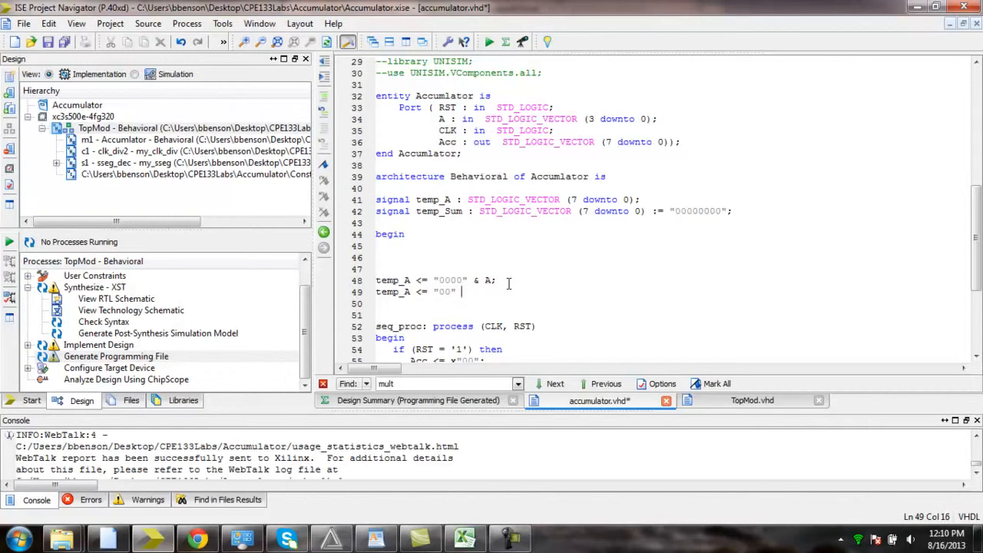
pyautogui.write('& A')
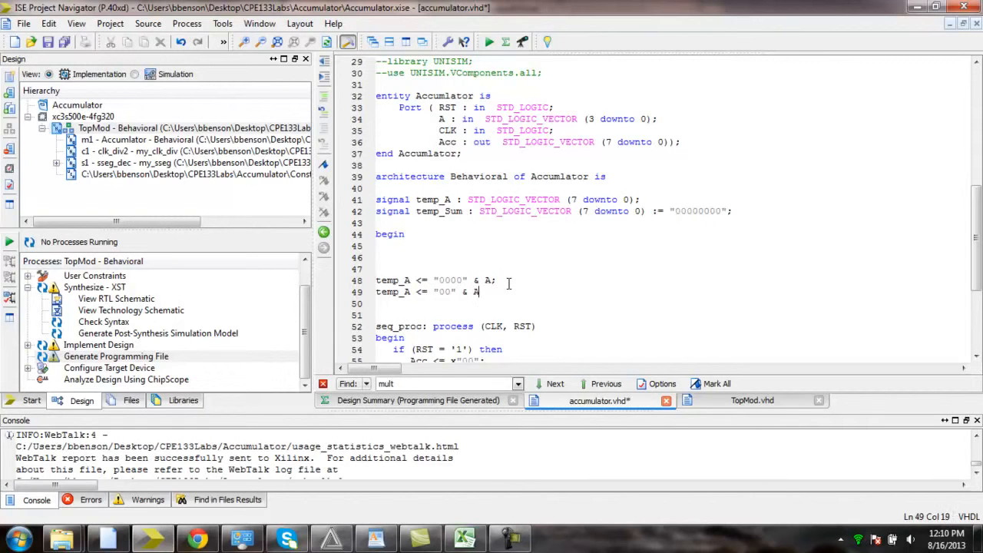
pyautogui.write('S')
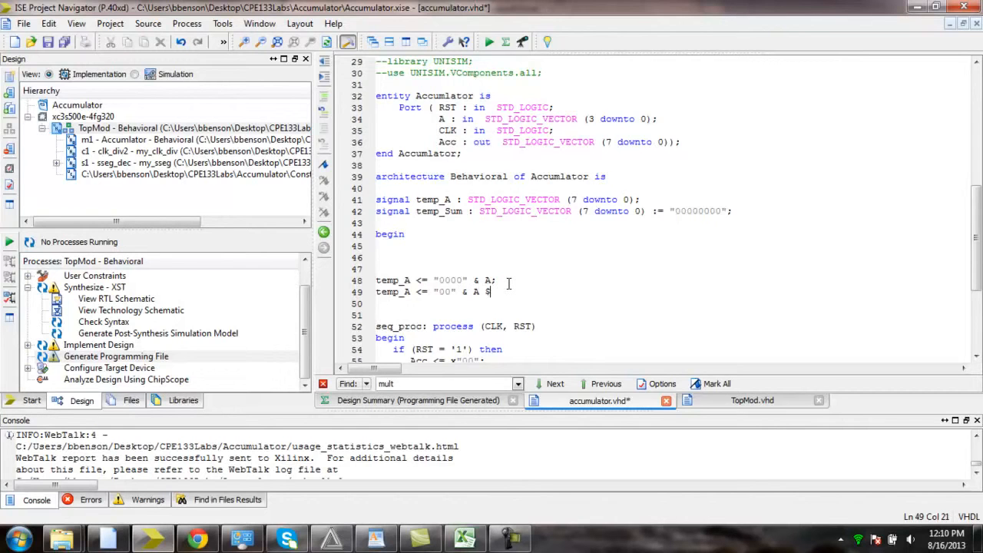
pyautogui.press('Backspace')
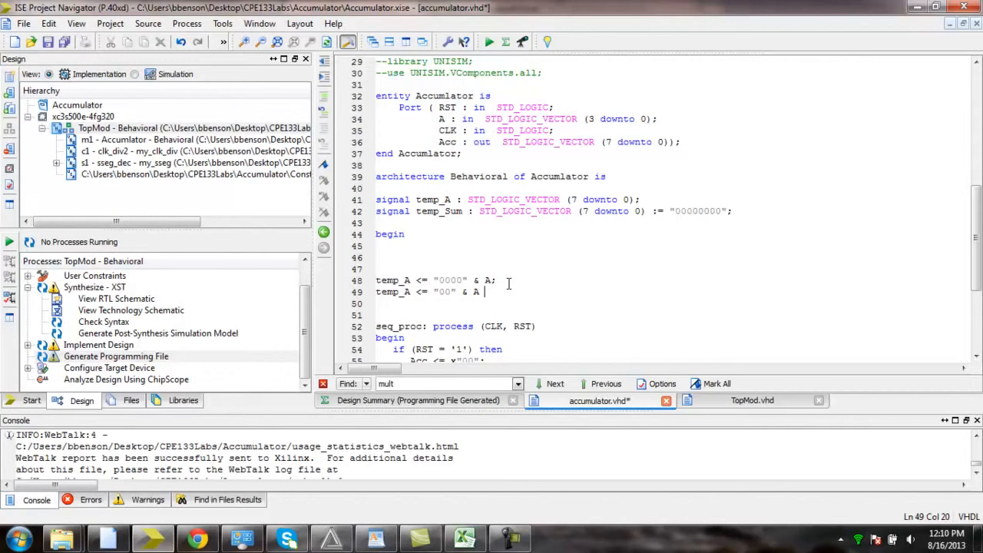
pyautogui.write('& "')
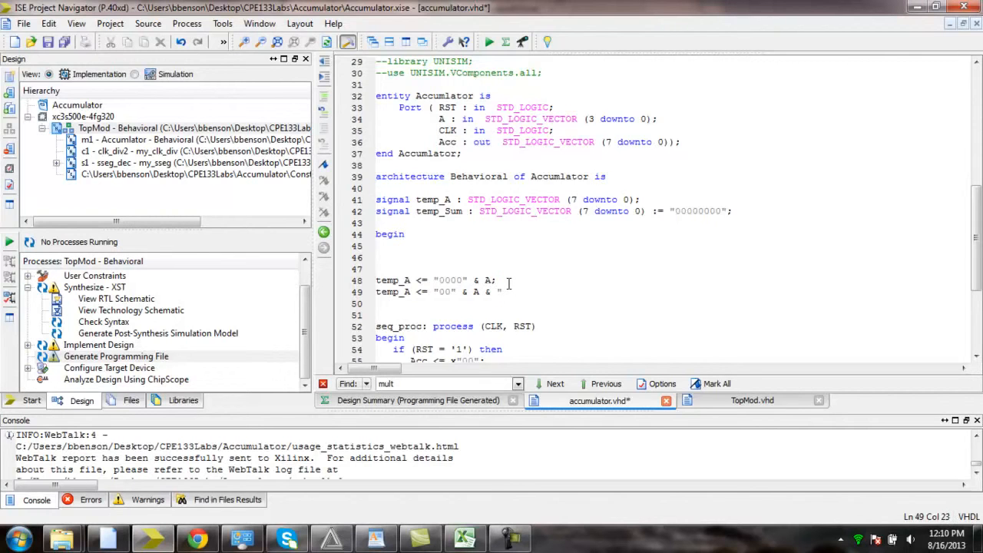
pyautogui.write('00";')
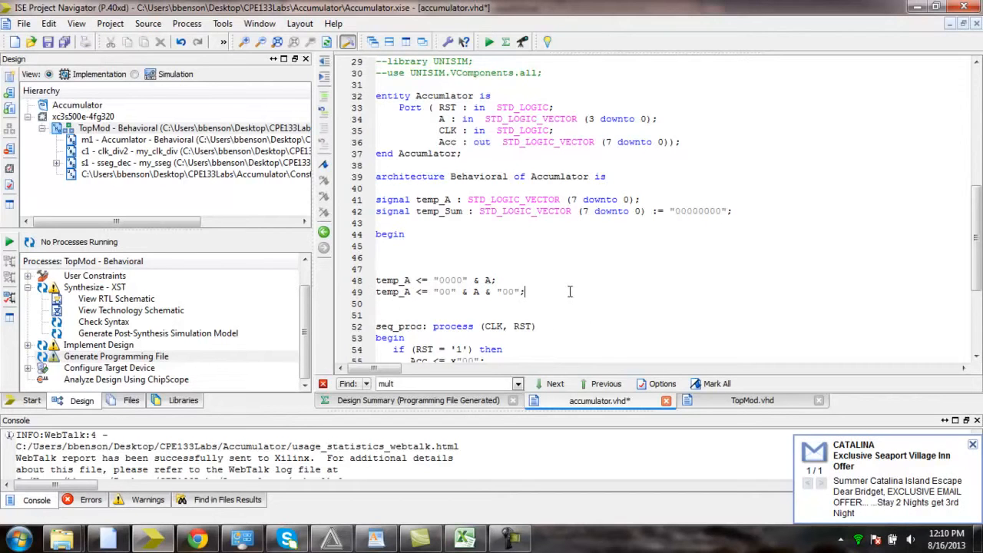
pyautogui.tripleClick(449, 292)
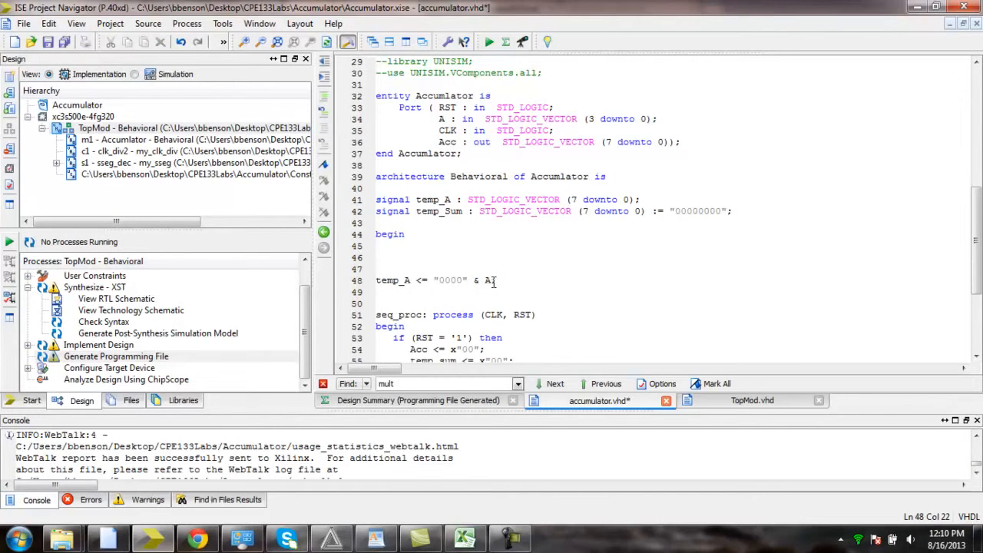
pyautogui.moveTo(931, 200)
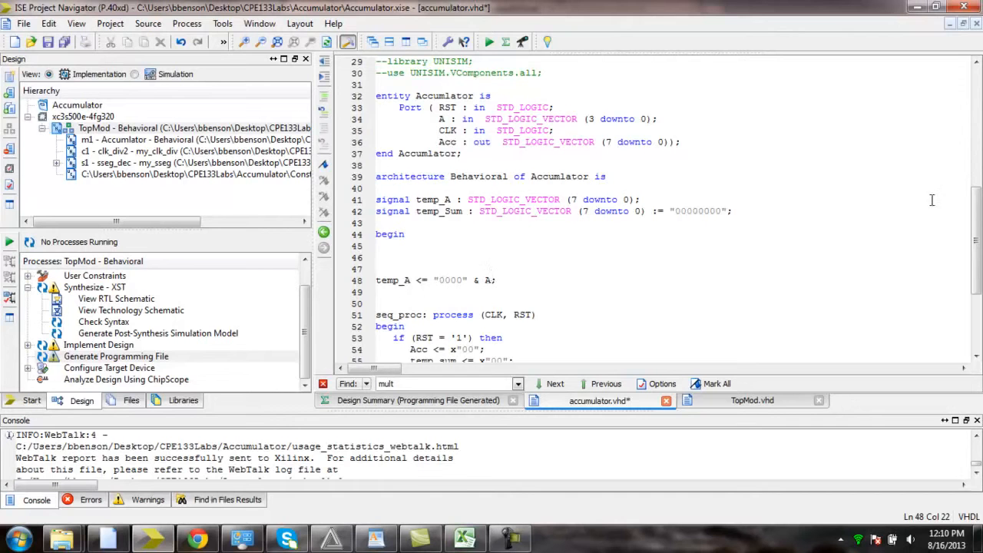
pyautogui.scroll(-3)
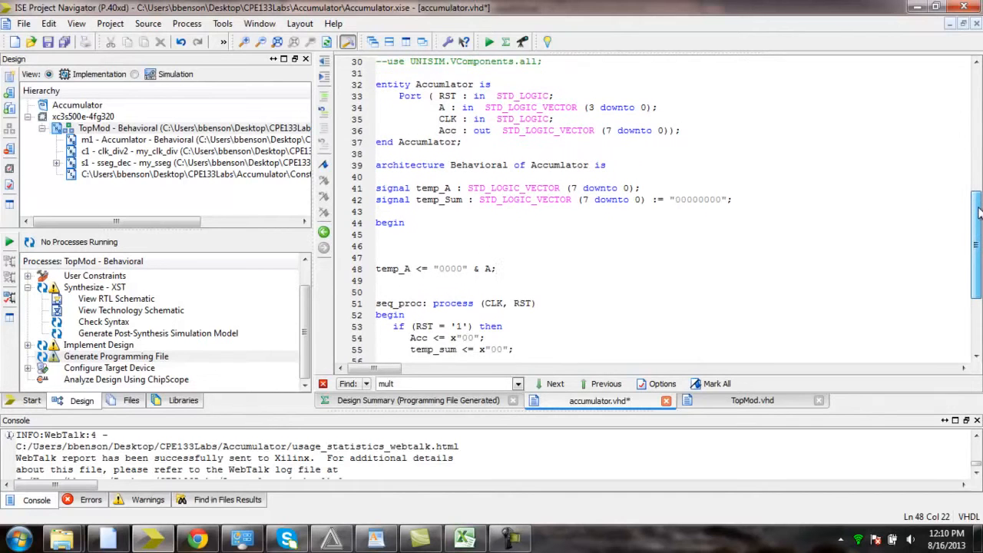
pyautogui.scroll(-3)
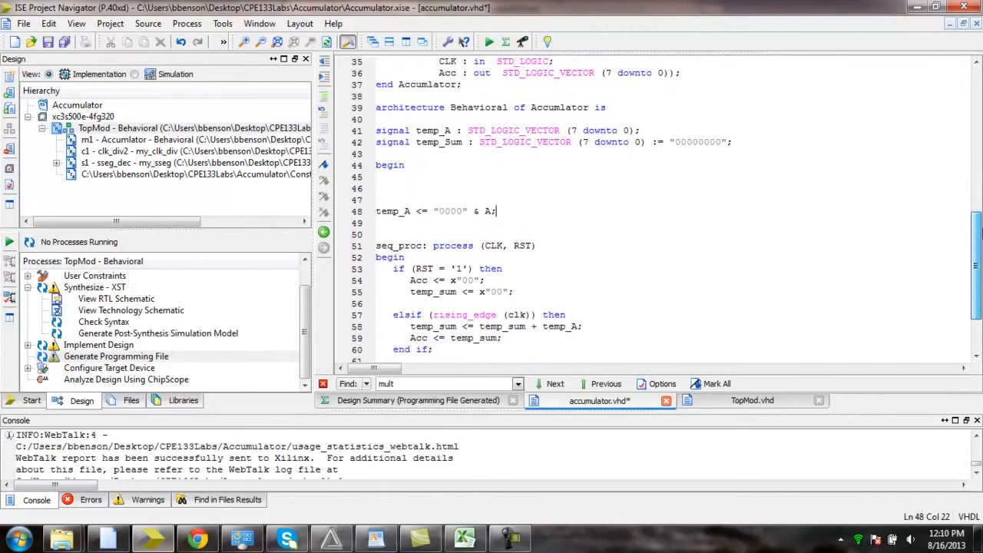
pyautogui.scroll(-3)
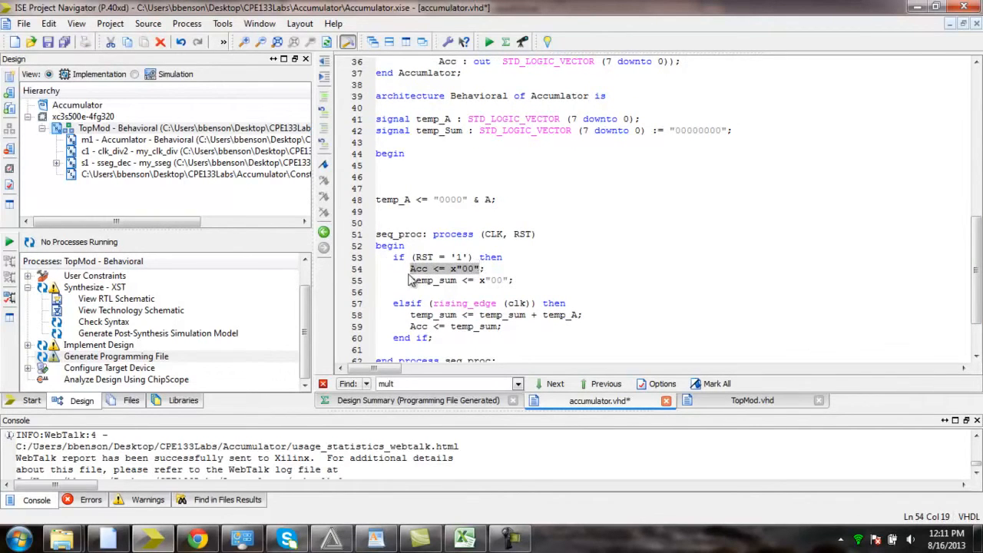
pyautogui.doubleClick(433, 279)
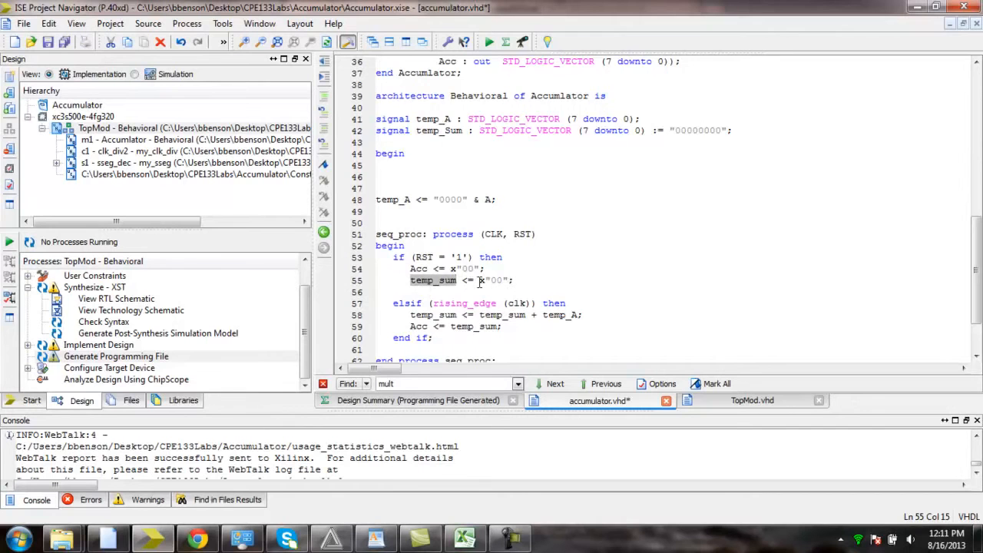
pyautogui.moveTo(826, 219)
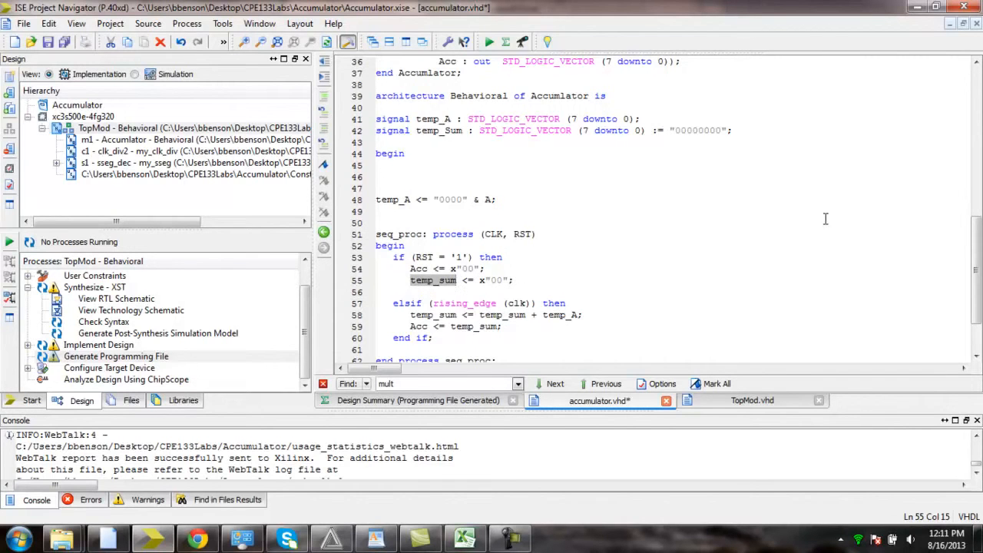
pyautogui.scroll(-3)
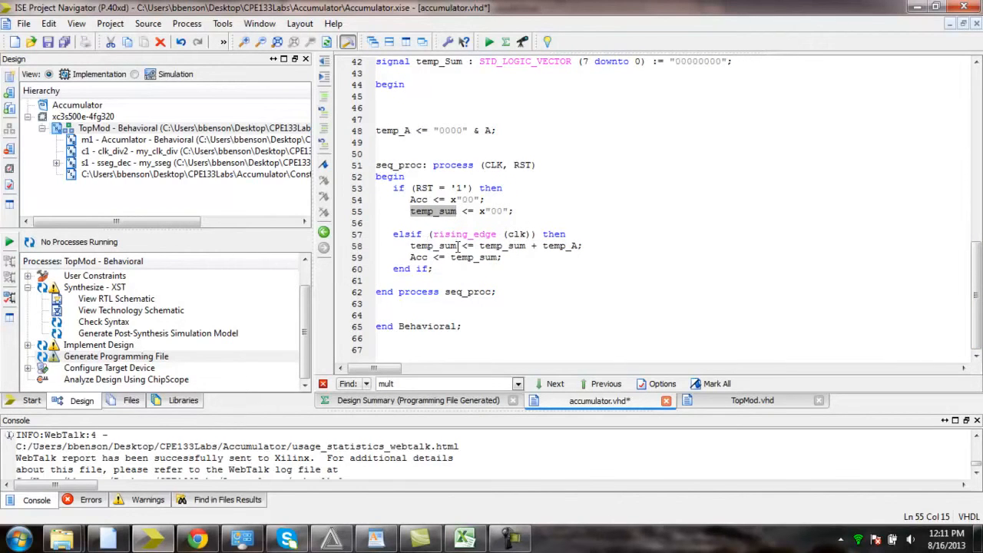
pyautogui.click(584, 246)
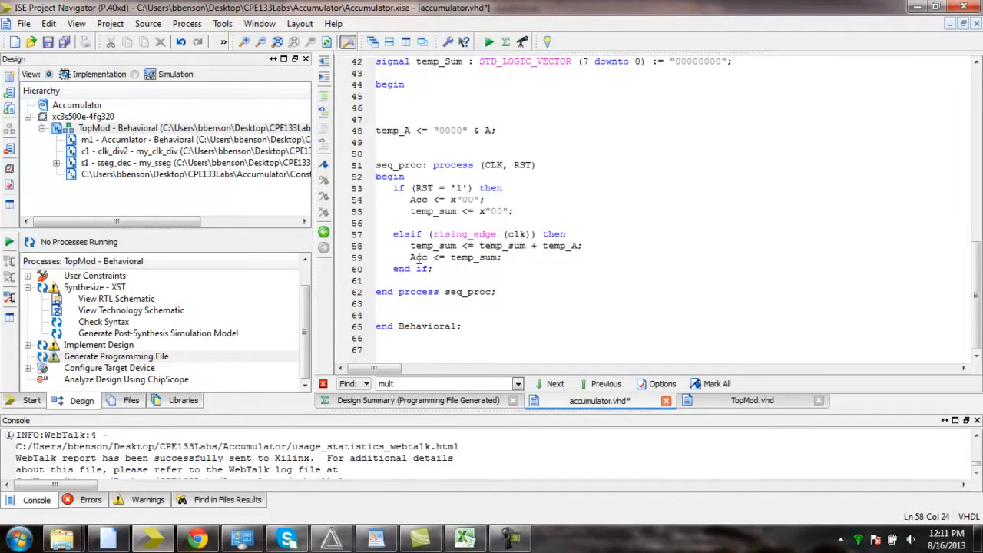
pyautogui.doubleClick(418, 257)
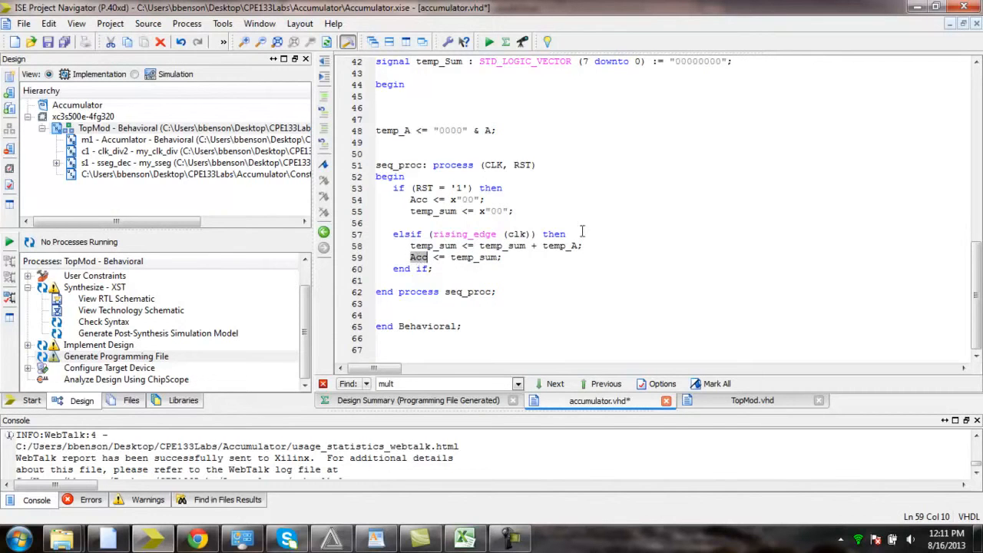
pyautogui.scroll(3)
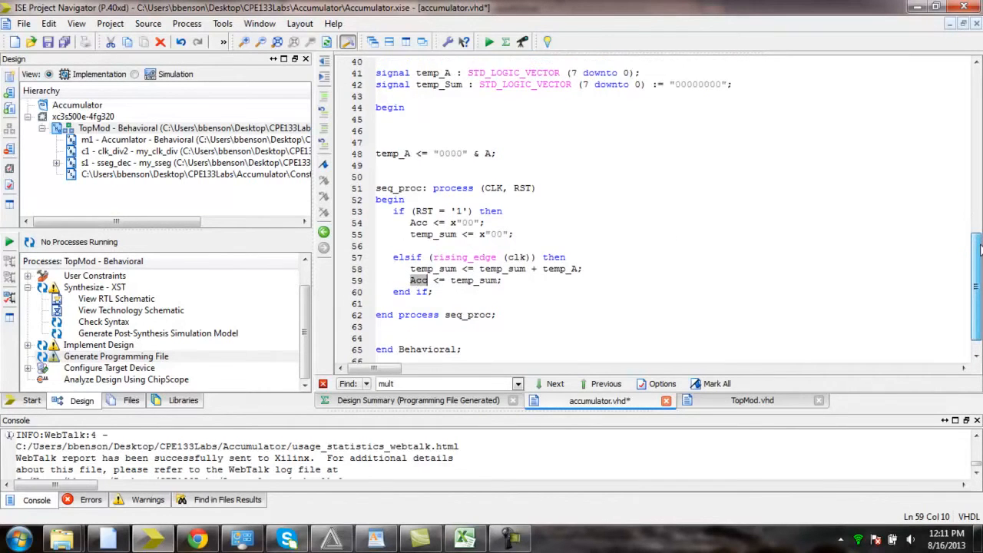
pyautogui.scroll(-3)
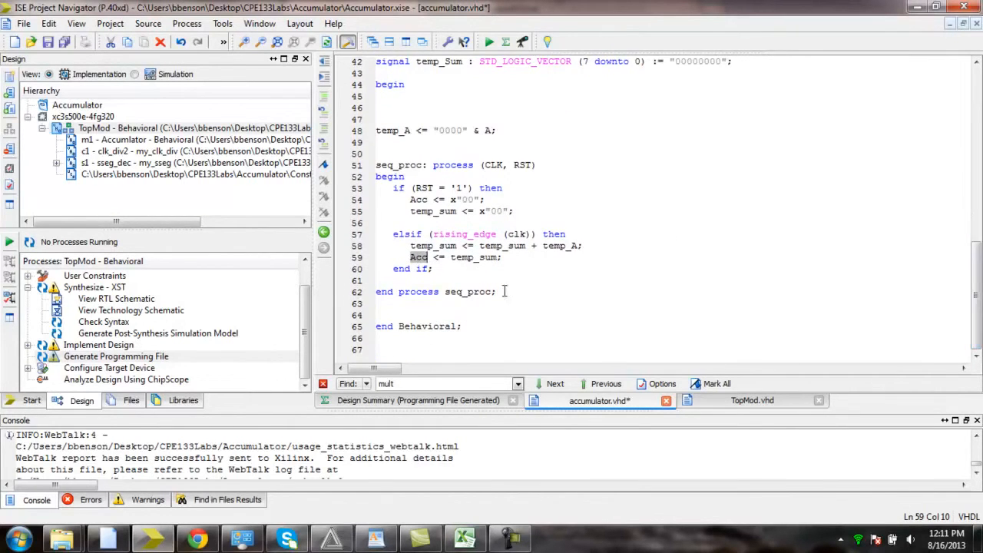
pyautogui.moveTo(527, 298)
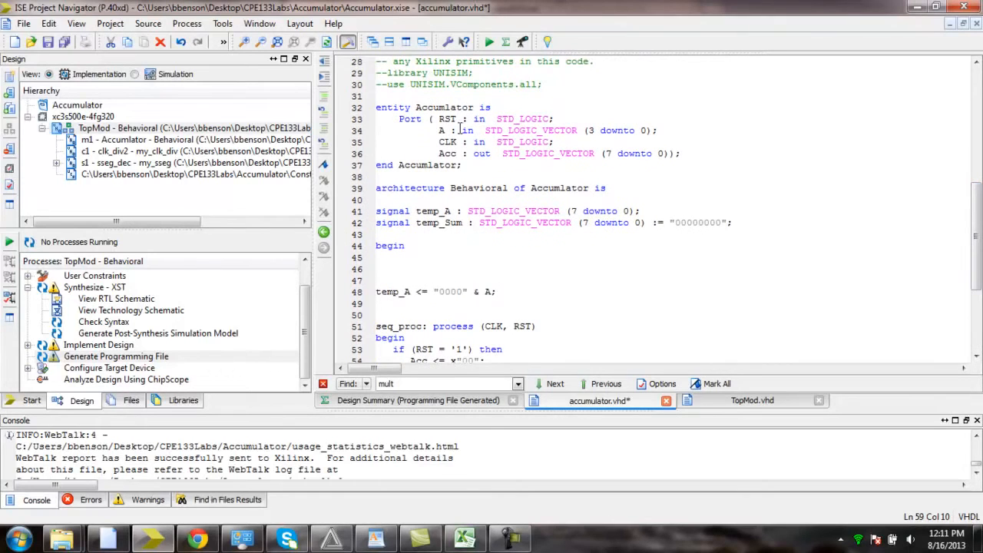
pyautogui.moveTo(436, 142)
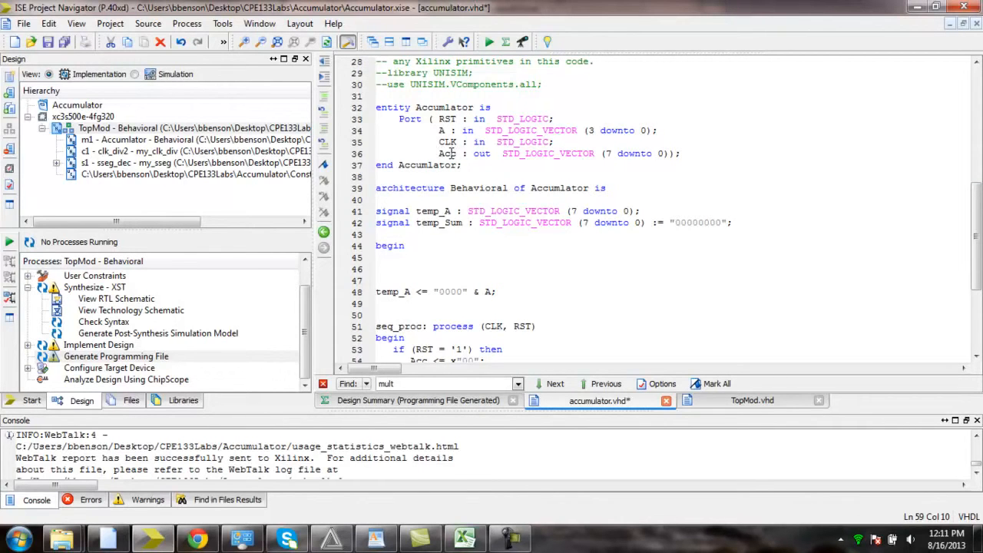
pyautogui.moveTo(663, 187)
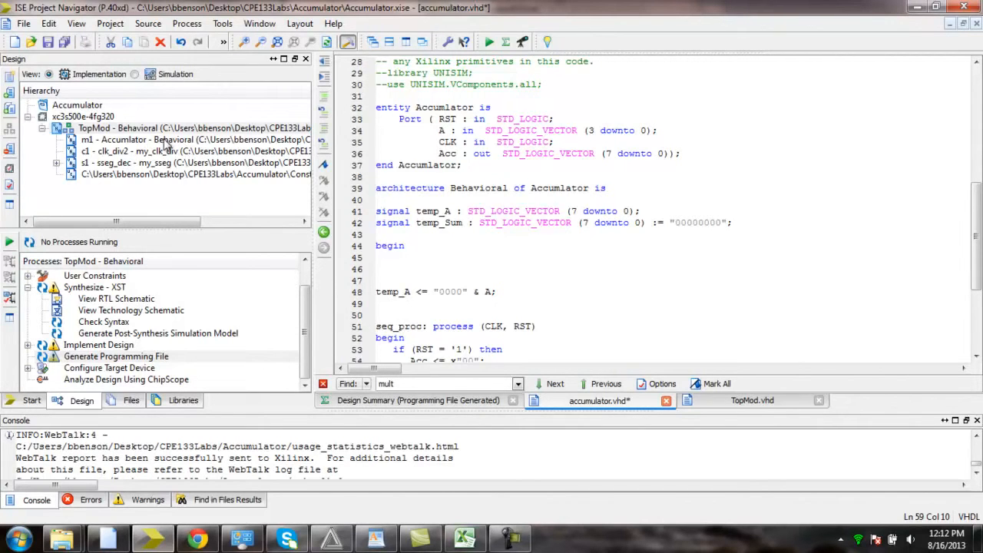
pyautogui.moveTo(217, 126)
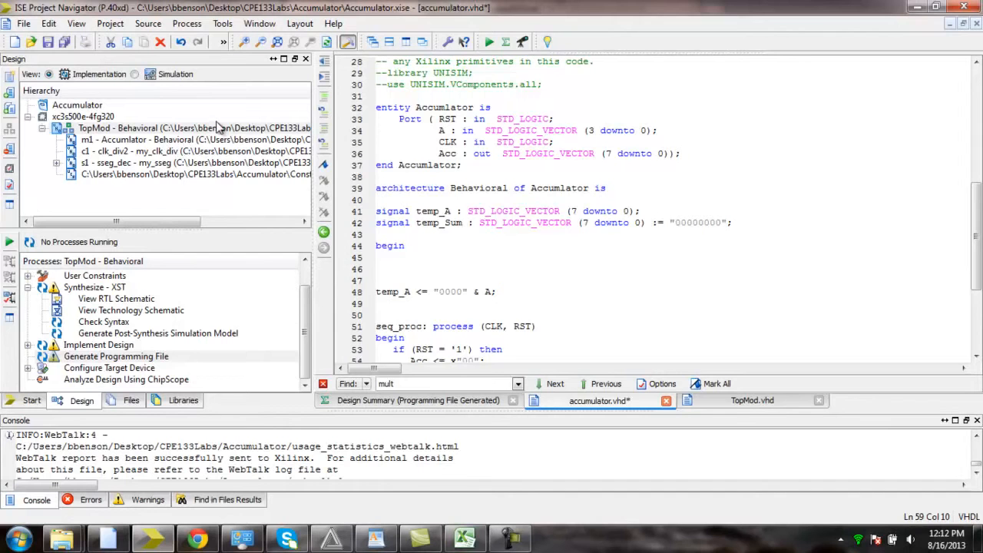
pyautogui.moveTo(169, 172)
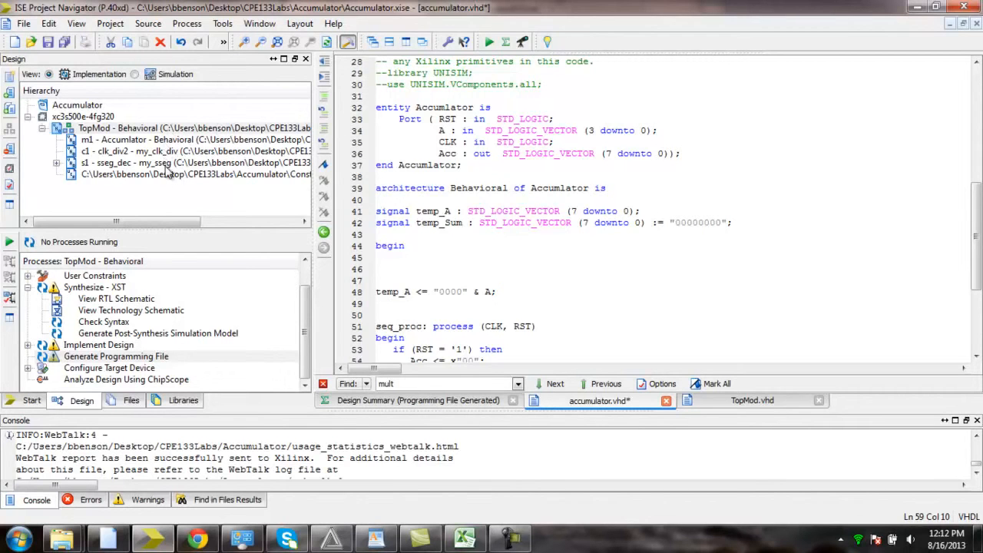
pyautogui.moveTo(157, 140)
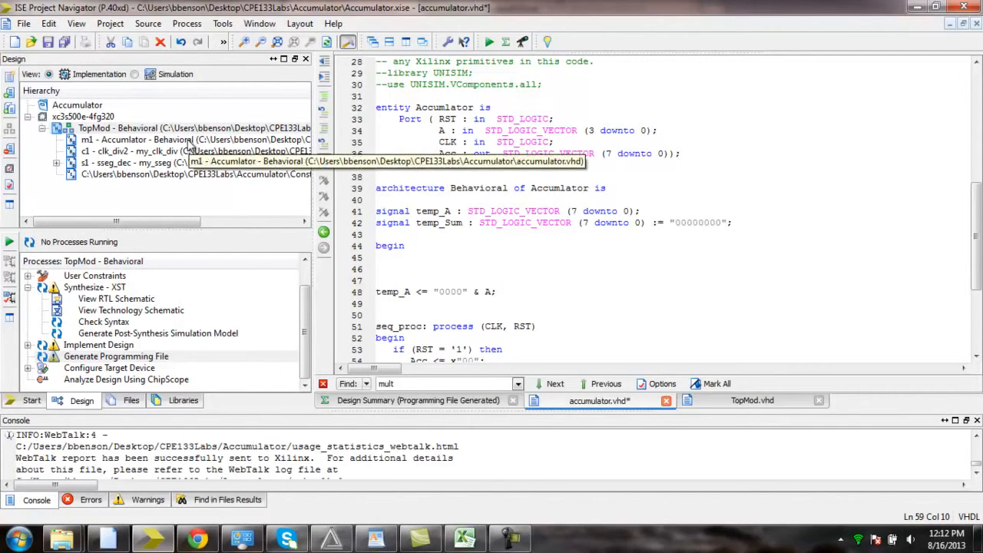
pyautogui.moveTo(138, 173)
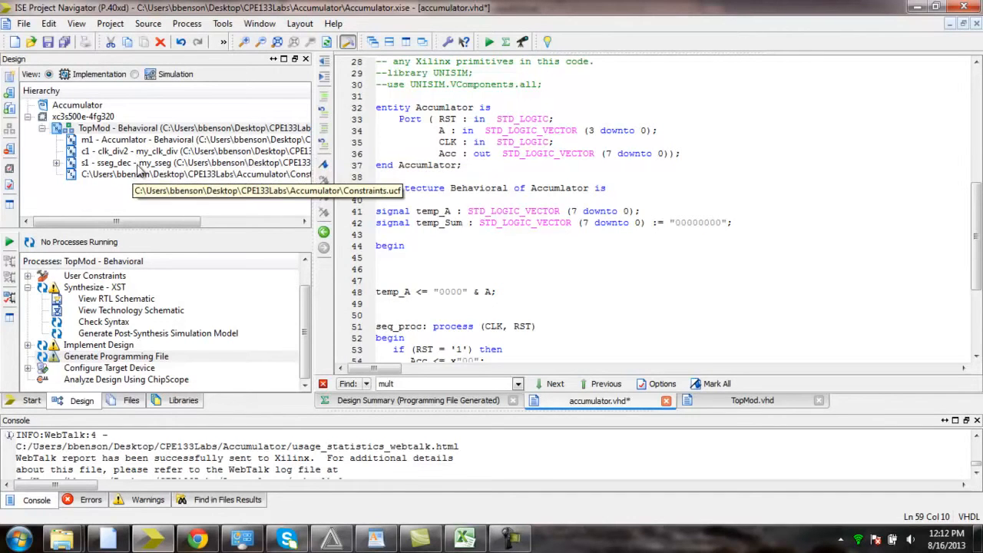
pyautogui.moveTo(162, 127)
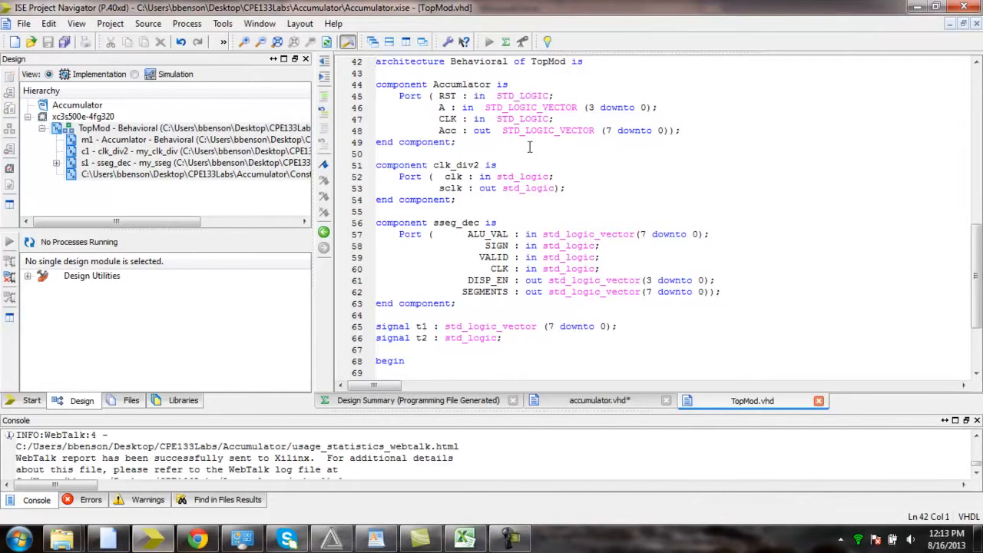
pyautogui.moveTo(154, 150)
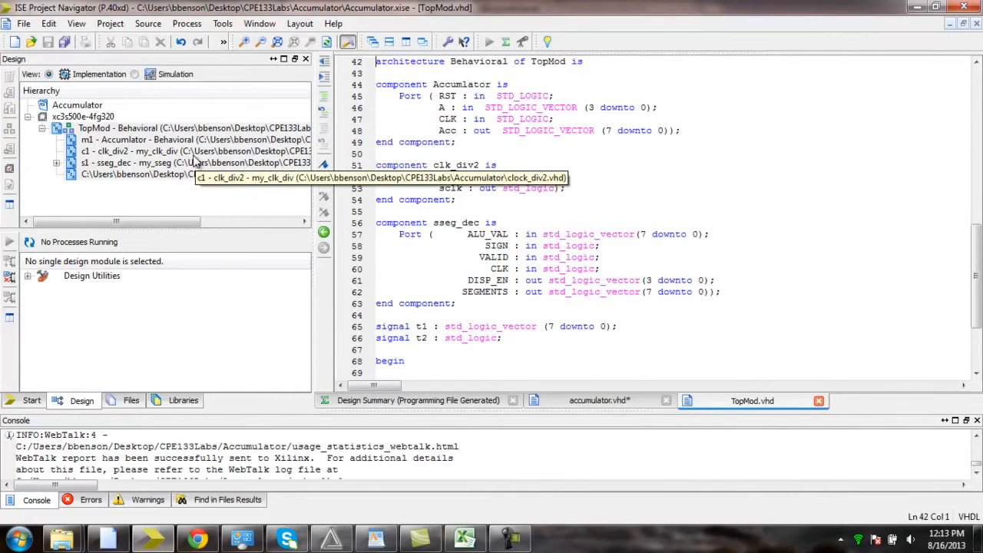
# Open the clk_div2 instance source and scroll to the max_count process toggling sclk.
pyautogui.doubleClick(107, 151)
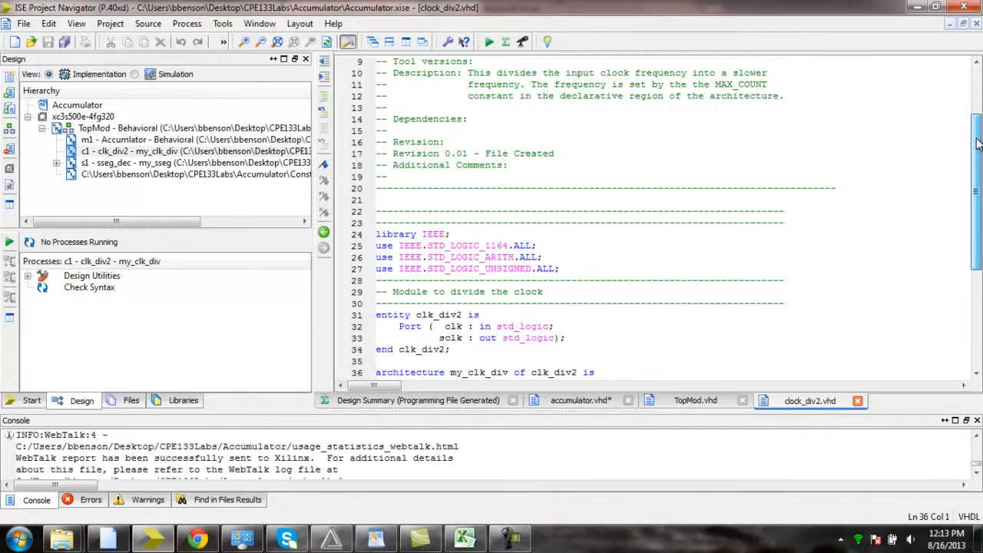
pyautogui.scroll(-3)
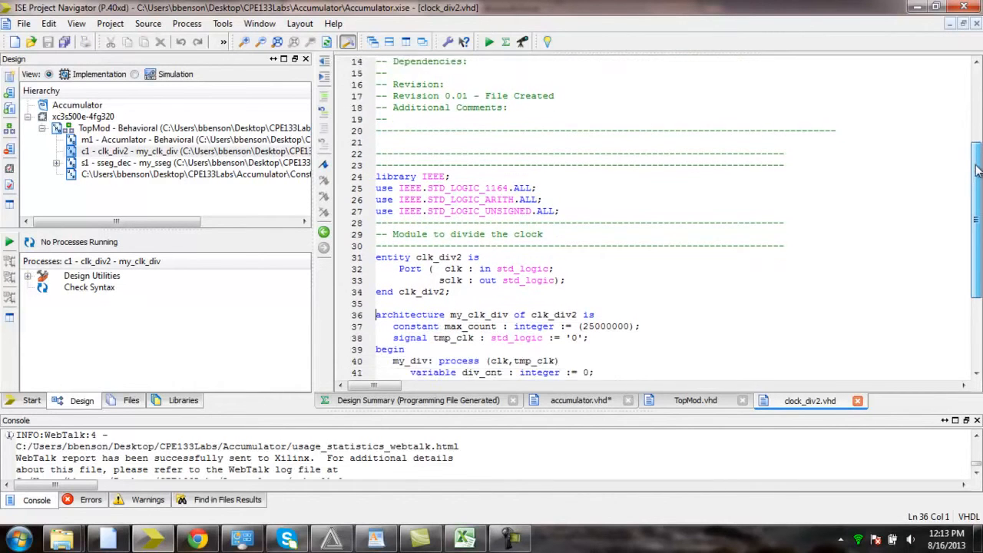
pyautogui.scroll(-3)
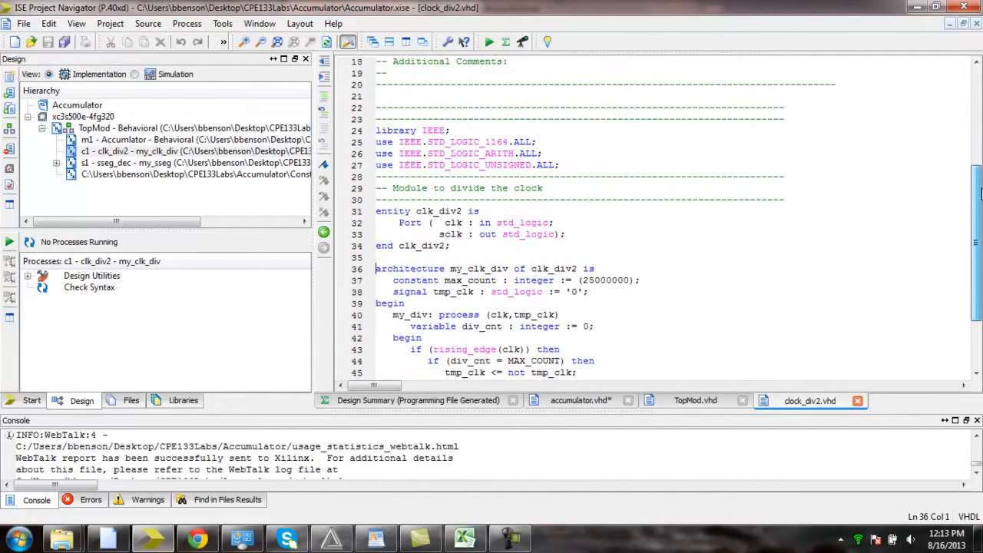
pyautogui.scroll(-3)
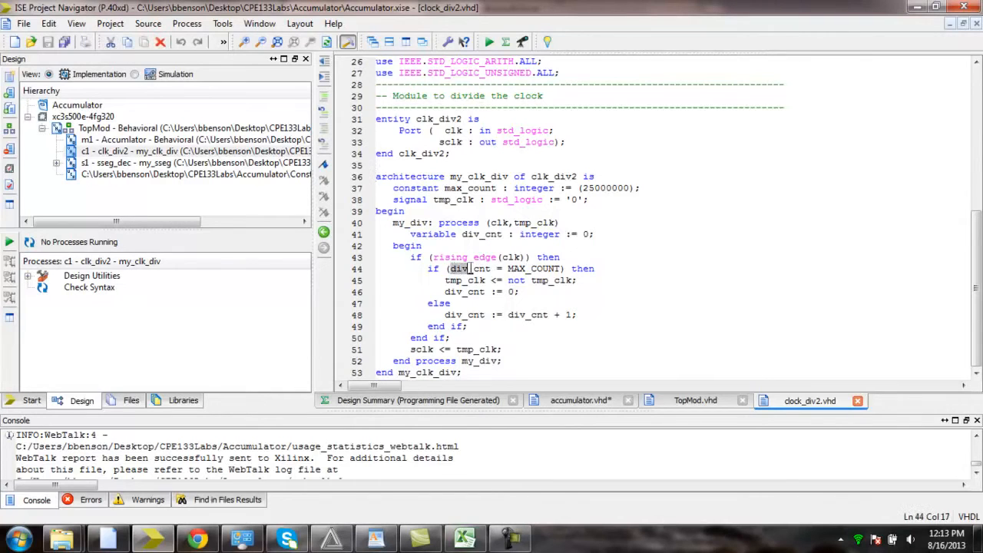
pyautogui.doubleClick(464, 268)
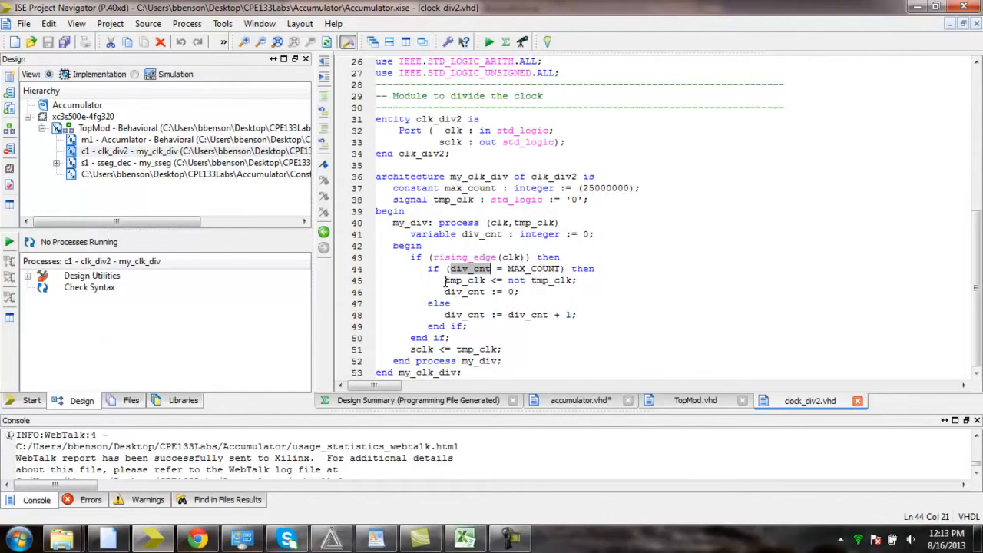
pyautogui.doubleClick(466, 281)
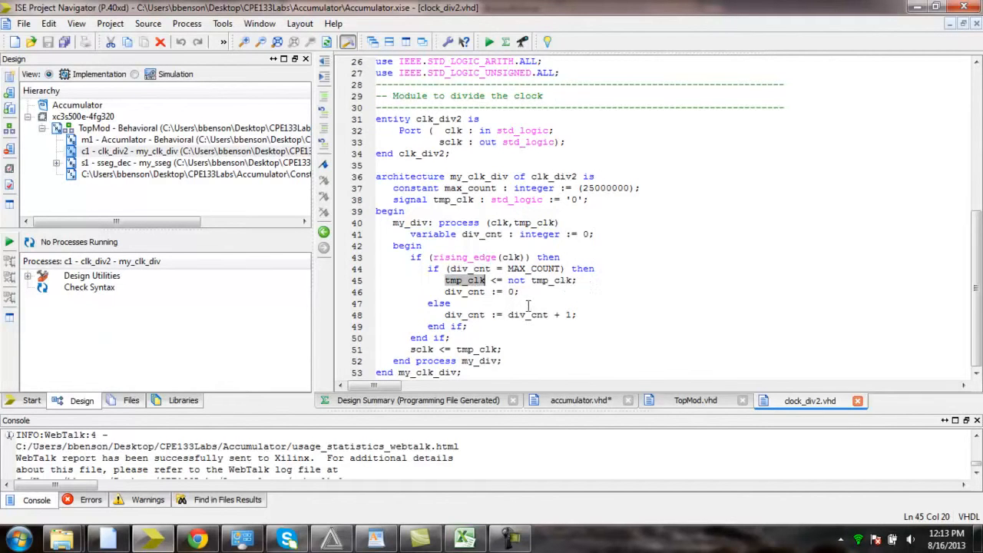
pyautogui.moveTo(567, 311)
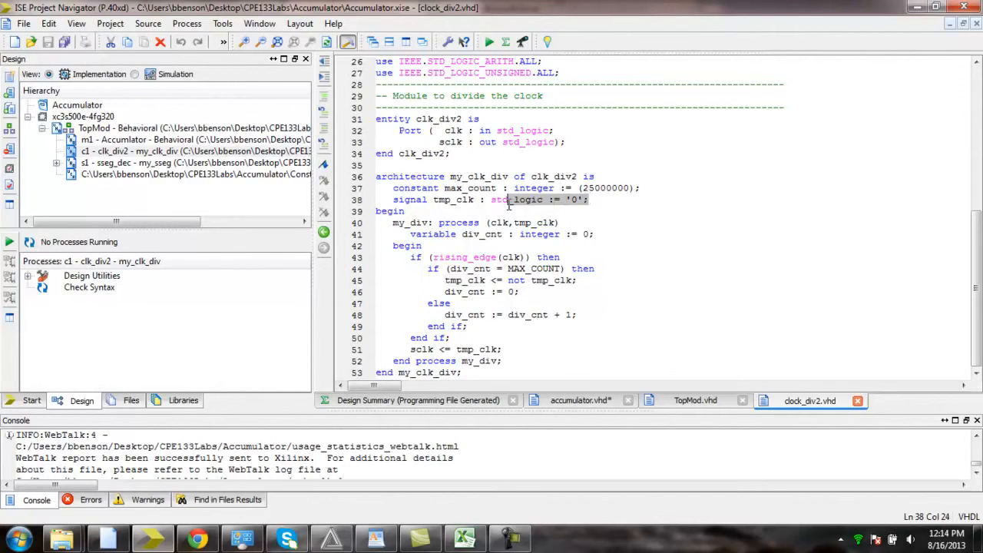
pyautogui.click(434, 200)
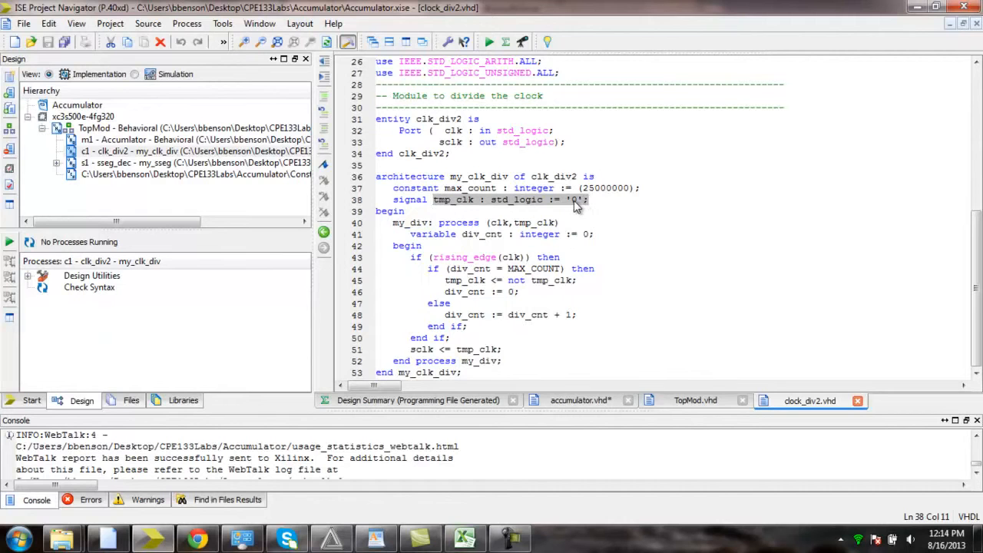
pyautogui.moveTo(583, 188)
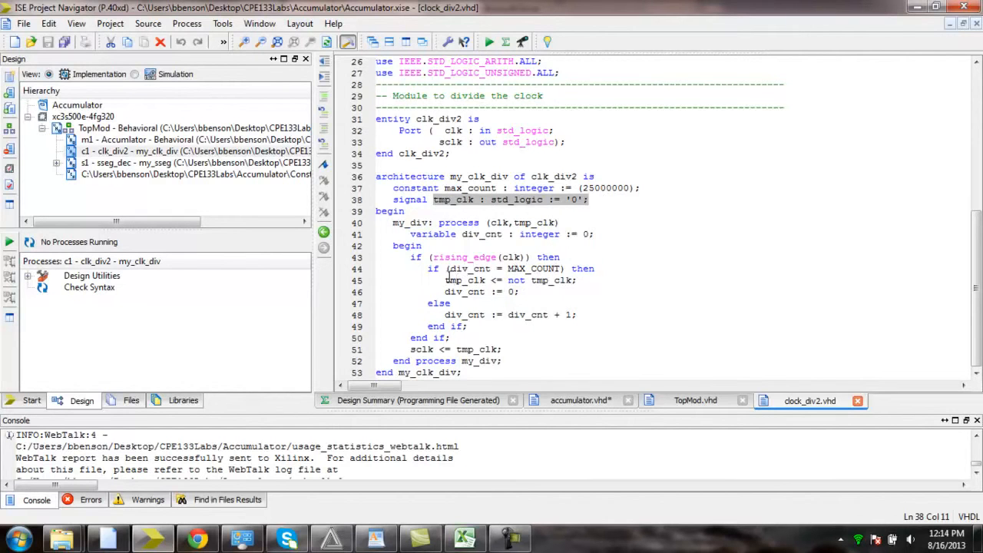
pyautogui.doubleClick(464, 280)
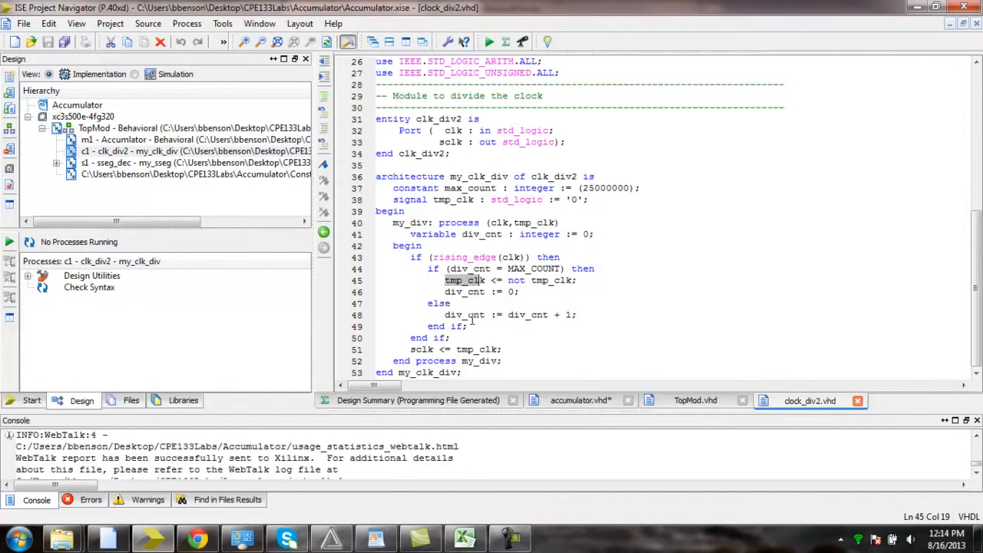
pyautogui.moveTo(471, 317)
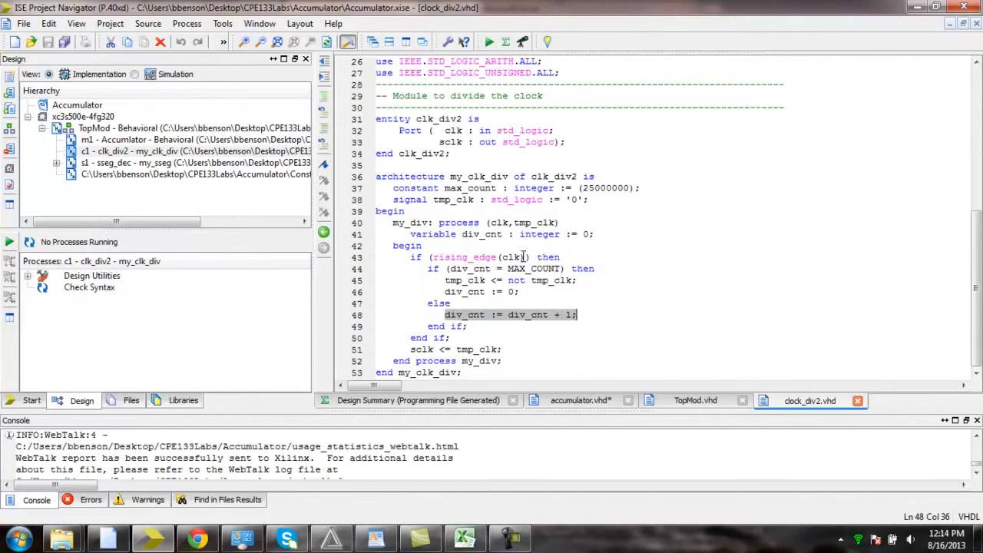
pyautogui.moveTo(611, 279)
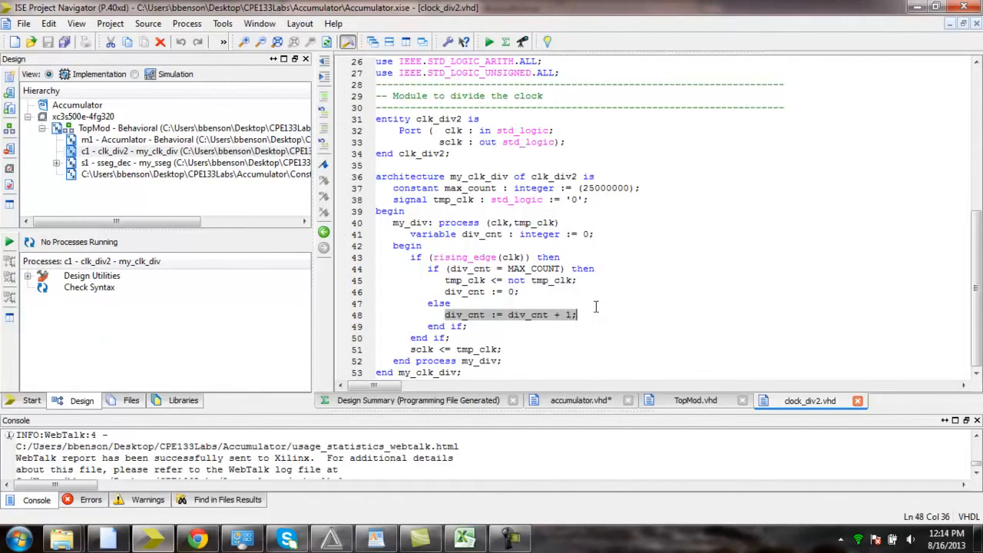
pyautogui.moveTo(678, 295)
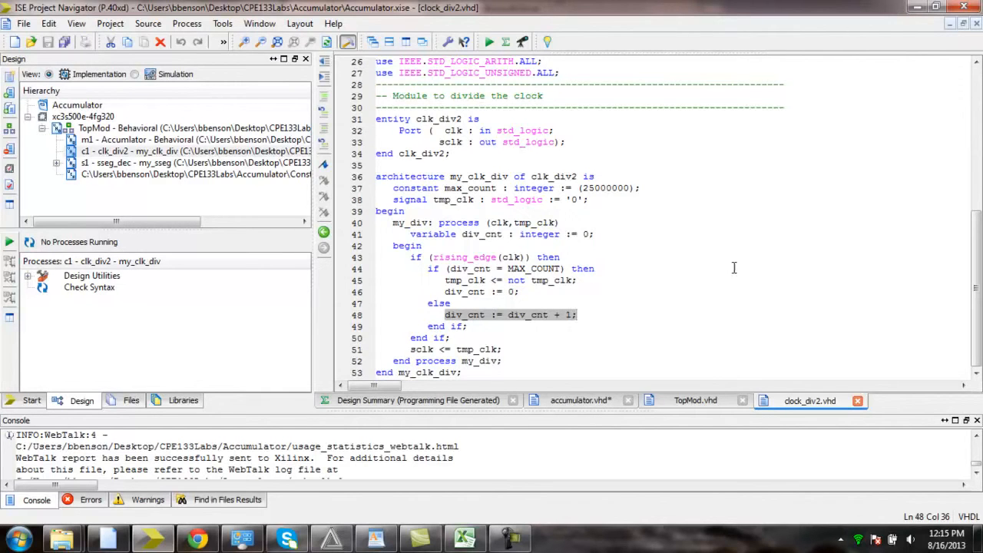
pyautogui.moveTo(770, 294)
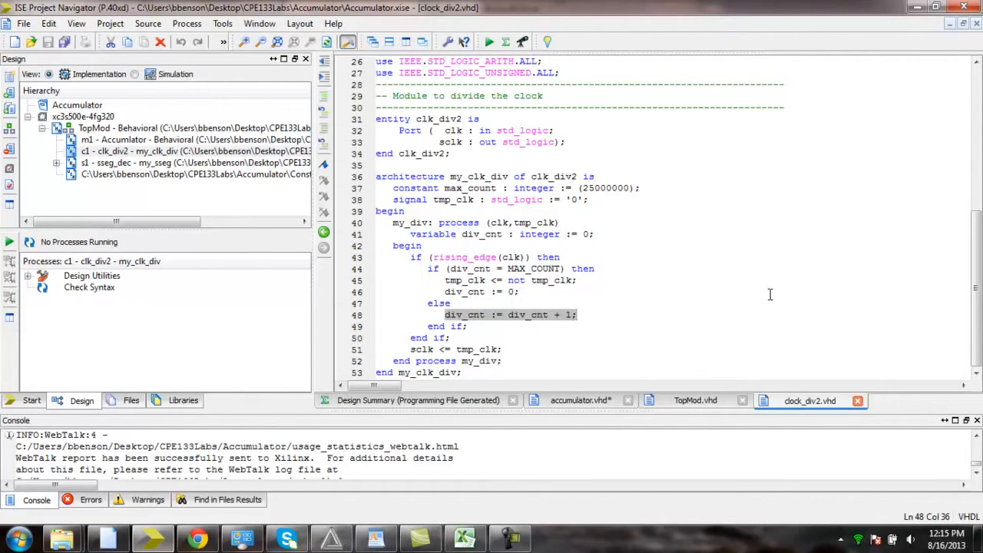
pyautogui.moveTo(896, 298)
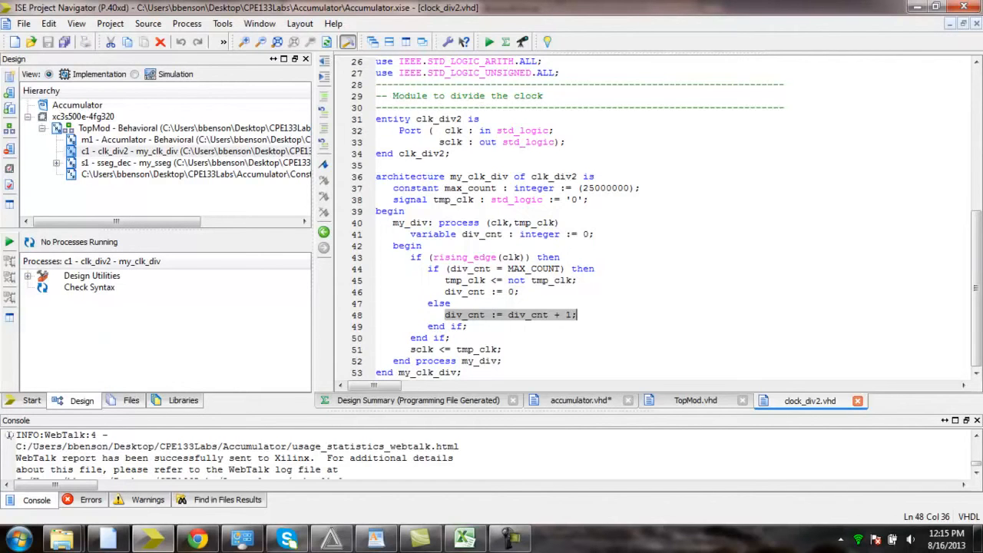
pyautogui.moveTo(771, 362)
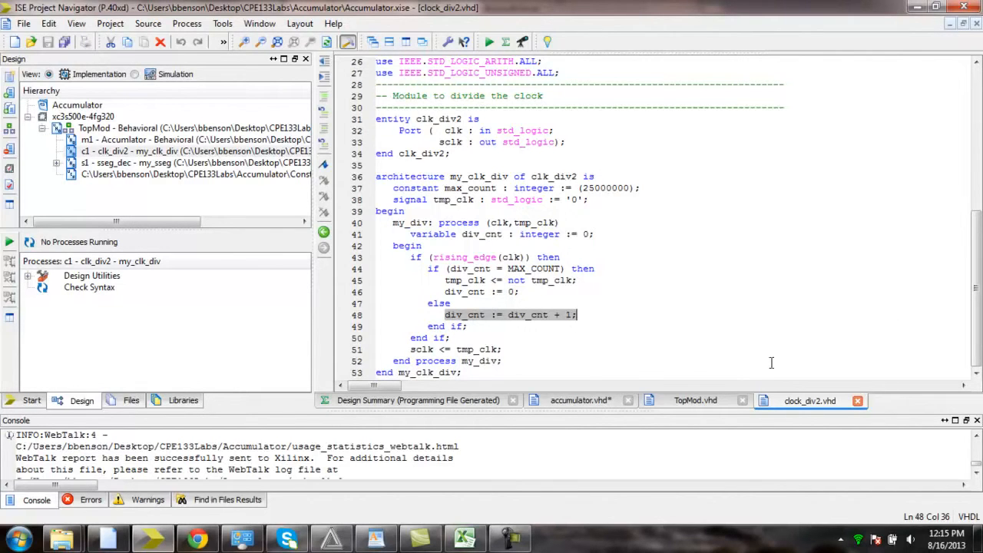
pyautogui.moveTo(849, 294)
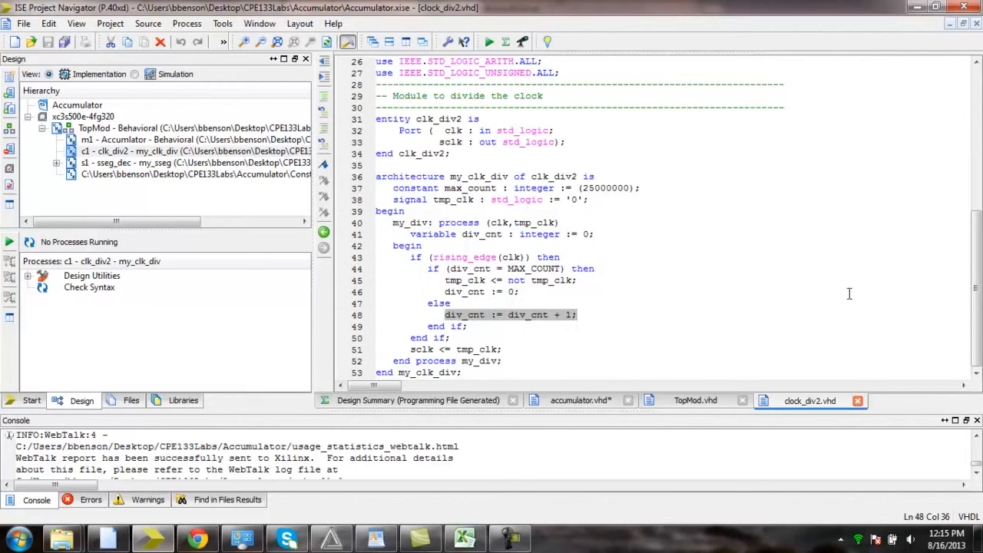
pyautogui.moveTo(562, 296)
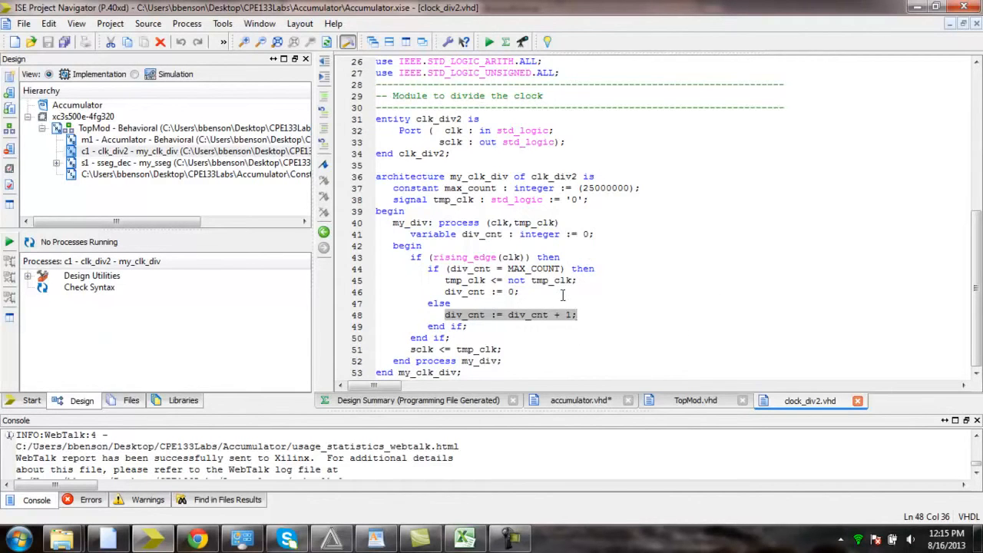
pyautogui.moveTo(691, 296)
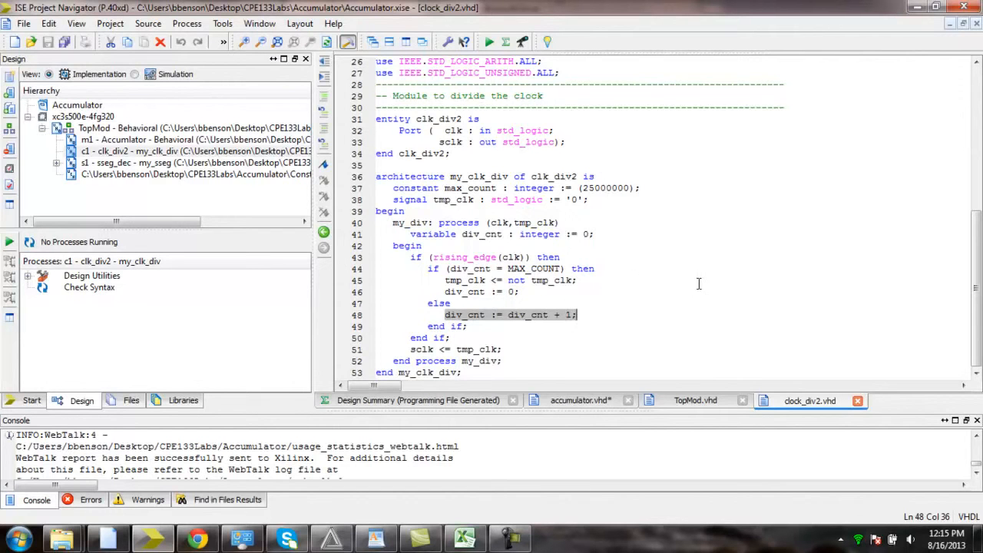
pyautogui.moveTo(736, 261)
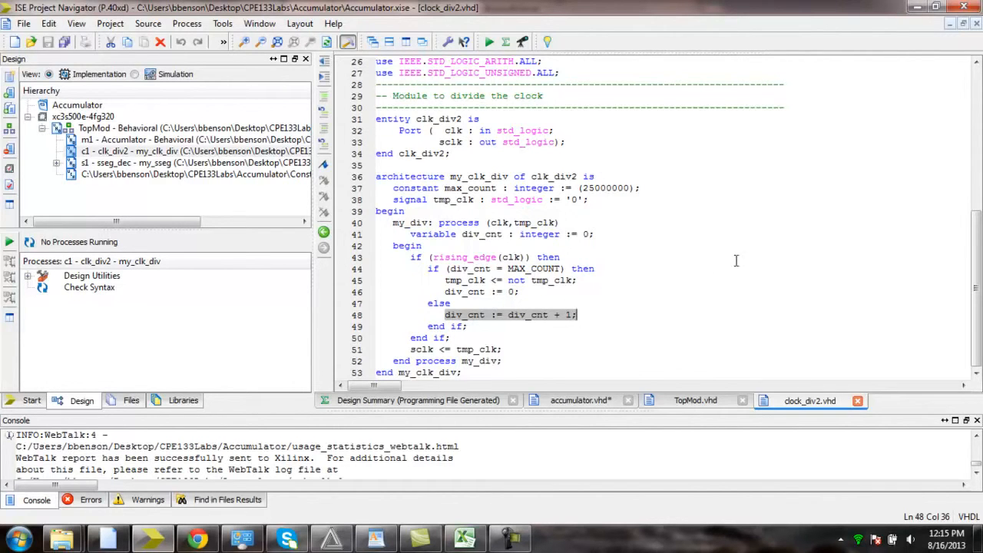
pyautogui.moveTo(817, 255)
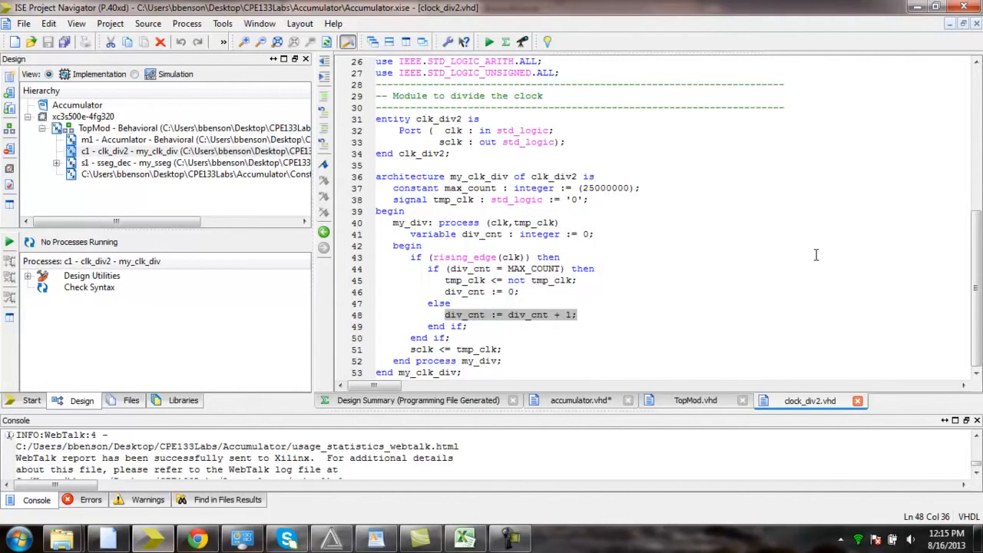
pyautogui.moveTo(615, 303)
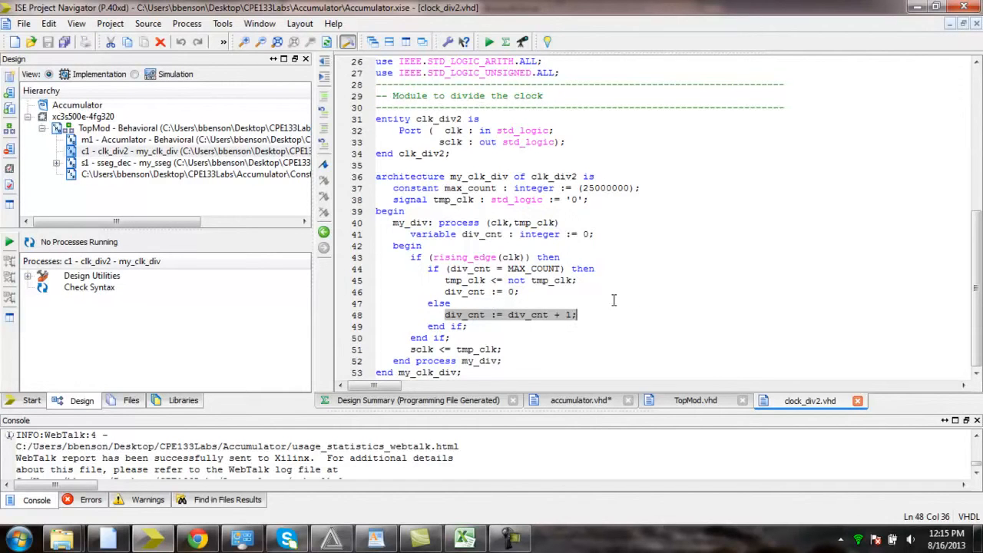
pyautogui.moveTo(880, 242)
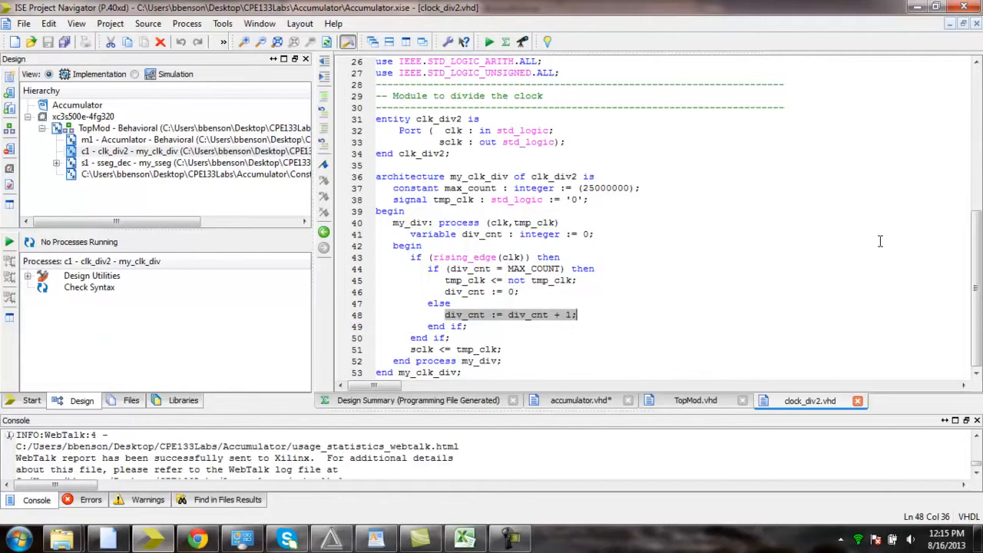
pyautogui.moveTo(875, 240)
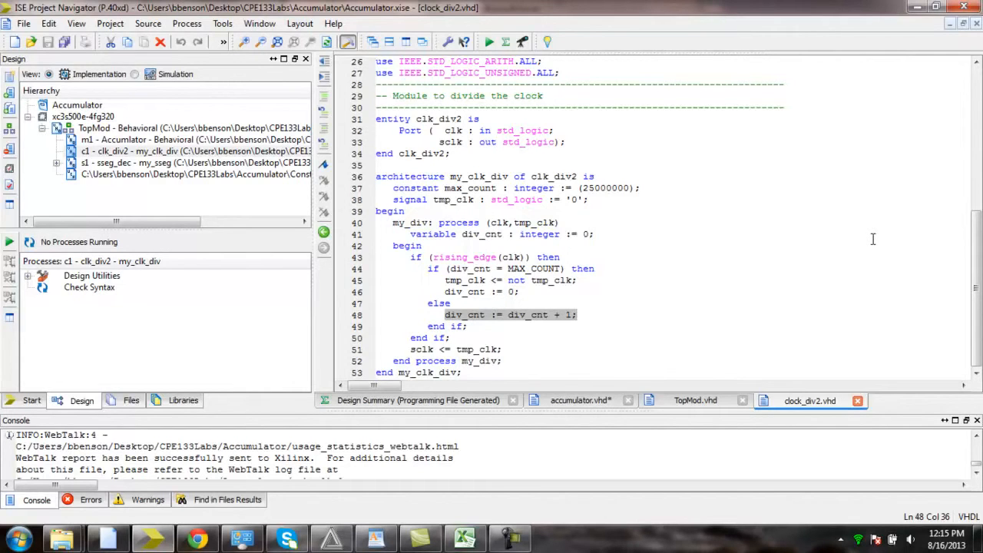
pyautogui.moveTo(733, 282)
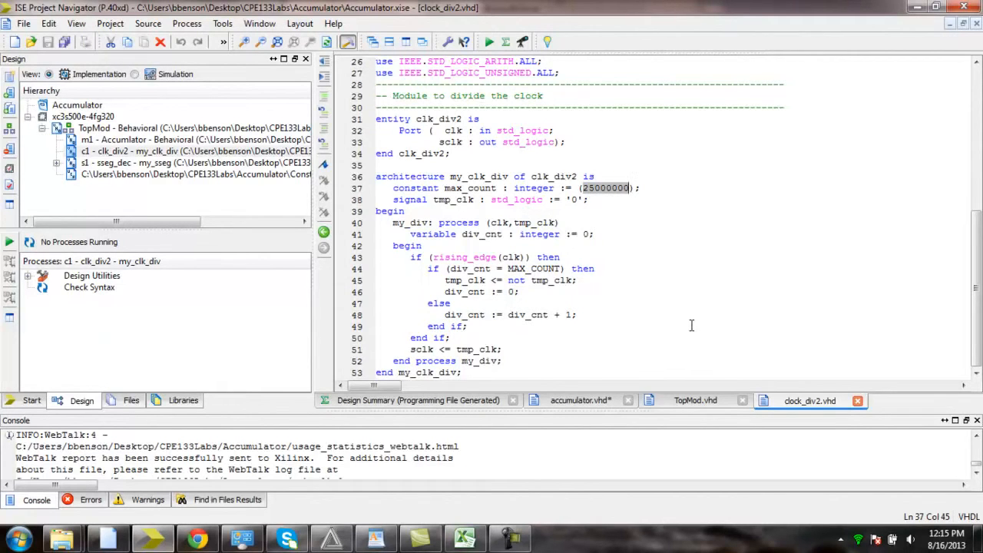
pyautogui.moveTo(651, 260)
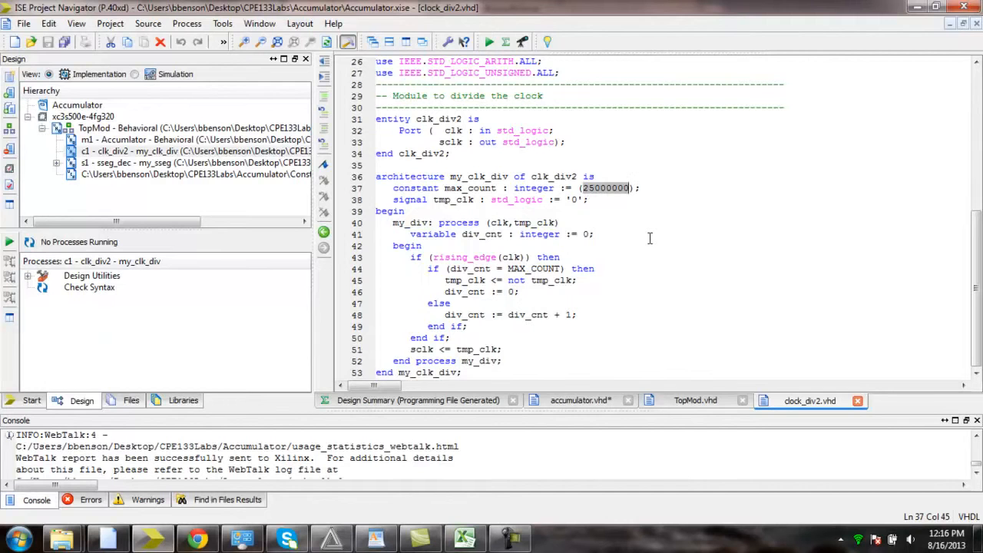
pyautogui.moveTo(637, 229)
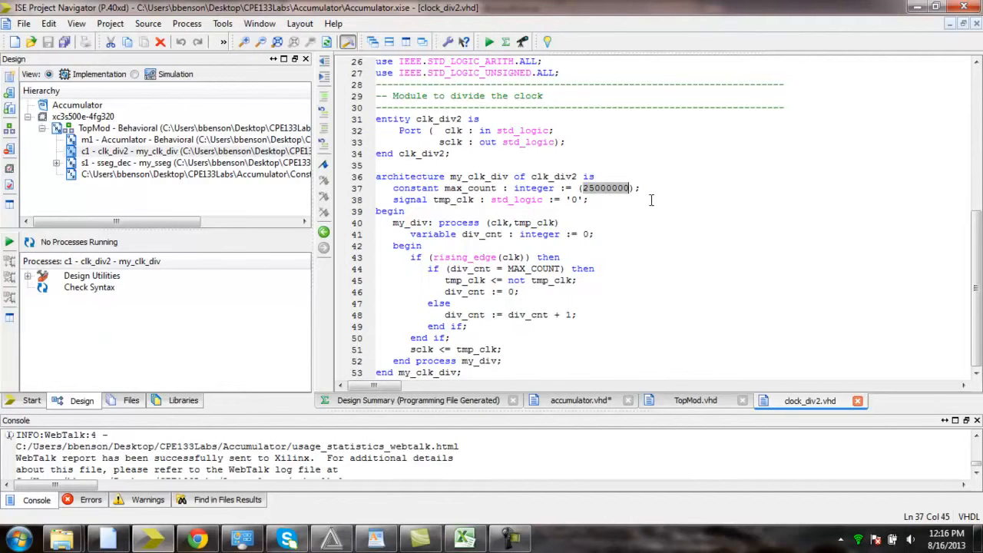
pyautogui.moveTo(602, 196)
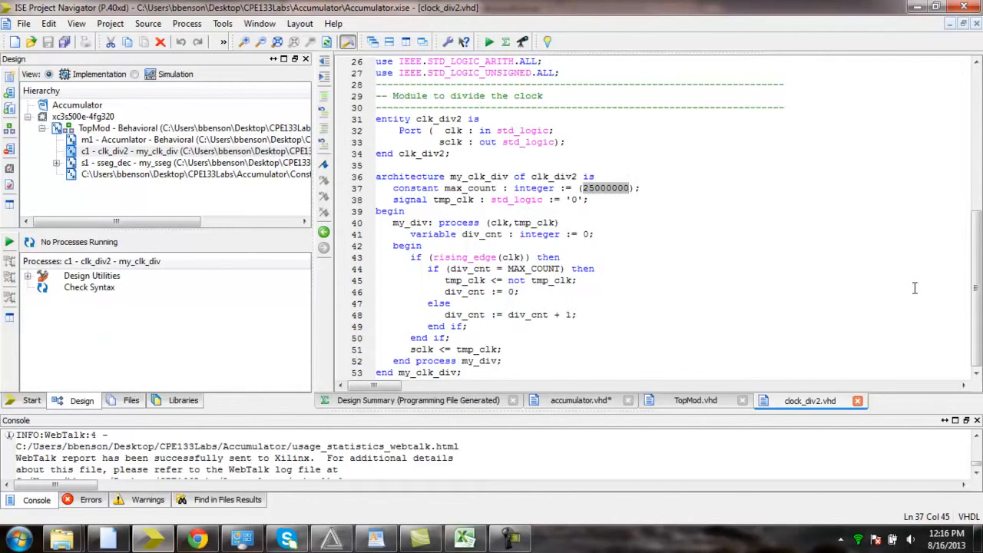
pyautogui.moveTo(420, 366)
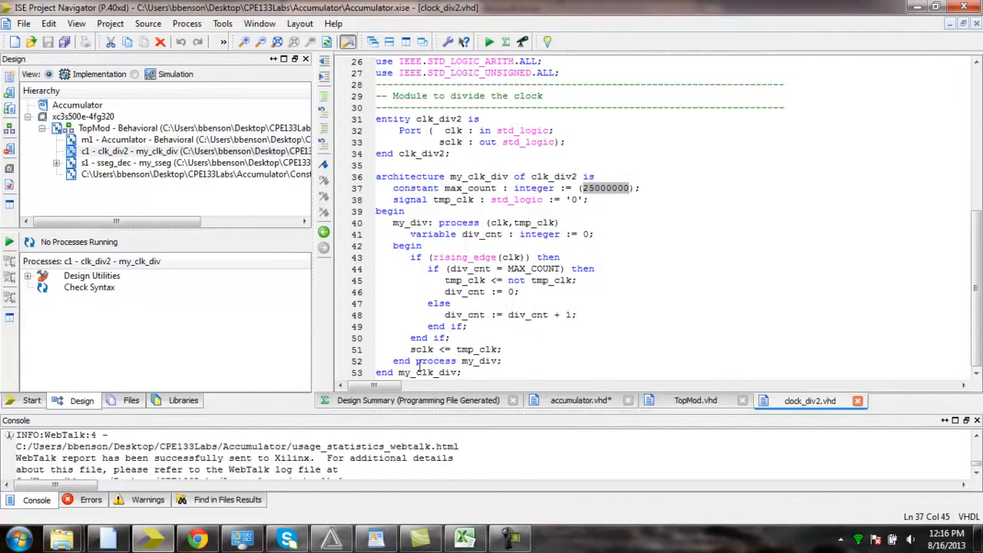
pyautogui.click(197, 537)
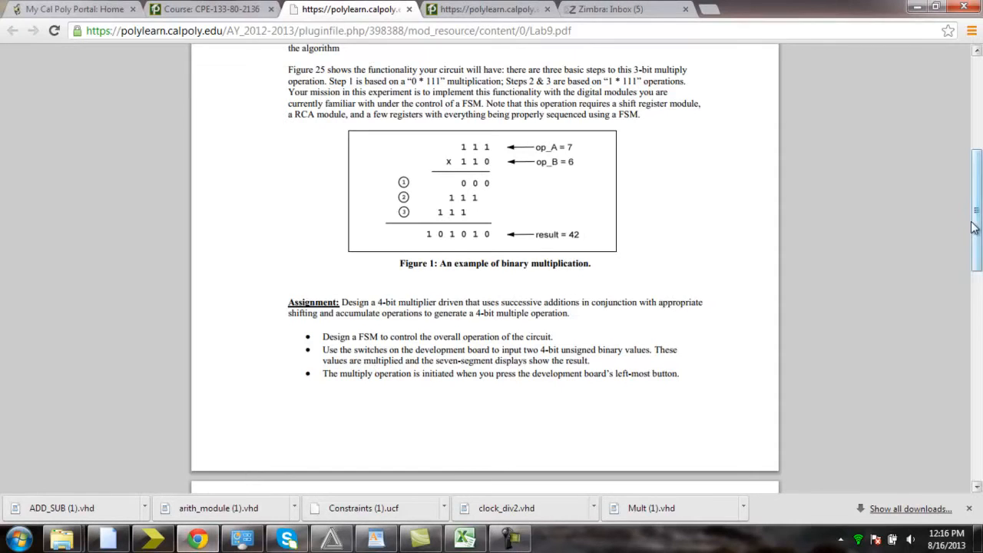
# Scroll the Lab 9 PDF onto page 2's hints and four questions.
pyautogui.scroll(-3)
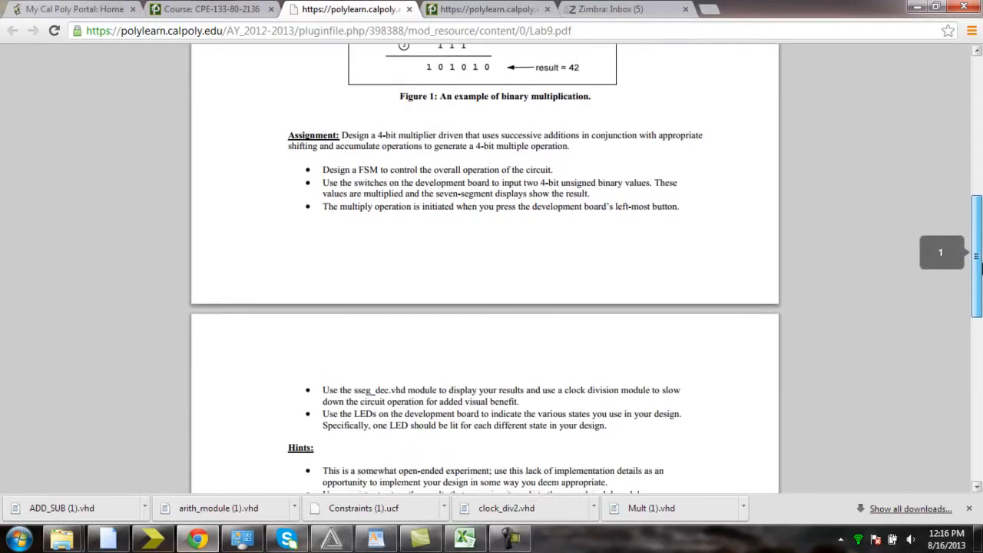
pyautogui.scroll(-3)
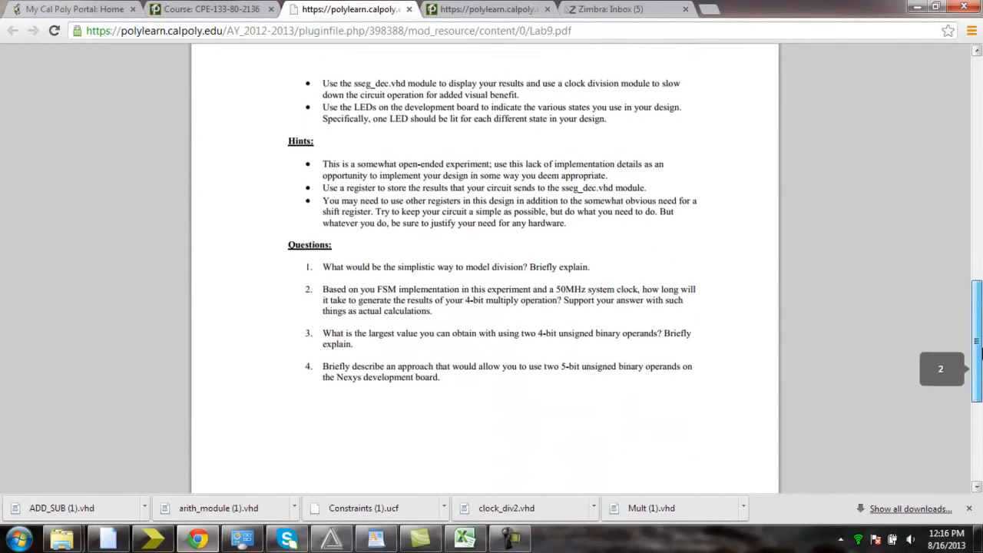
pyautogui.scroll(3)
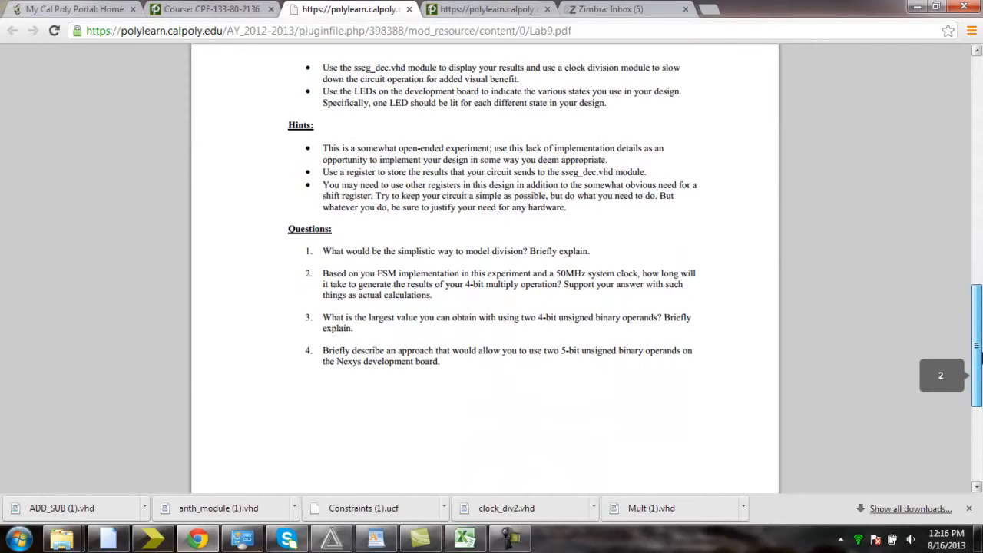